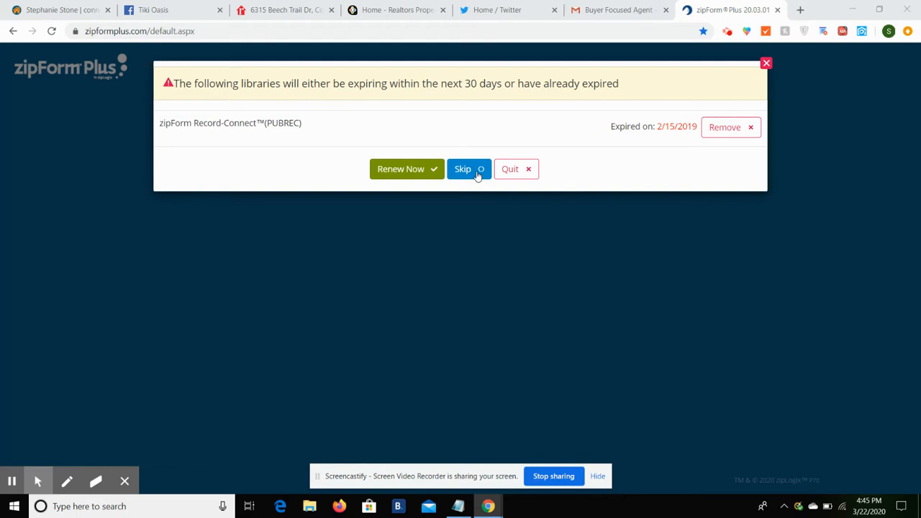
# Skip renewing the expired library and browse the existing transactions list.
pyautogui.click(463, 168)
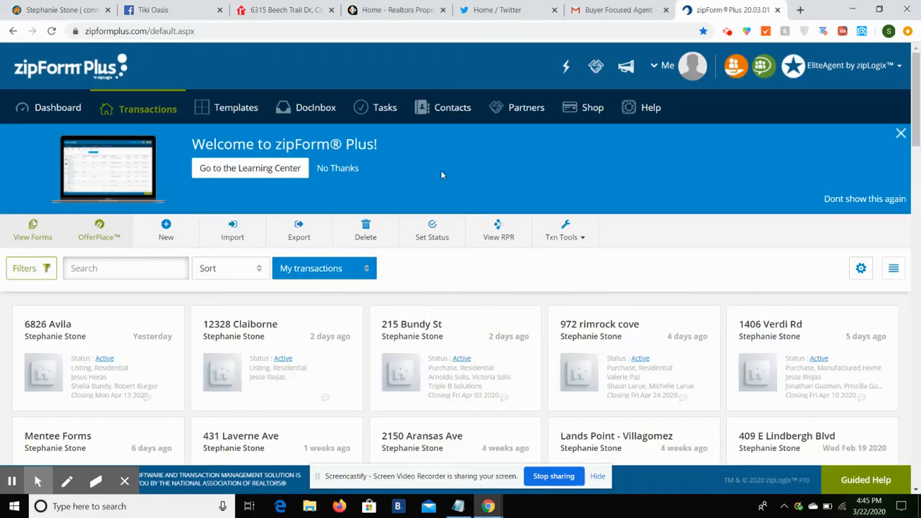
pyautogui.moveTo(656, 272)
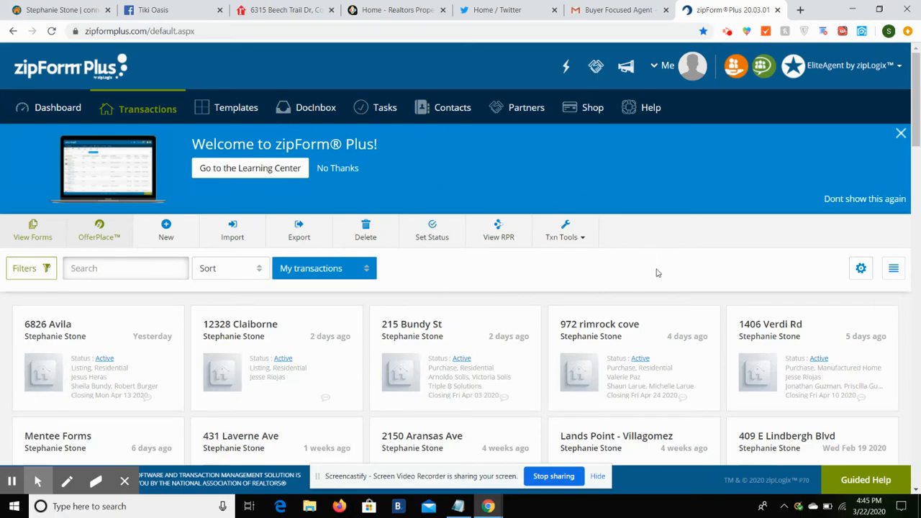
pyautogui.scroll(-3)
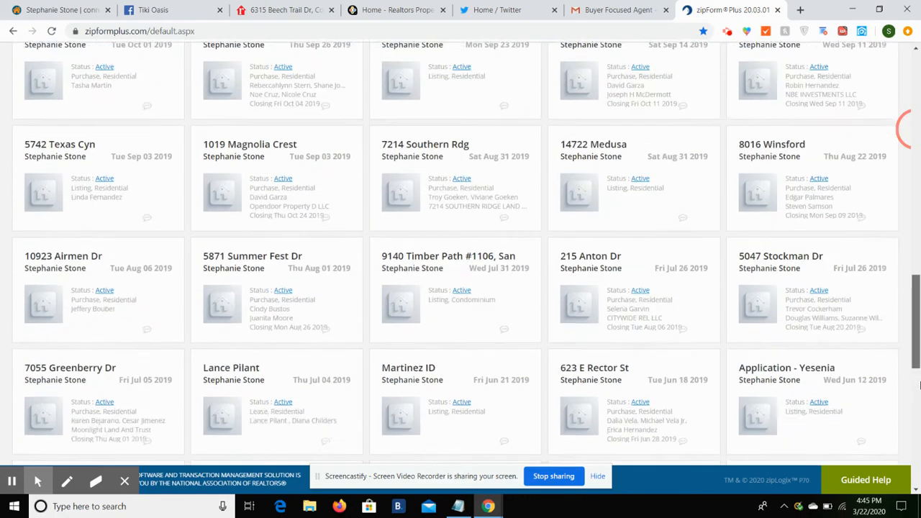
pyautogui.scroll(3)
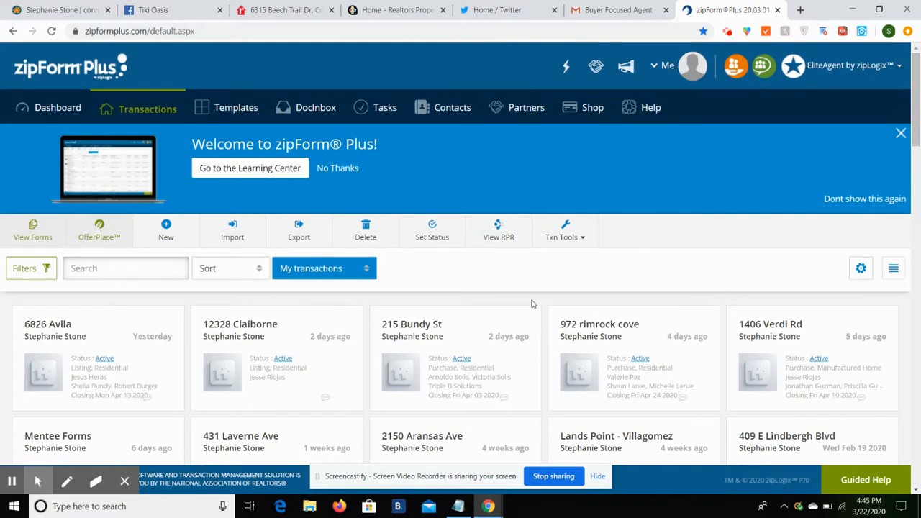
pyautogui.moveTo(914, 94)
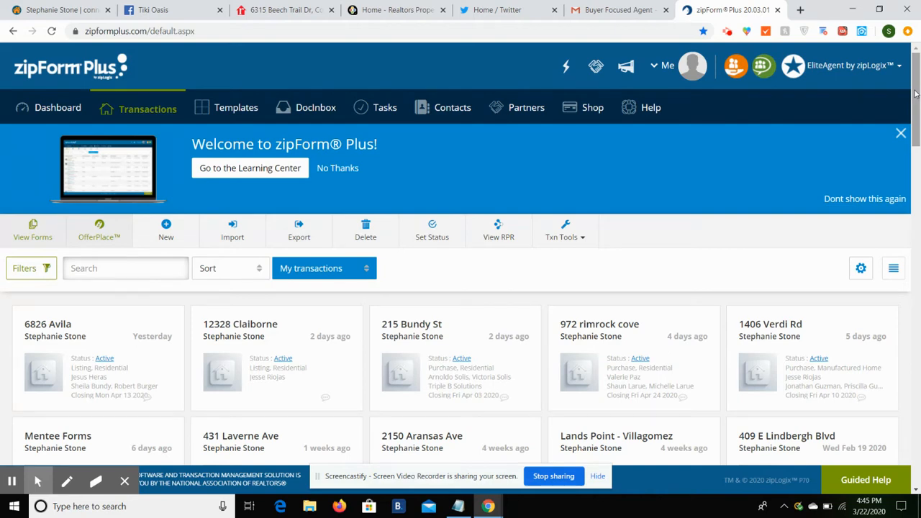
pyautogui.moveTo(373, 199)
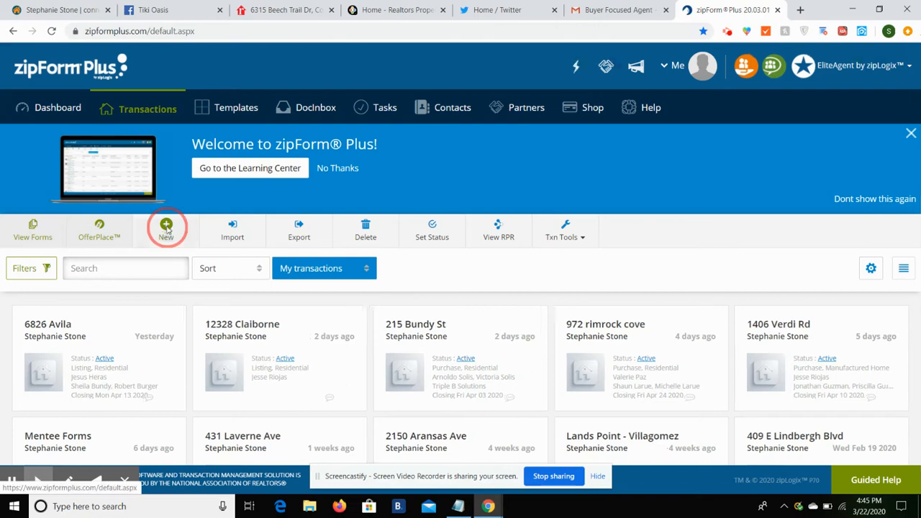
# Open the New Transaction dialog from the Transactions toolbar.
pyautogui.click(166, 229)
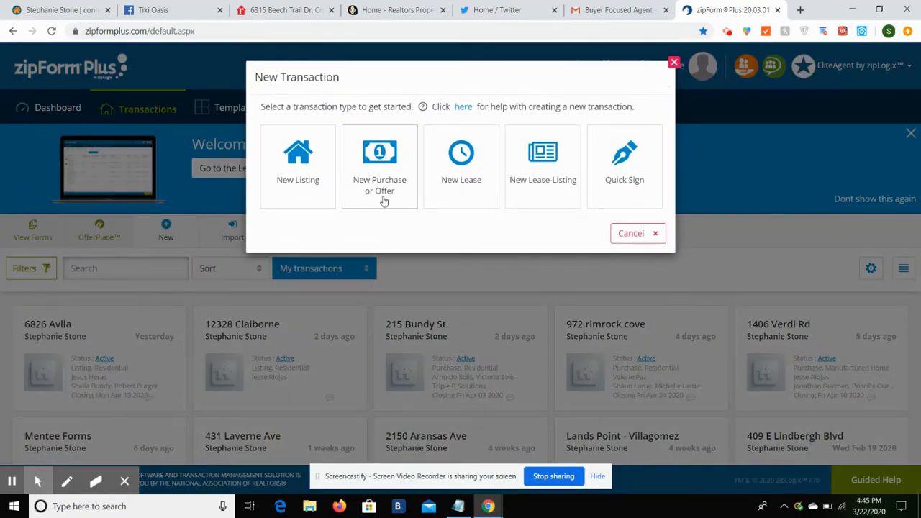
pyautogui.moveTo(540, 200)
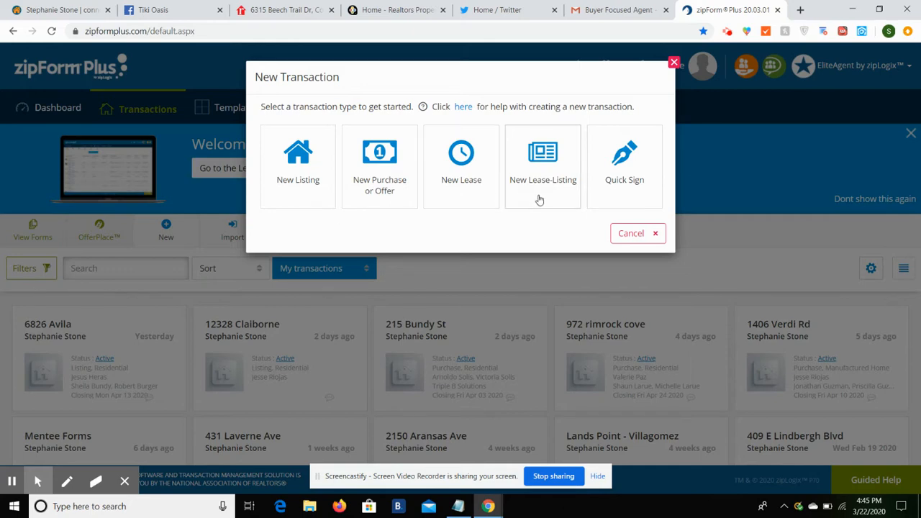
pyautogui.moveTo(504, 207)
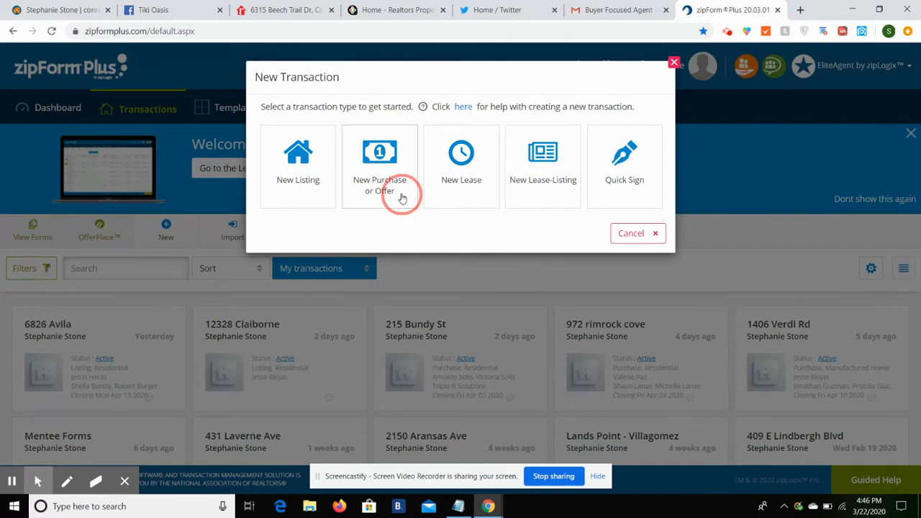
pyautogui.click(380, 165)
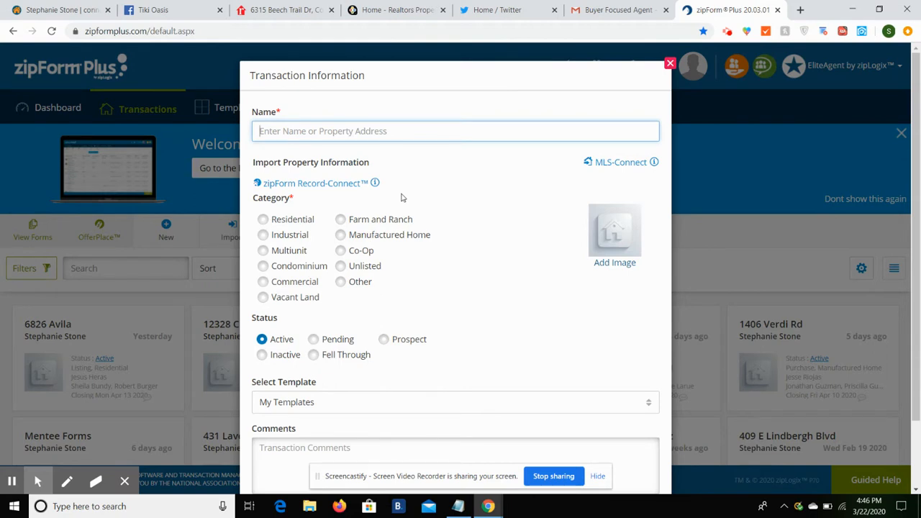
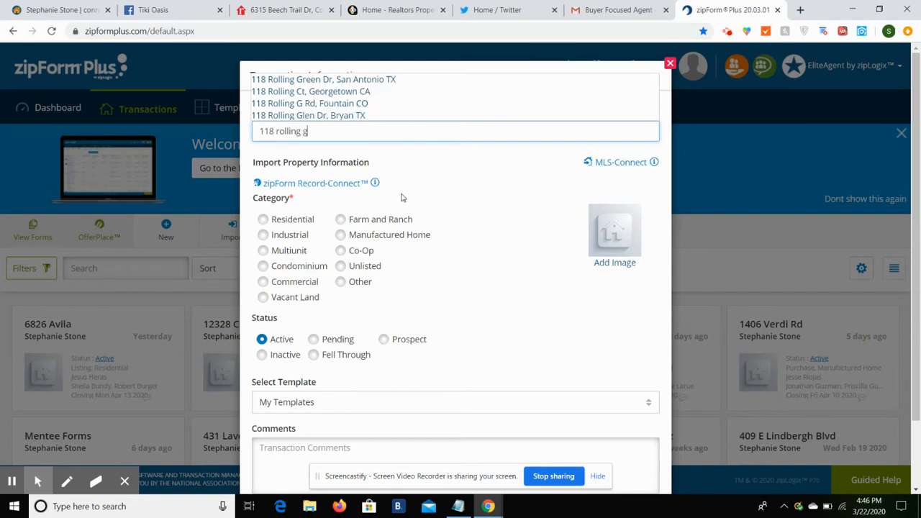
pyautogui.click(323, 80)
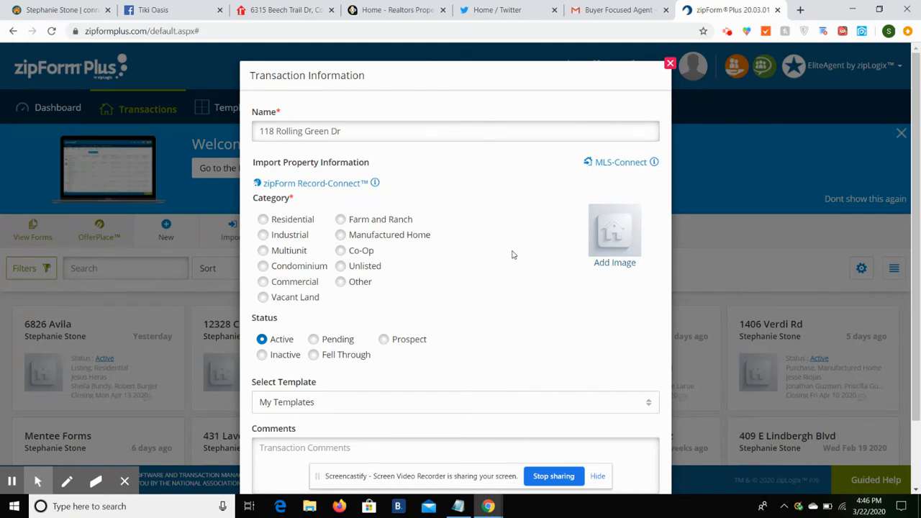
pyautogui.moveTo(282, 238)
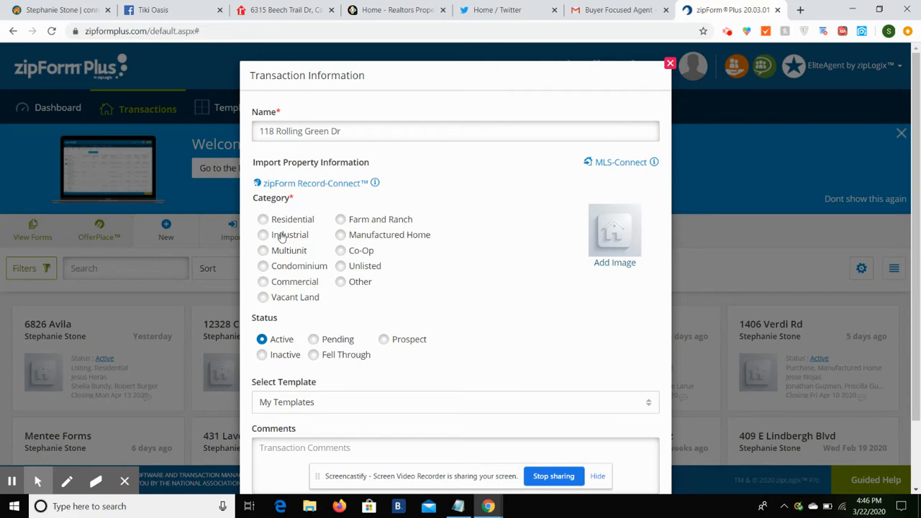
pyautogui.click(264, 219)
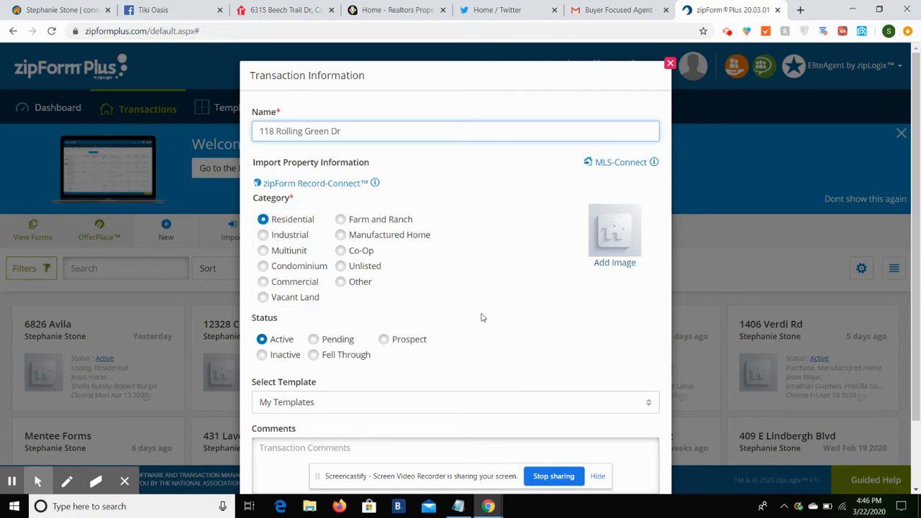
pyautogui.scroll(-3)
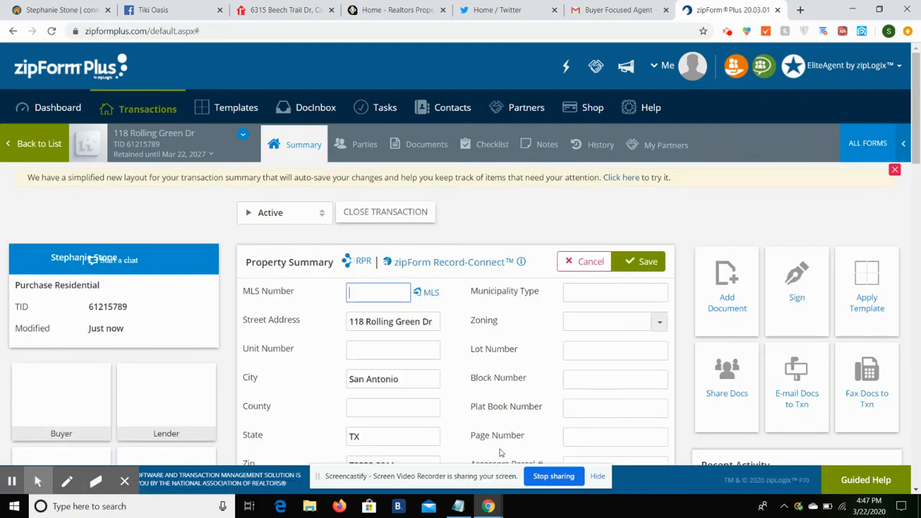
# Check the summary's Year Built value (1971), then switch to the connectMLS client page.
pyautogui.scroll(-3)
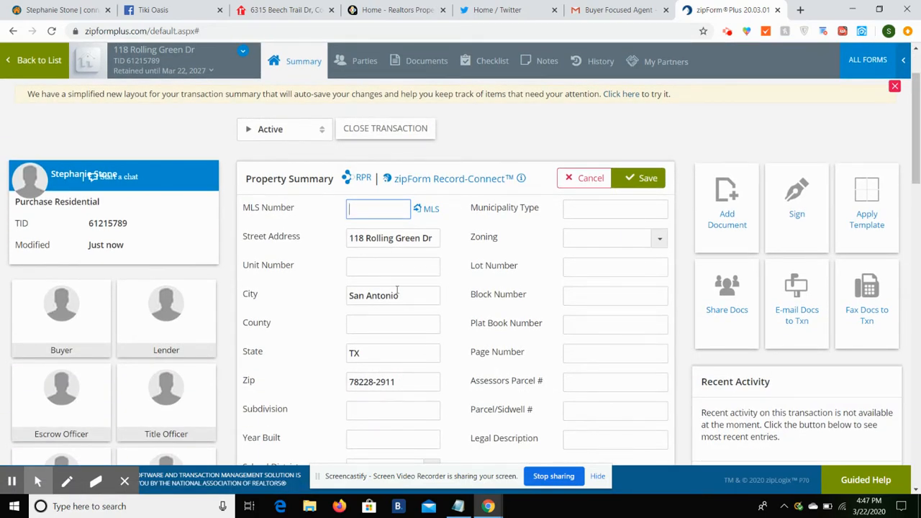
pyautogui.moveTo(424, 402)
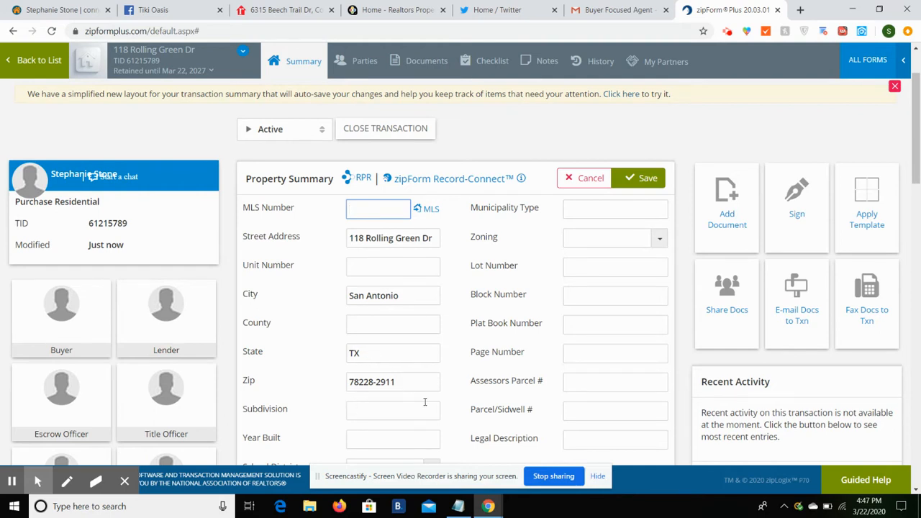
pyautogui.click(392, 423)
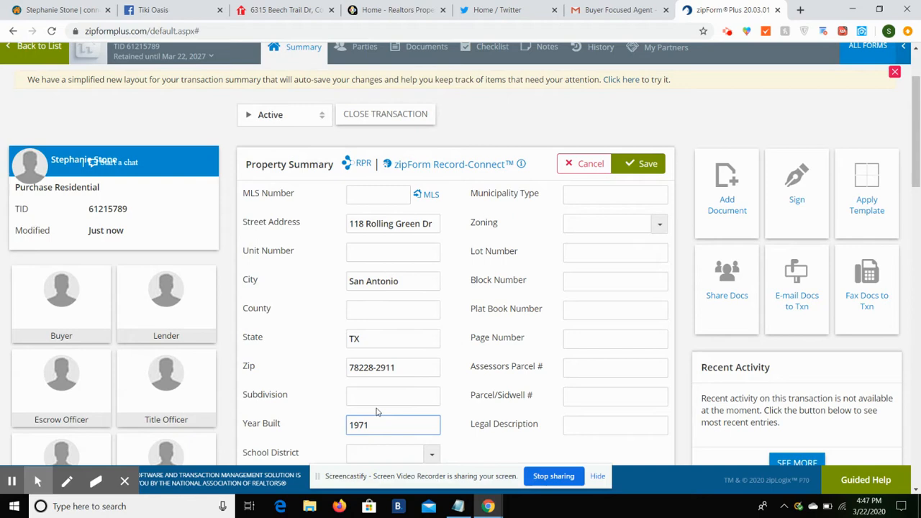
pyautogui.click(392, 396)
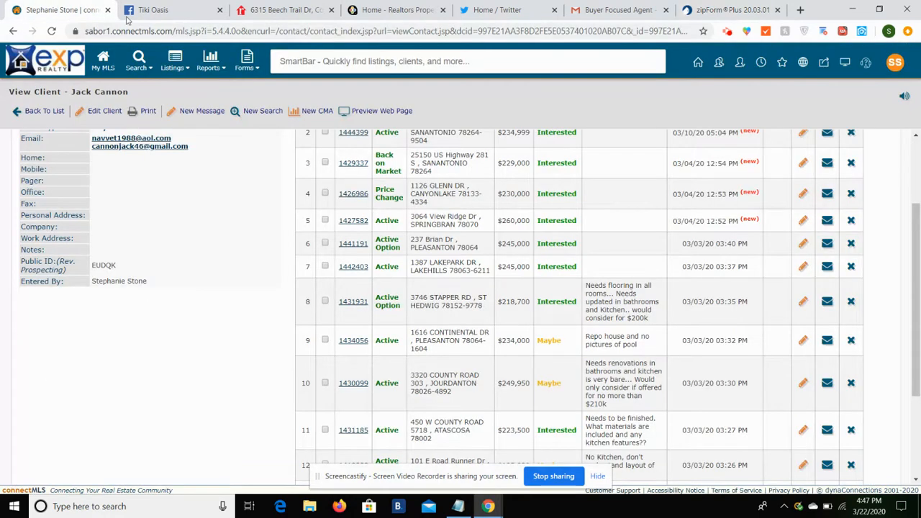
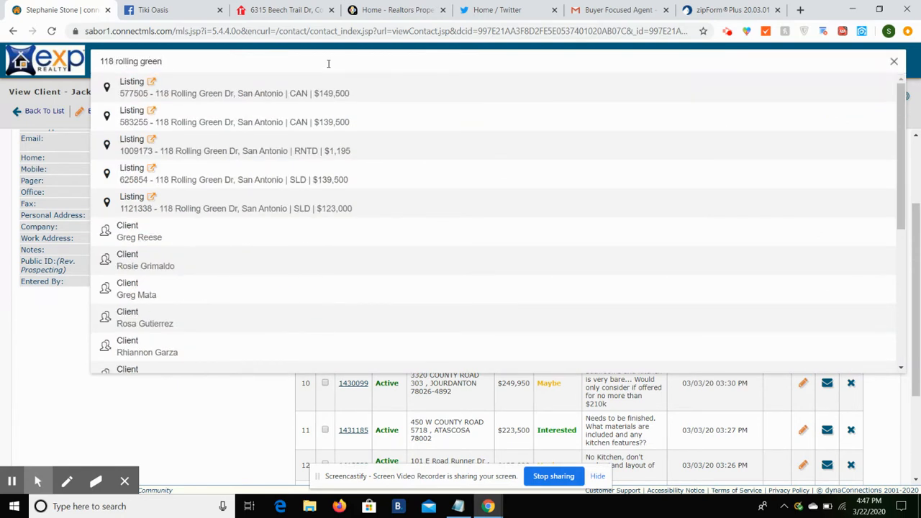
pyautogui.moveTo(359, 93)
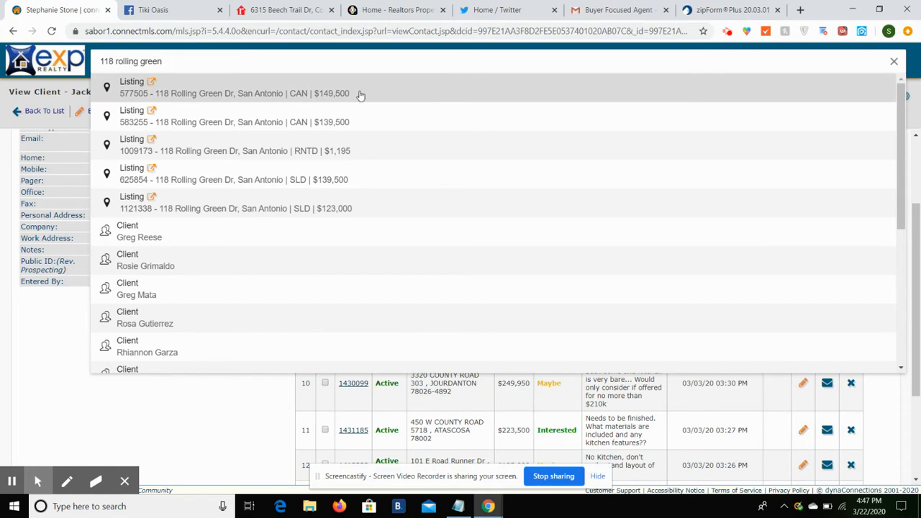
pyautogui.moveTo(349, 208)
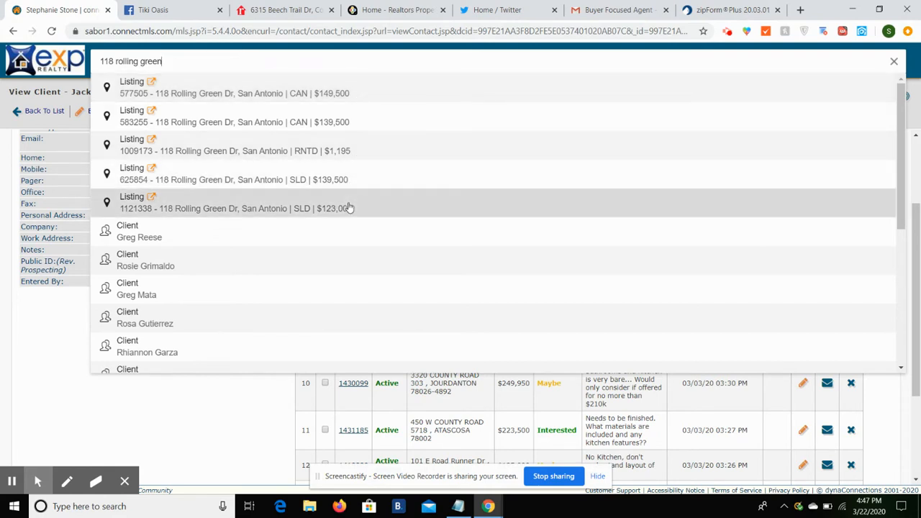
pyautogui.click(238, 203)
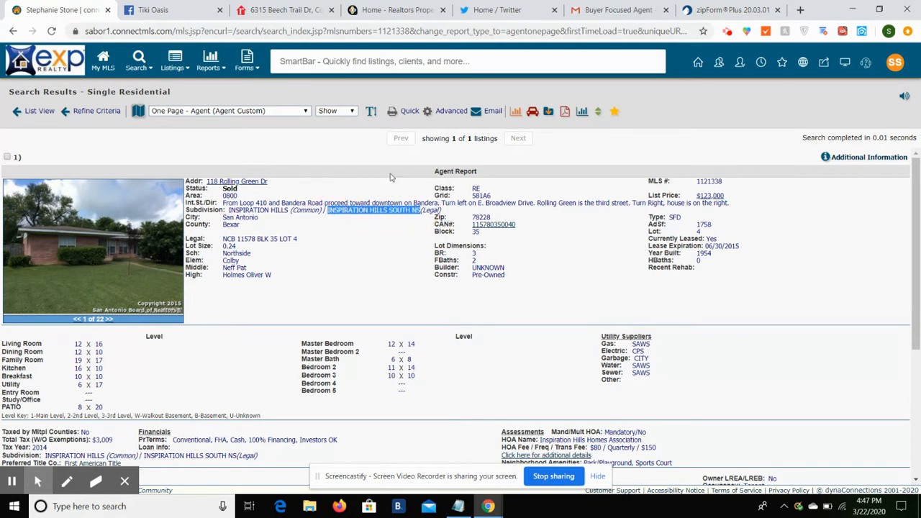
pyautogui.click(727, 9)
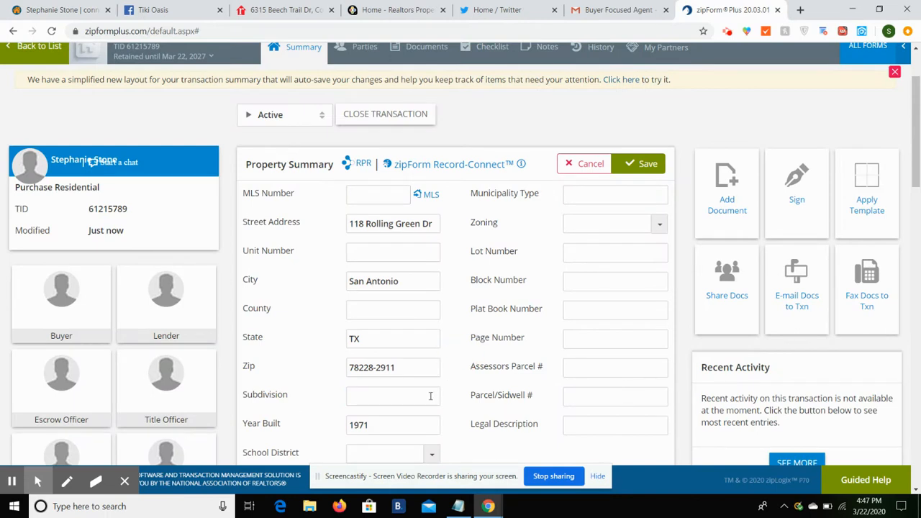
# Enter subdivision 'Inspiration Hills South NS' in the property summary.
pyautogui.write('TION HILLS SOUTH NS')
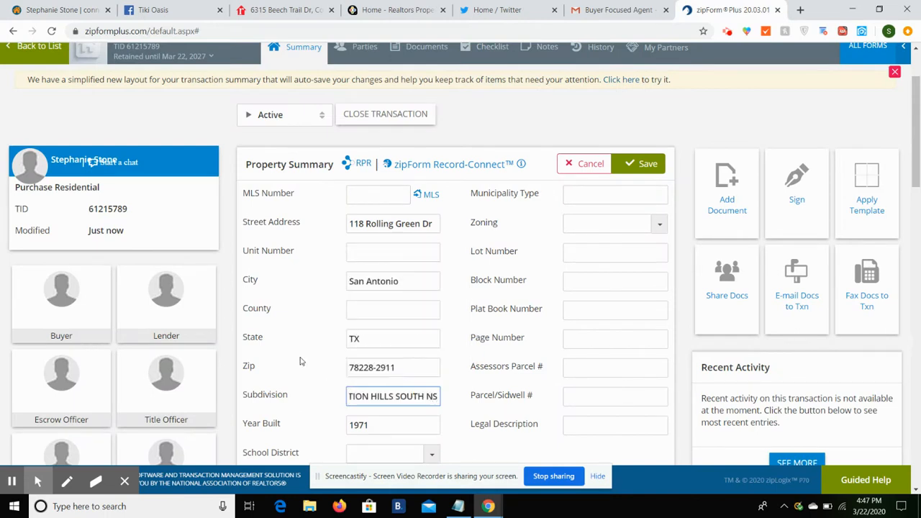
pyautogui.scroll(-3)
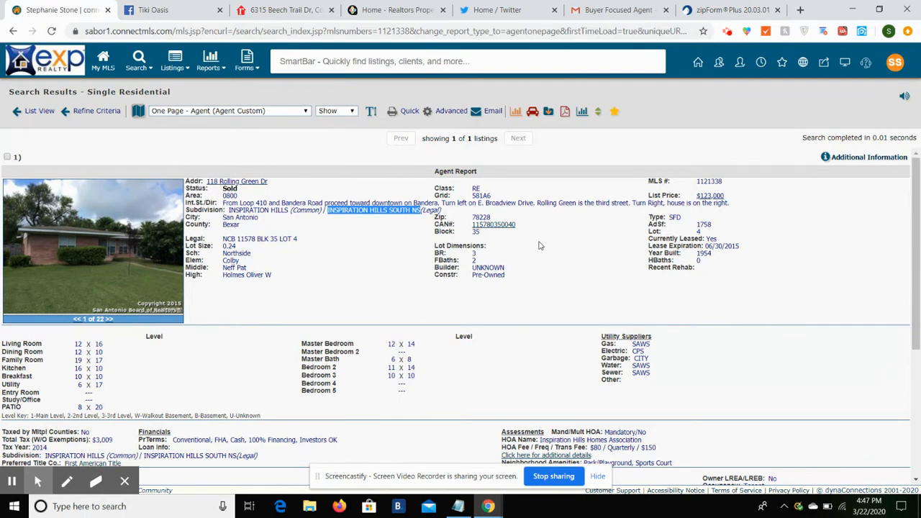
pyautogui.moveTo(345, 247)
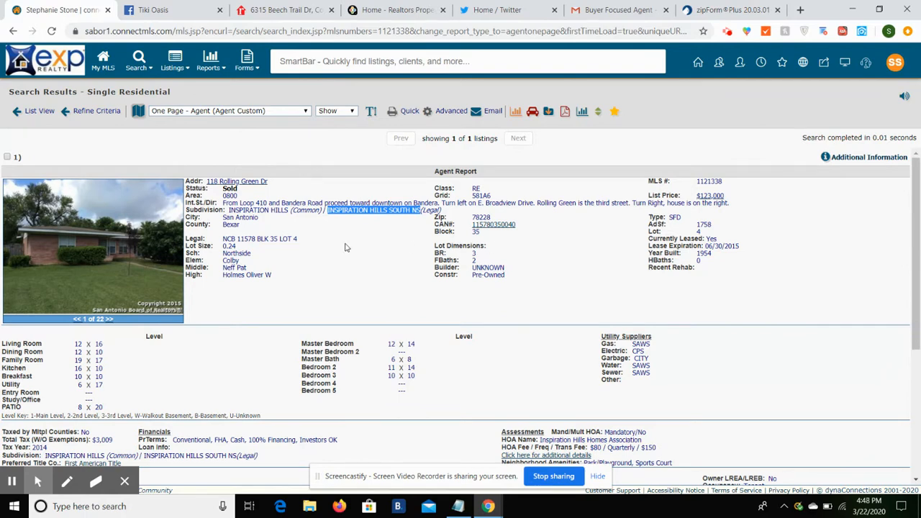
pyautogui.moveTo(293, 241)
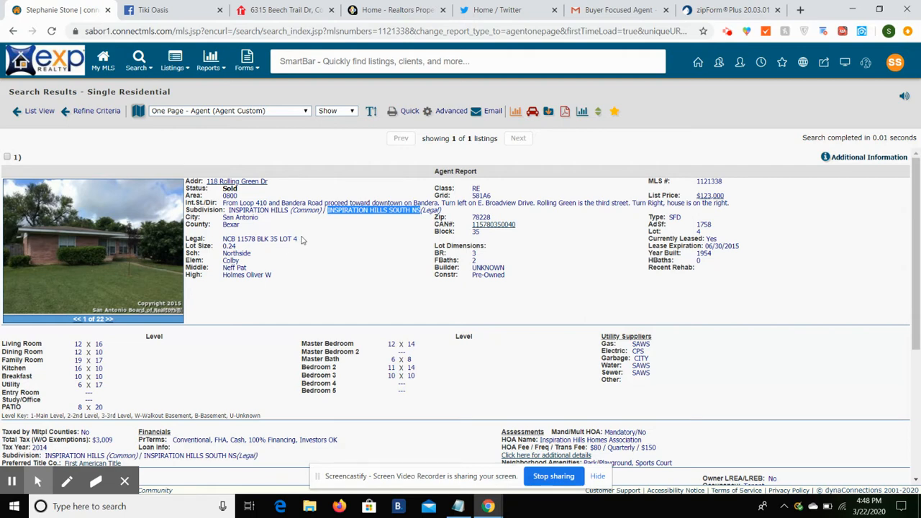
# Copy the MLS legal description 'NCB 11578 BLK 35 LOT 4' and return to zipForm Plus.
pyautogui.doubleClick(267, 238)
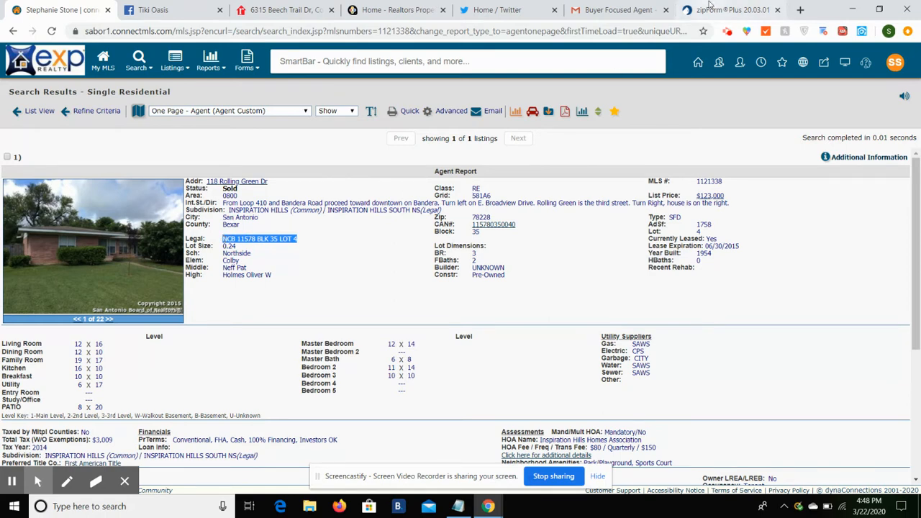
pyautogui.click(732, 10)
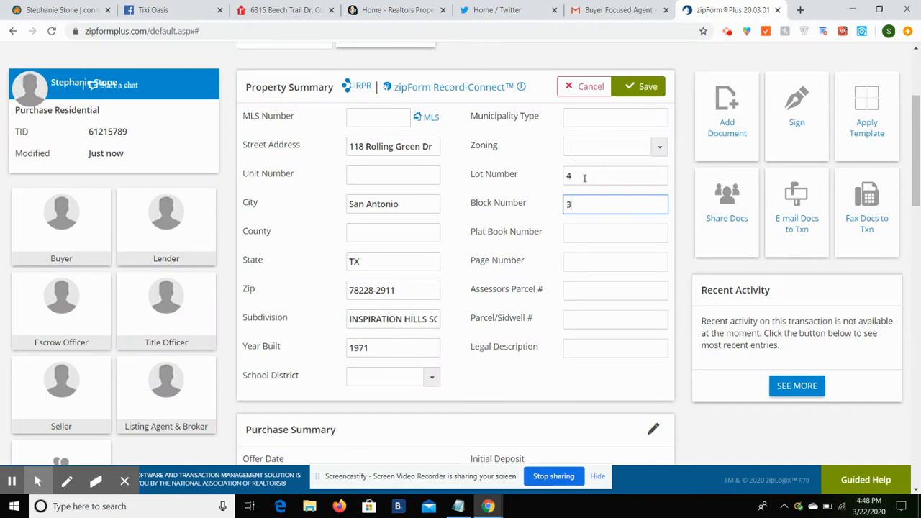
pyautogui.write('5')
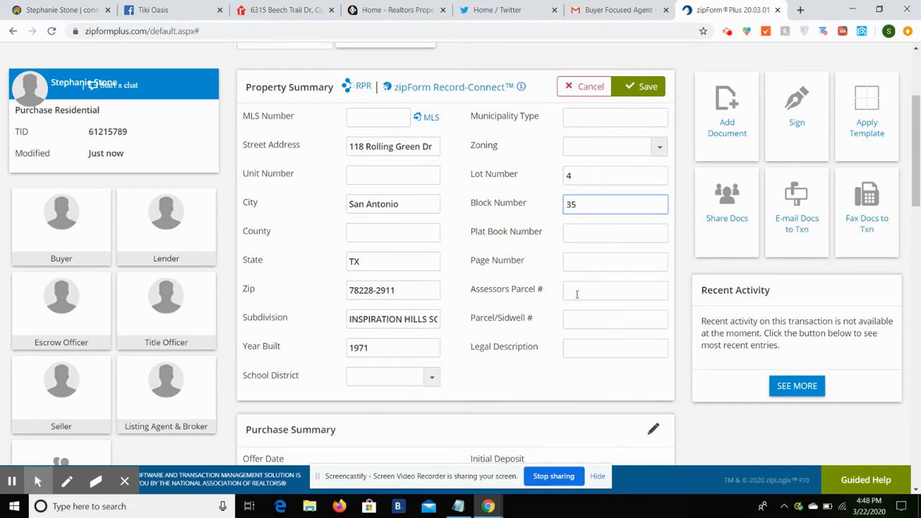
pyautogui.click(615, 348)
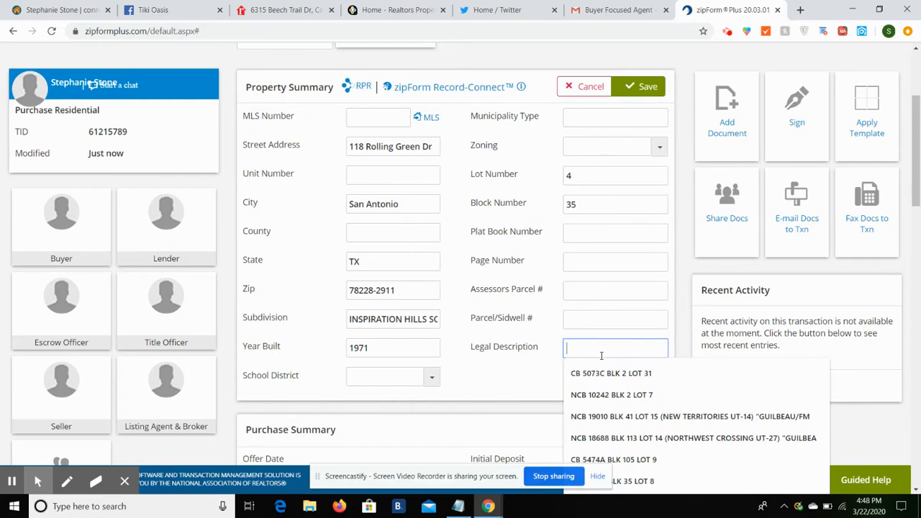
pyautogui.click(611, 481)
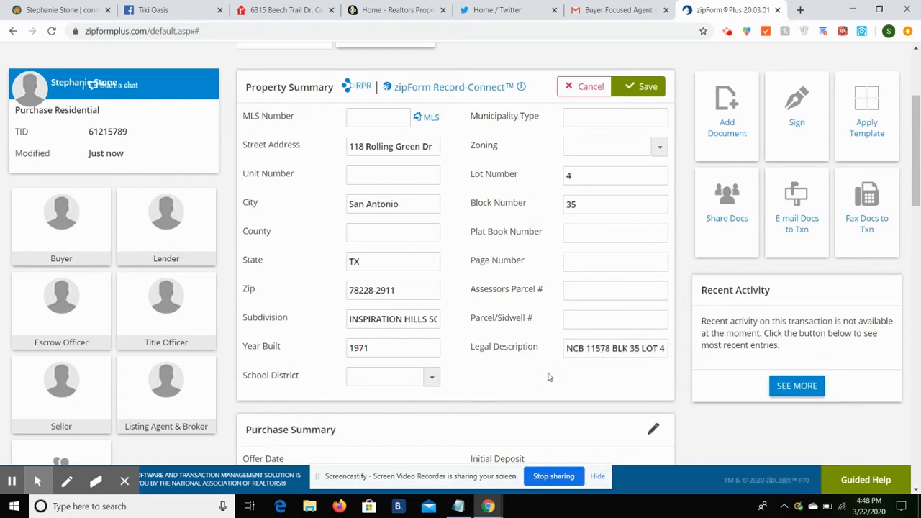
pyautogui.click(61, 216)
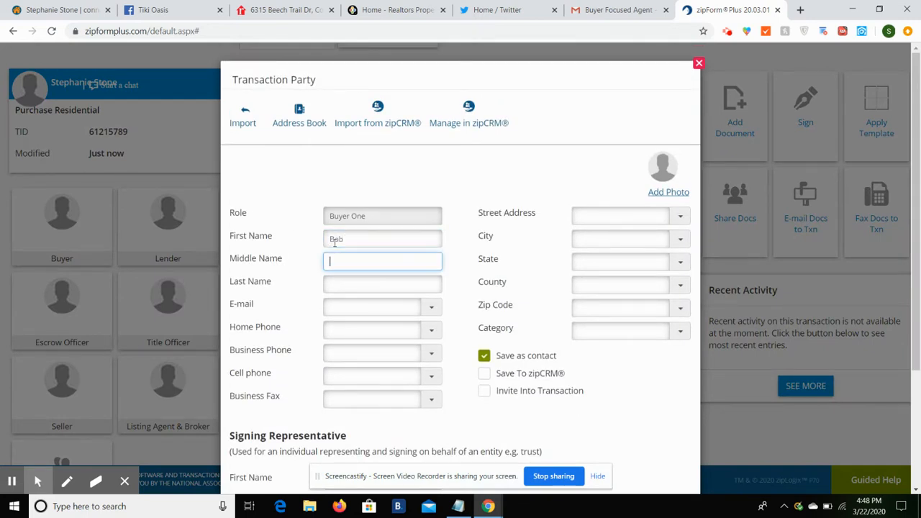
pyautogui.write('Jones')
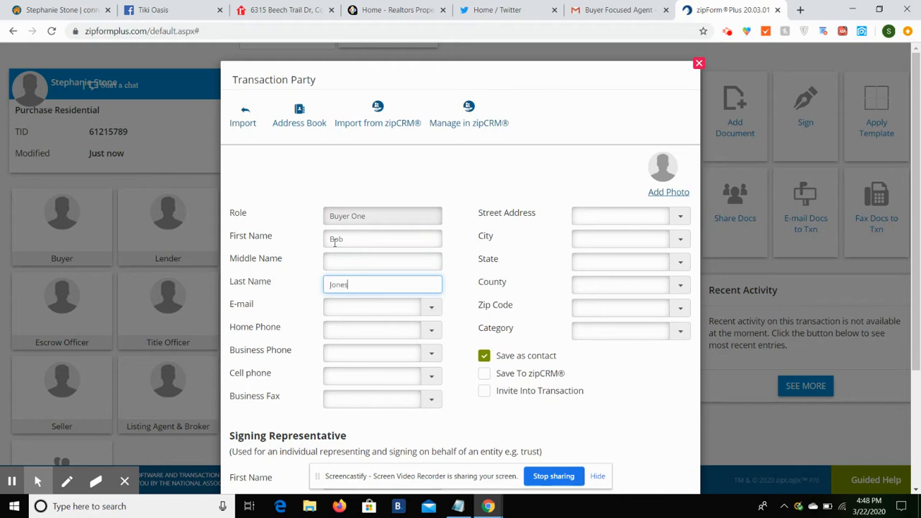
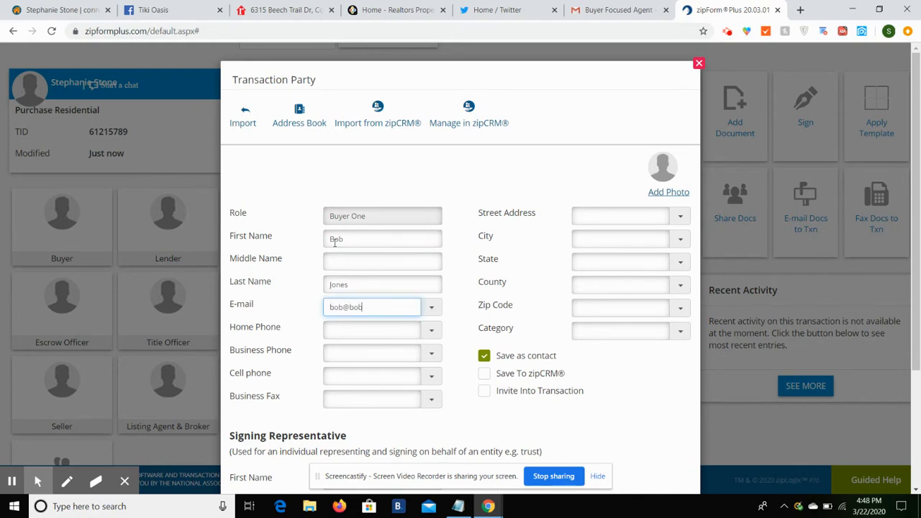
pyautogui.click(371, 329)
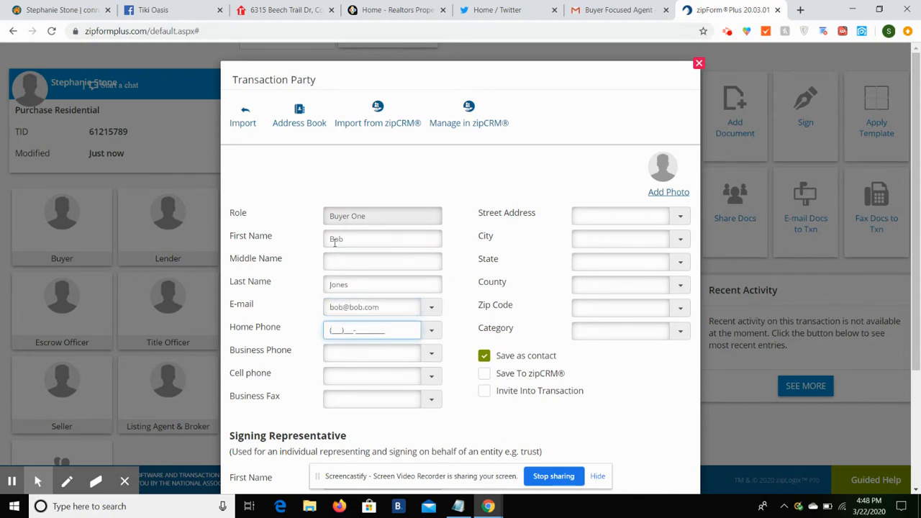
pyautogui.write('(210)44')
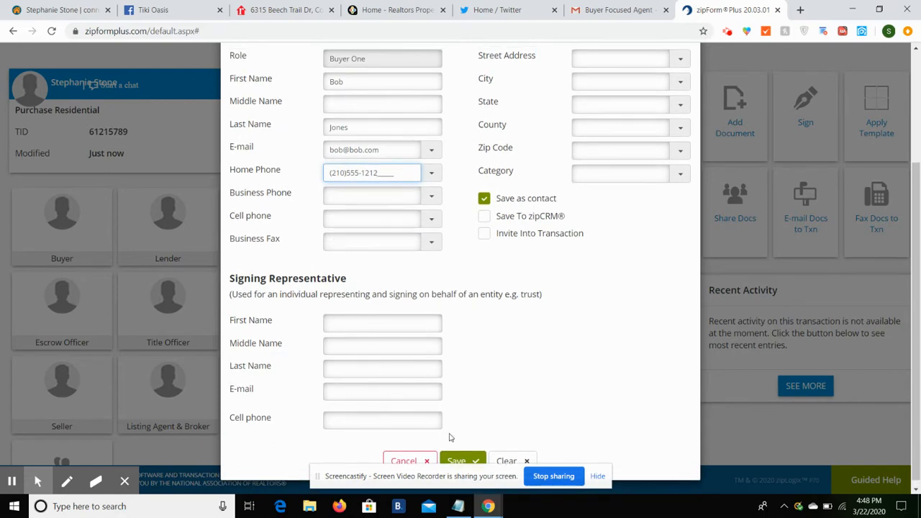
pyautogui.click(458, 460)
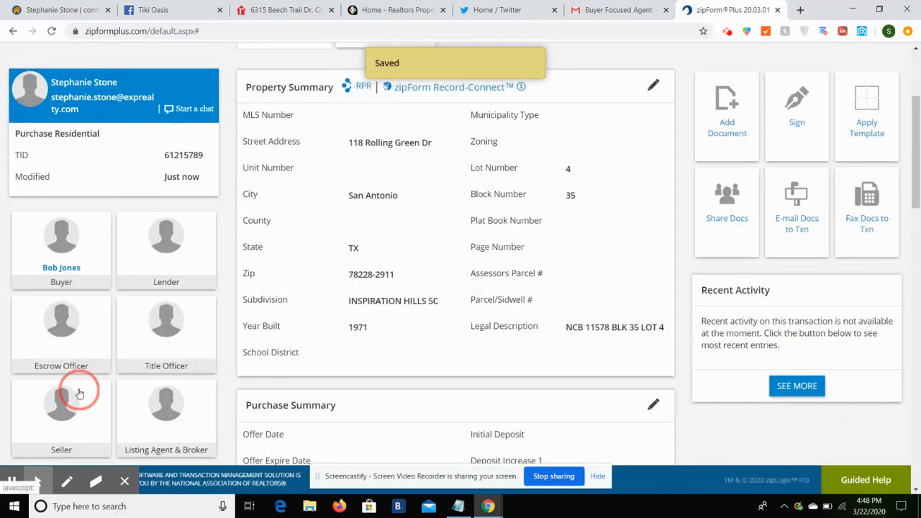
pyautogui.click(62, 403)
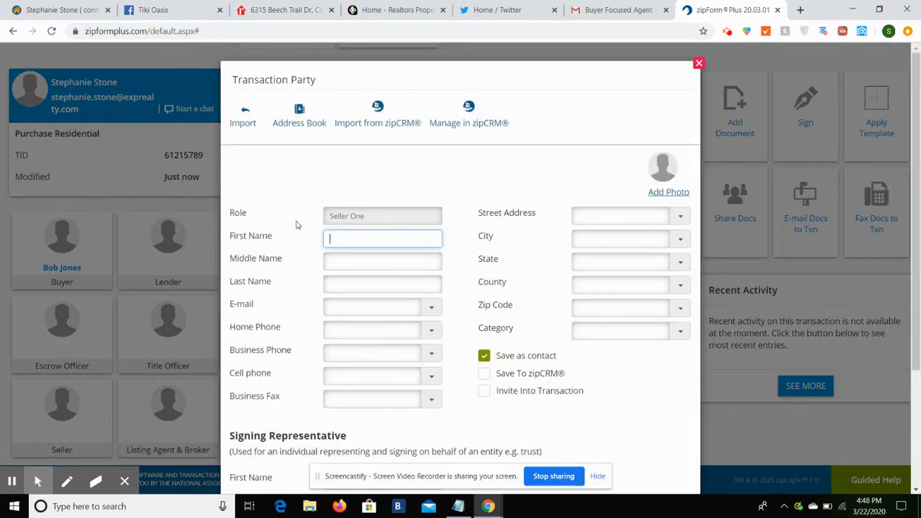
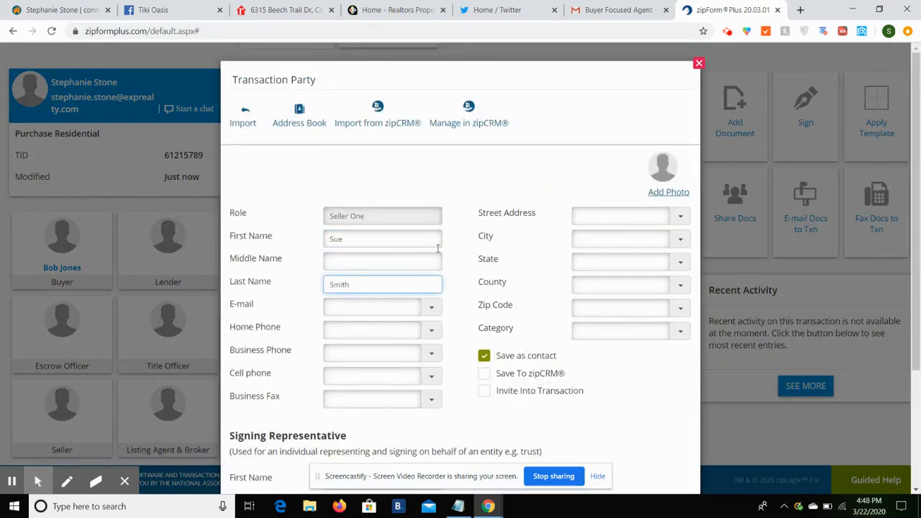
pyautogui.scroll(-3)
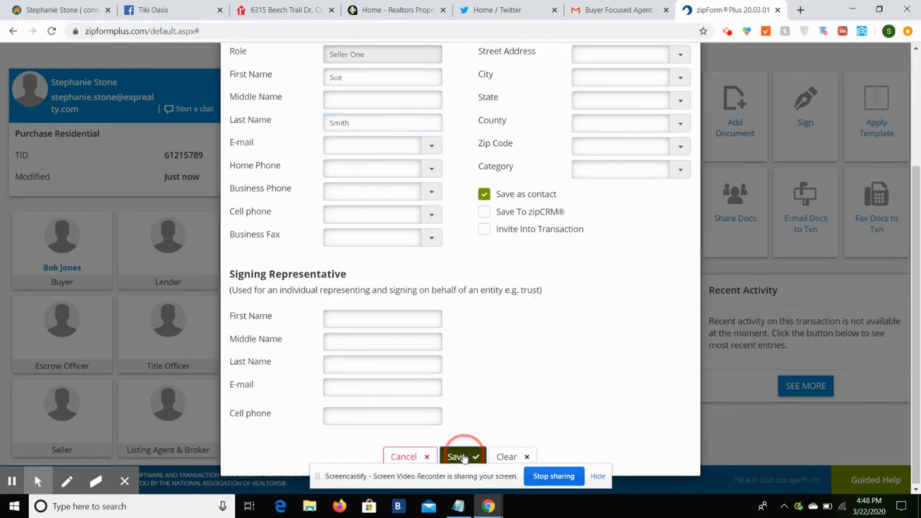
pyautogui.click(460, 457)
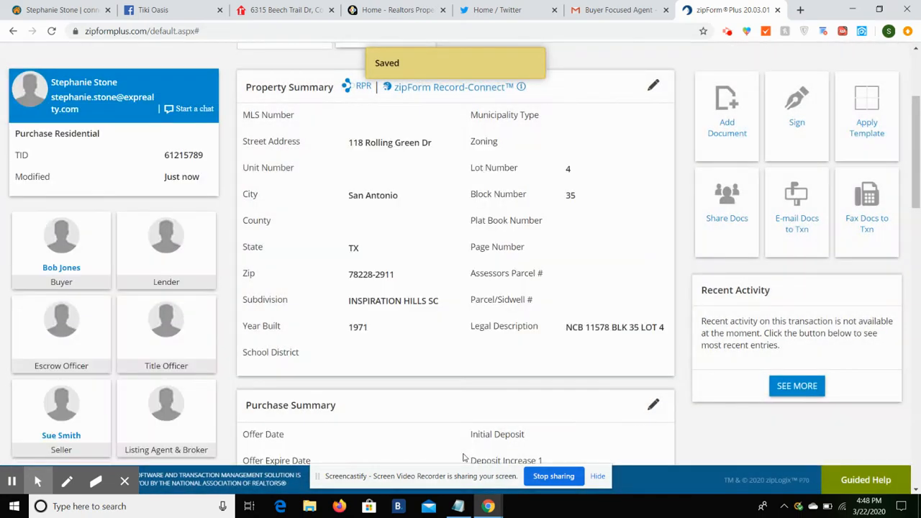
pyautogui.scroll(-3)
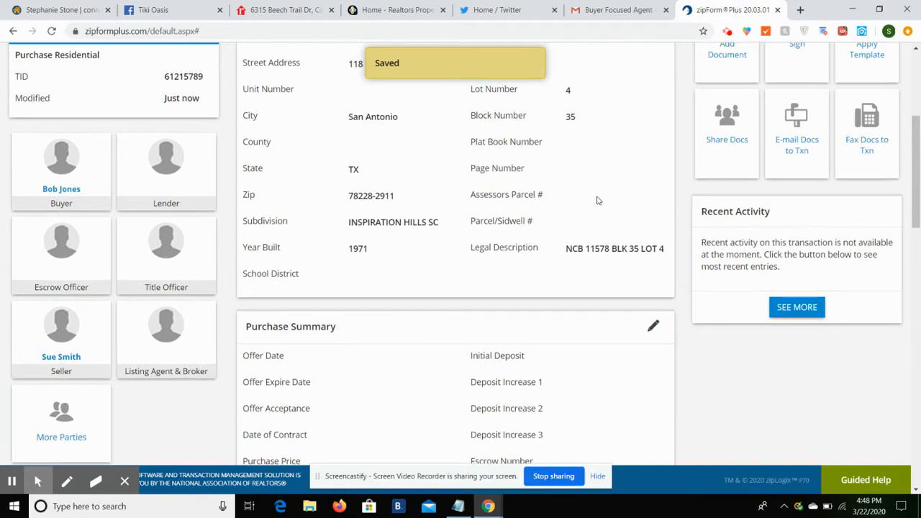
pyautogui.scroll(3)
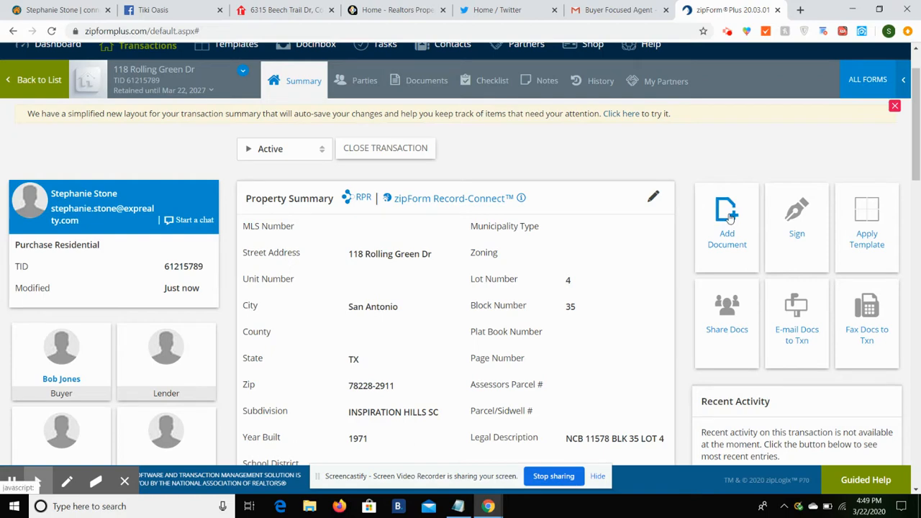
# Bring up the Add a Form, Placeholder or Document chooser from the transaction's Documents tab.
pyautogui.click(426, 80)
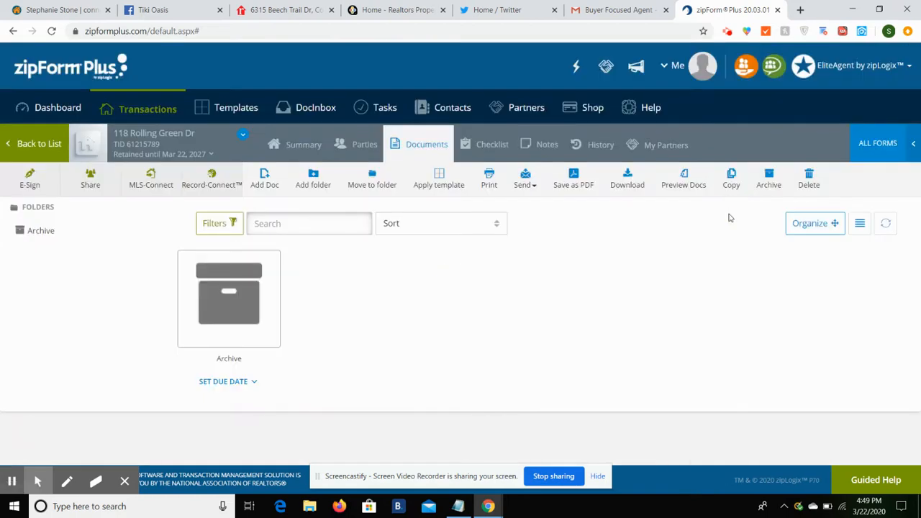
pyautogui.click(264, 178)
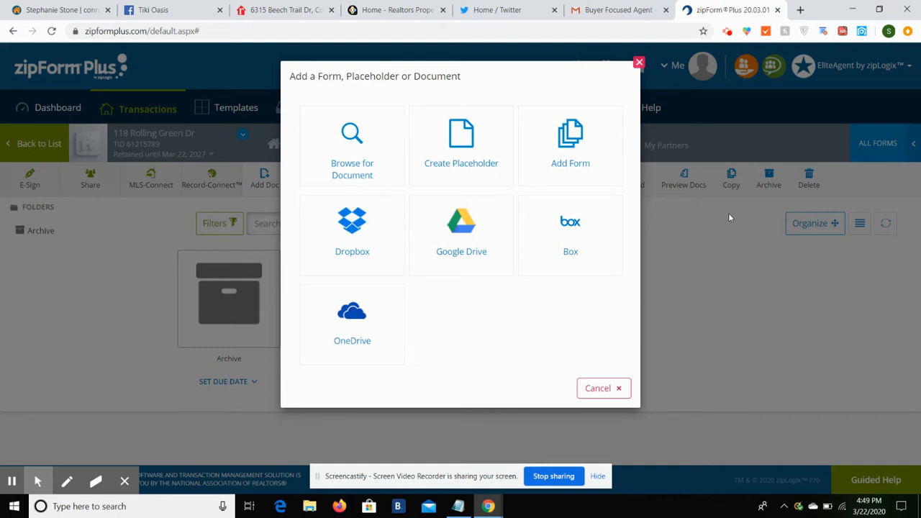
pyautogui.moveTo(698, 202)
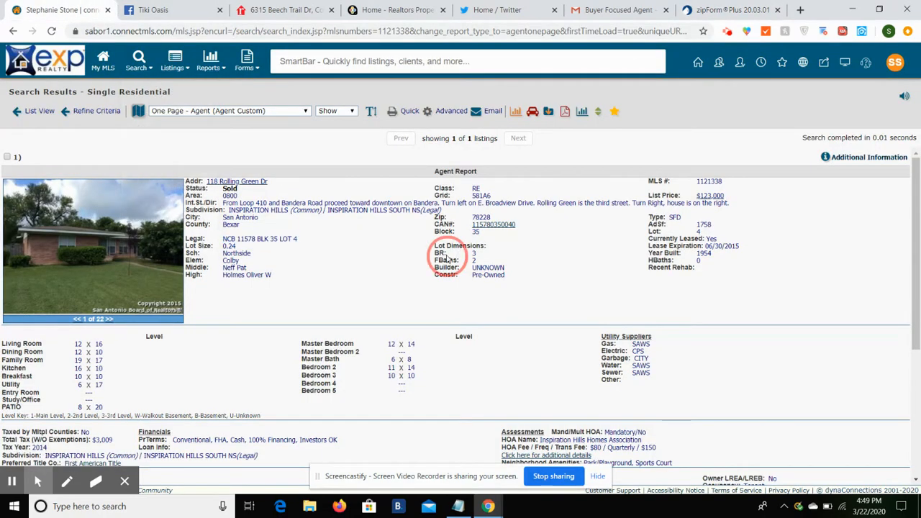
pyautogui.scroll(-3)
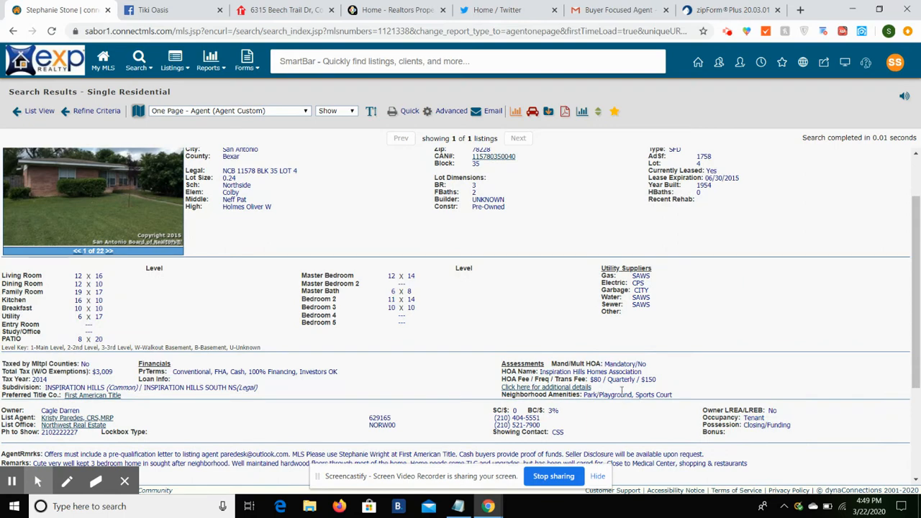
pyautogui.click(731, 9)
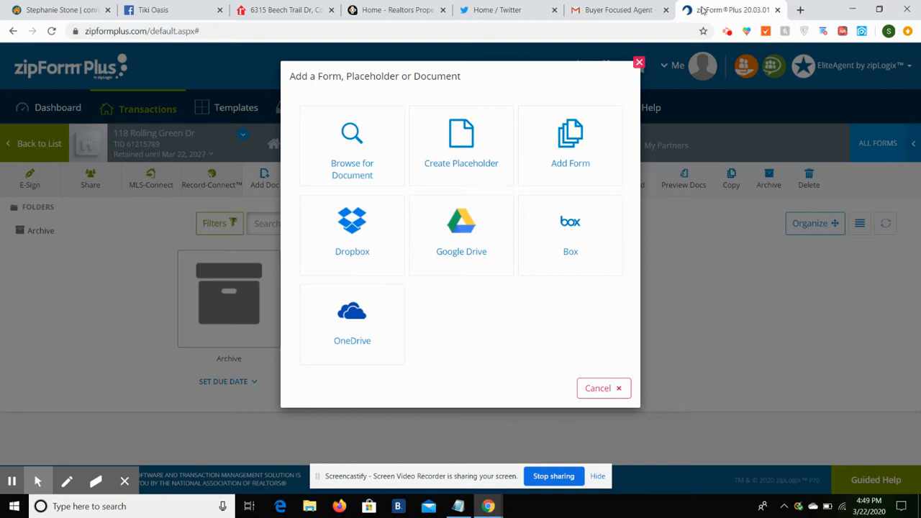
# Search all form libraries for '1-4' and add the 1-4 Family Residential Contract (Resale).
pyautogui.click(554, 149)
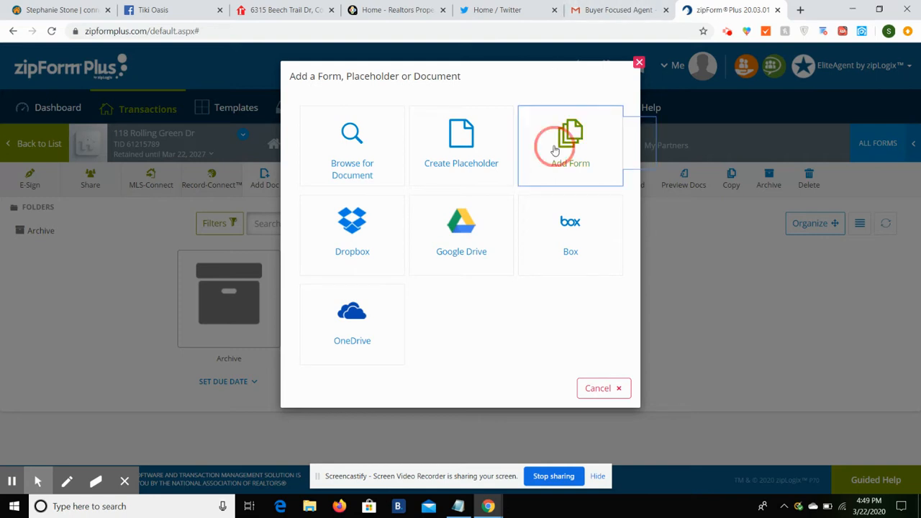
pyautogui.click(570, 144)
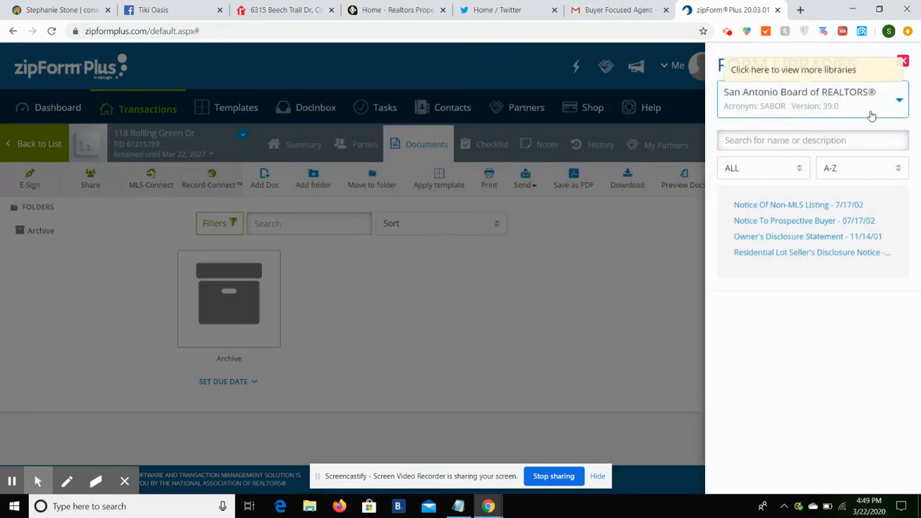
pyautogui.click(899, 99)
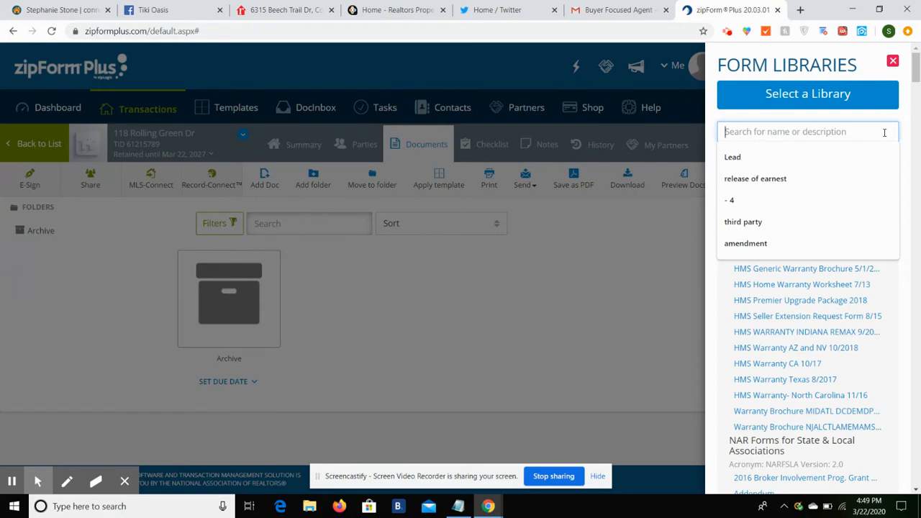
pyautogui.write('1-')
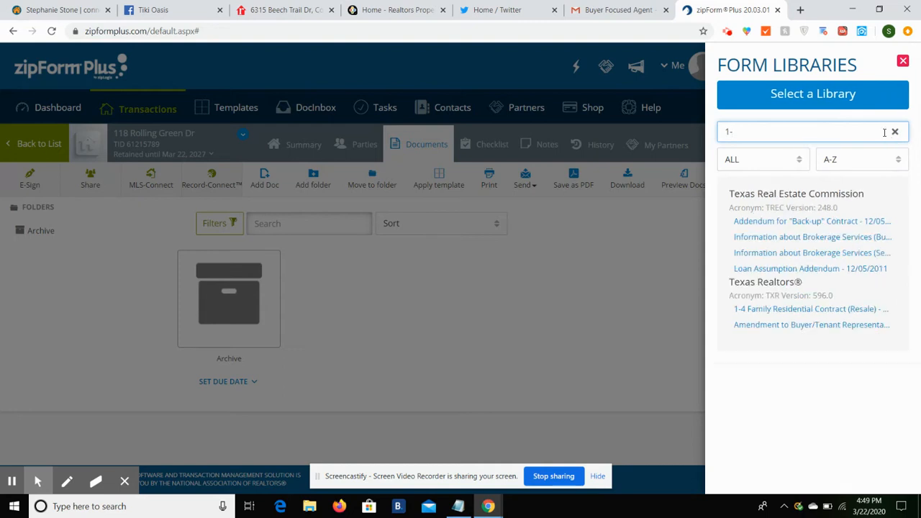
pyautogui.write('4')
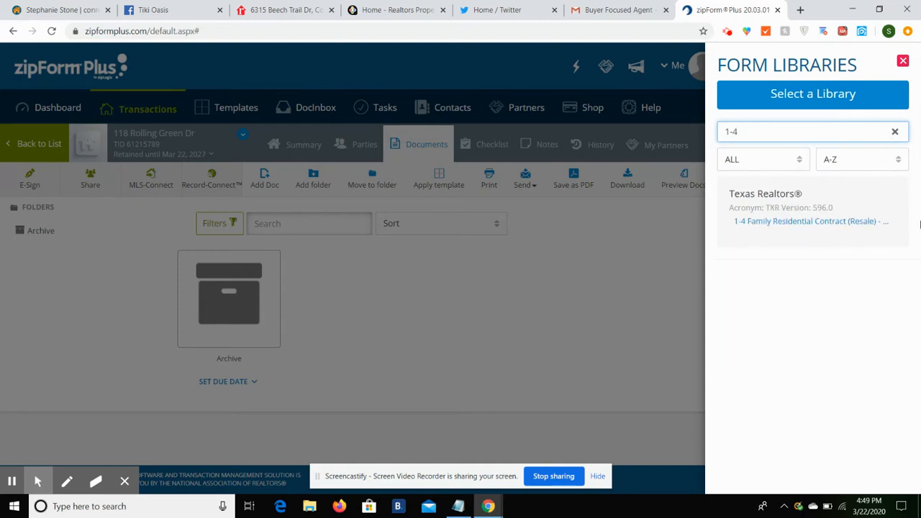
pyautogui.click(806, 221)
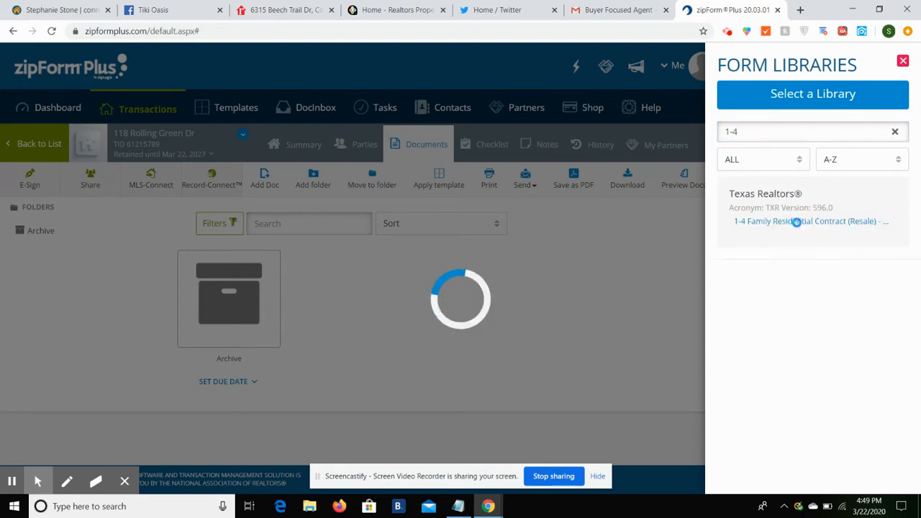
# Search again and add the TREC Third Party Financing Addendum for Credit.
pyautogui.click(806, 221)
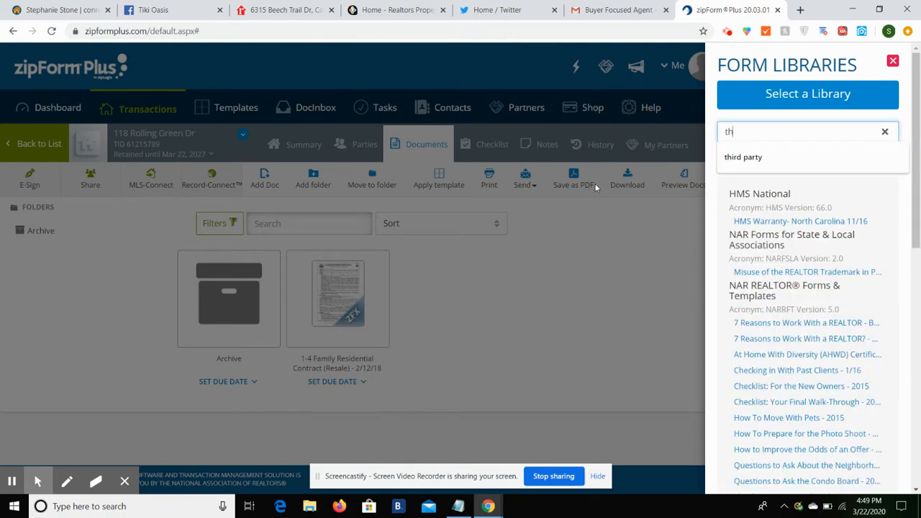
pyautogui.write('ird par')
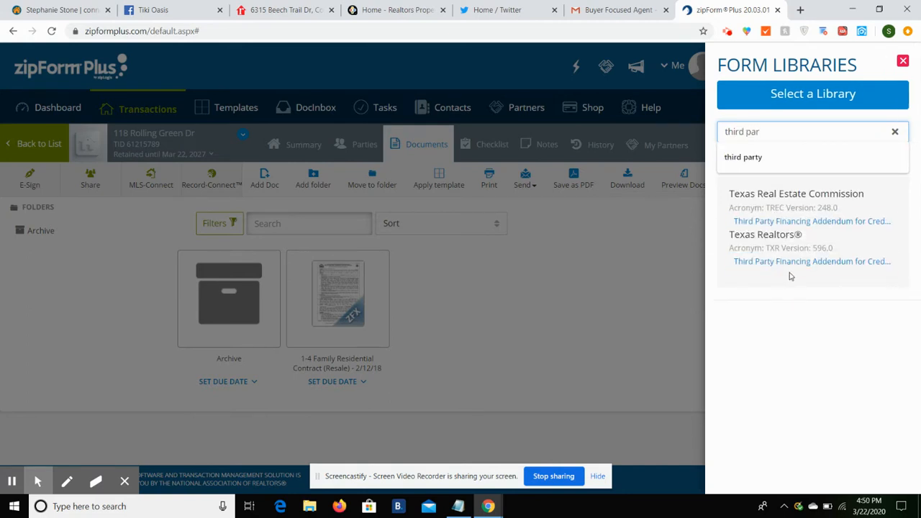
pyautogui.moveTo(781, 246)
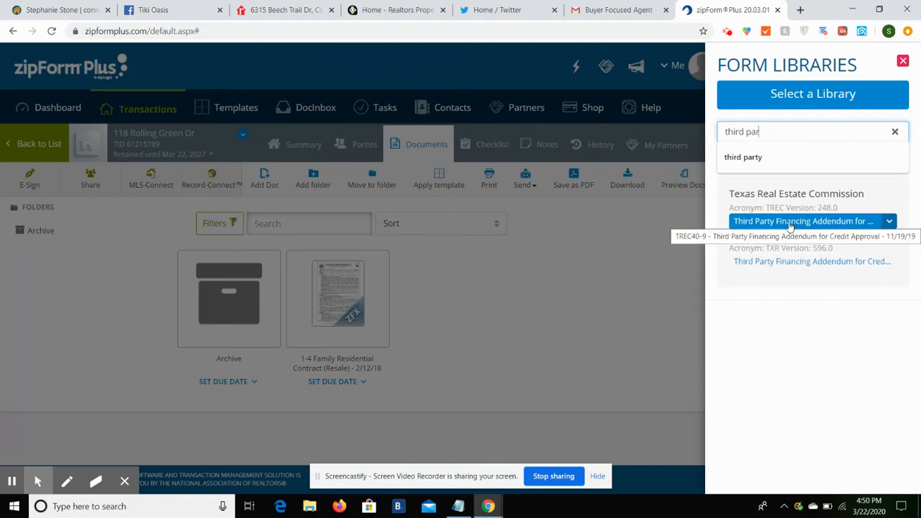
pyautogui.click(803, 221)
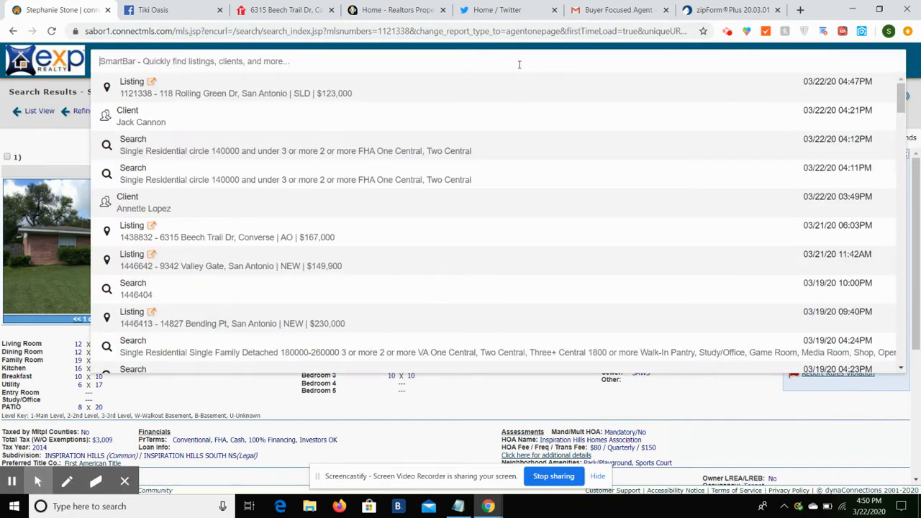
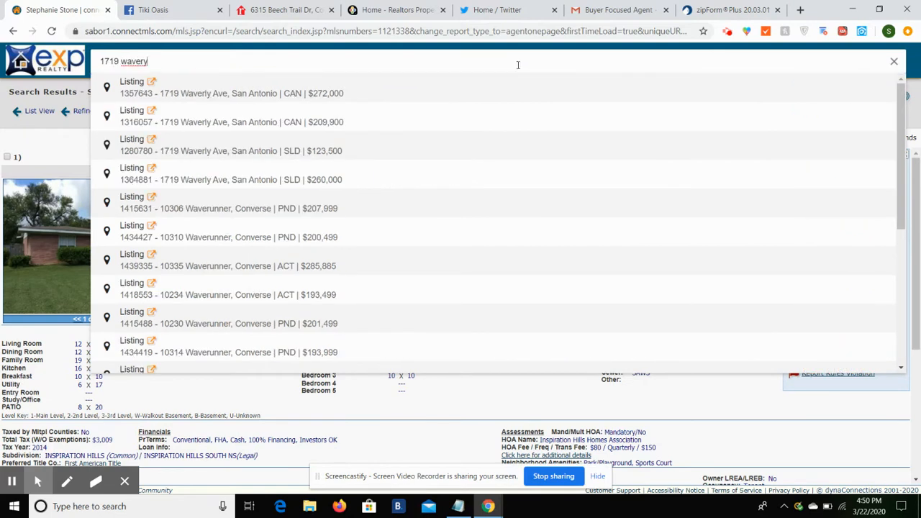
pyautogui.moveTo(478, 116)
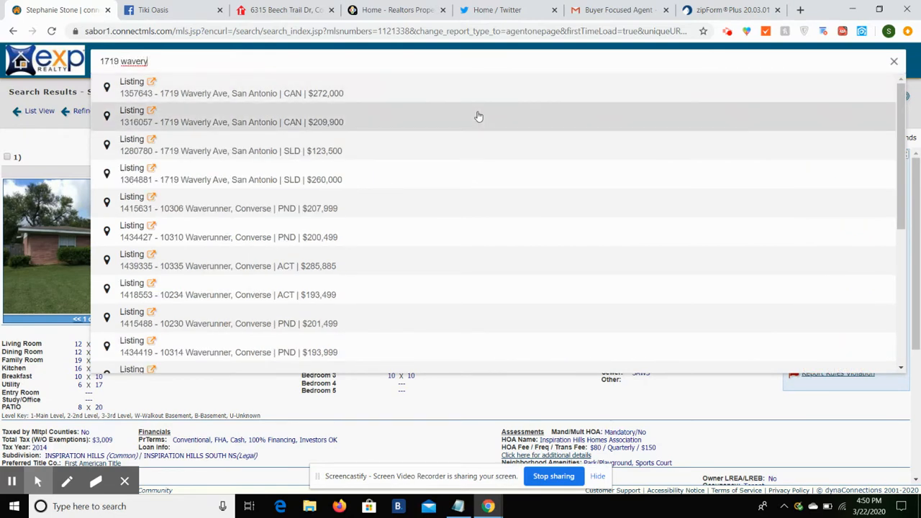
pyautogui.click(237, 179)
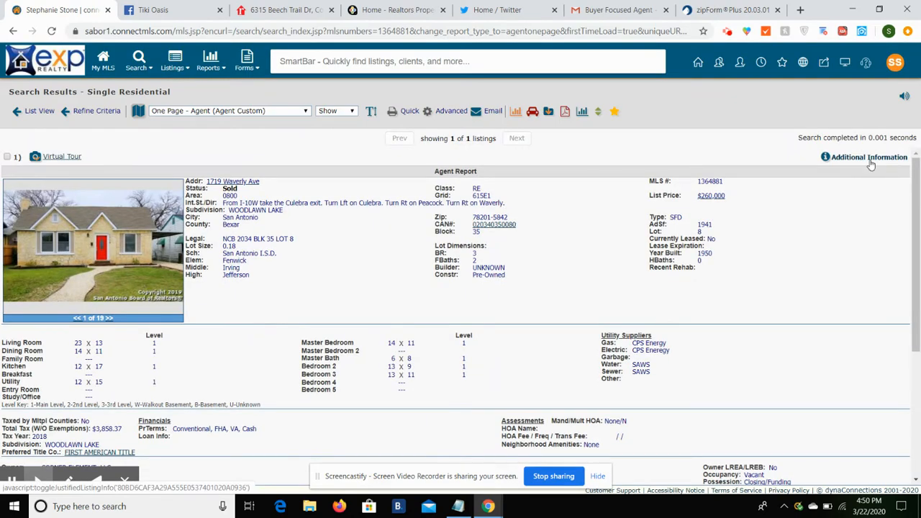
# Download the listing's Seller's Disclosure PDF, saving it as 'Sellerdis…' in MLS pics.
pyautogui.click(868, 157)
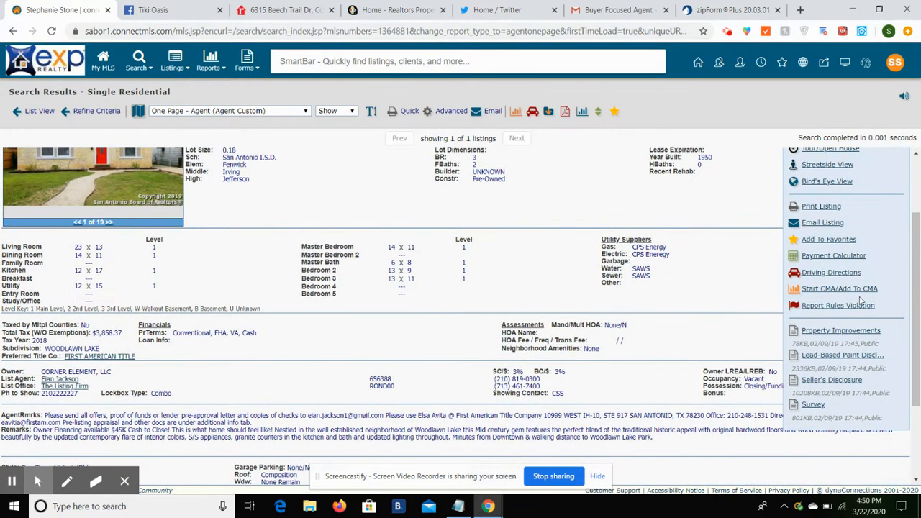
pyautogui.moveTo(899, 446)
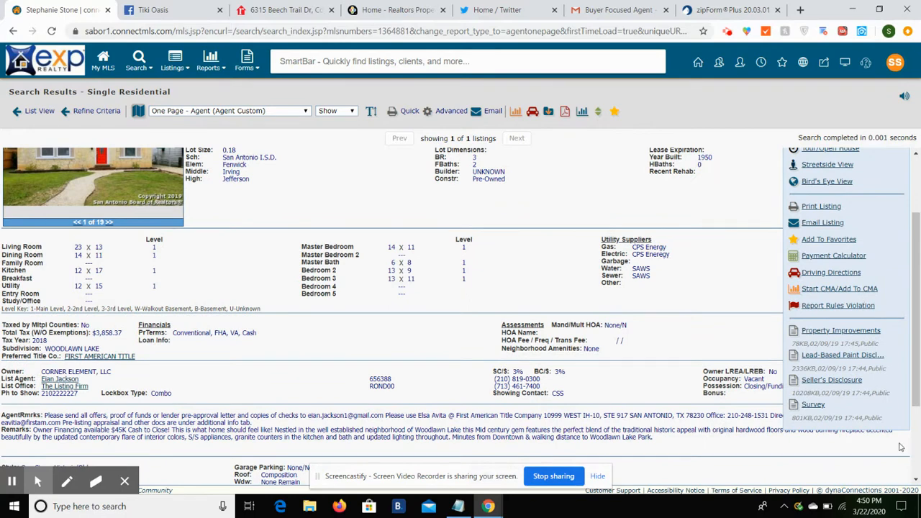
pyautogui.moveTo(832, 380)
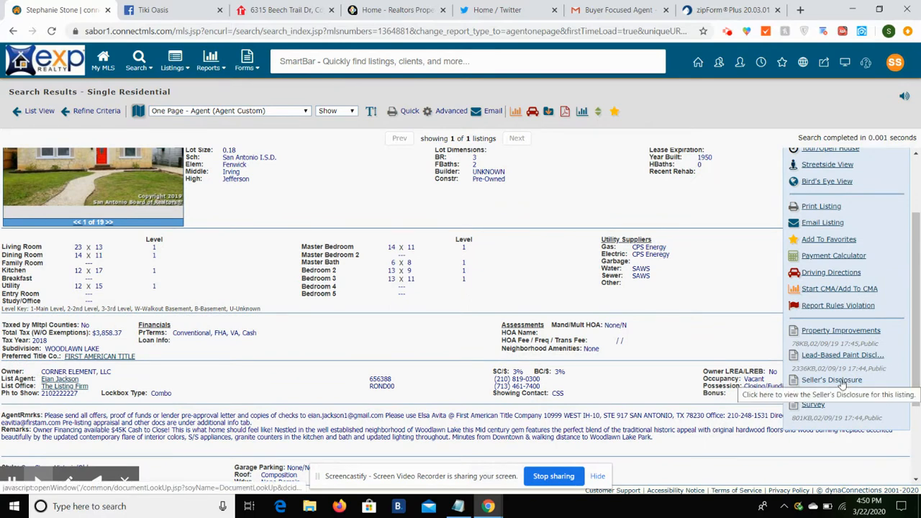
pyautogui.click(832, 380)
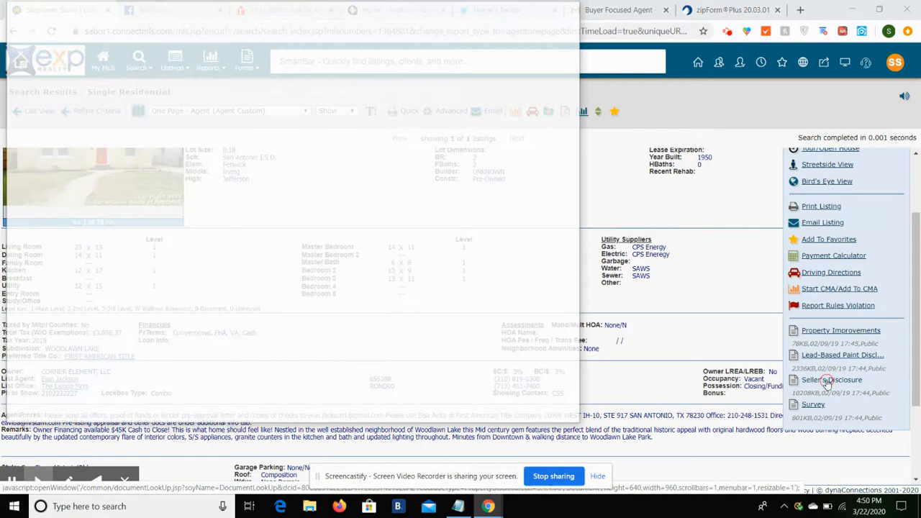
pyautogui.click(831, 379)
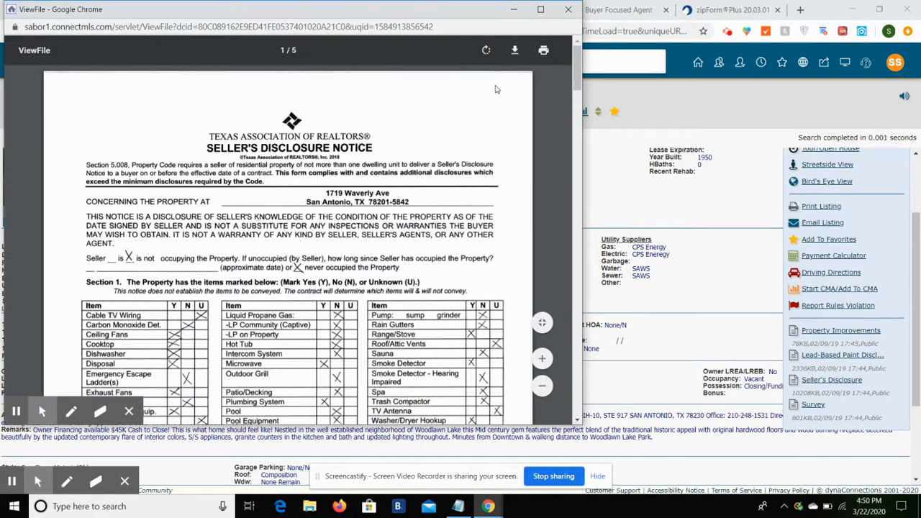
pyautogui.click(514, 50)
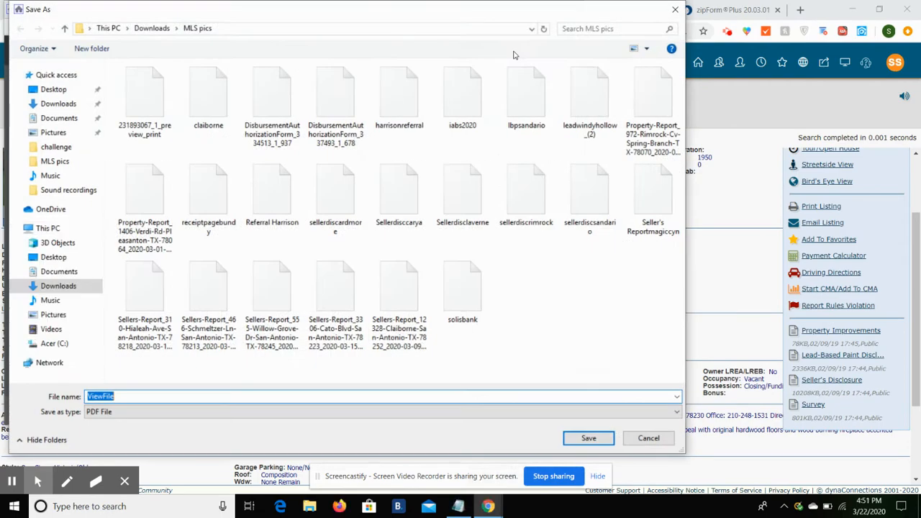
pyautogui.write('Sellerdis')
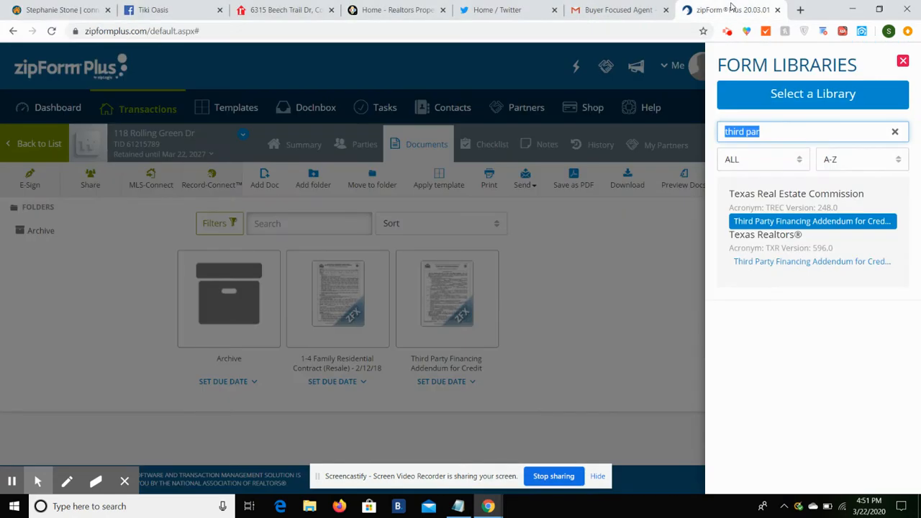
# Close the form libraries and pick the seller's disclosure PDF for upload from the computer.
pyautogui.click(903, 60)
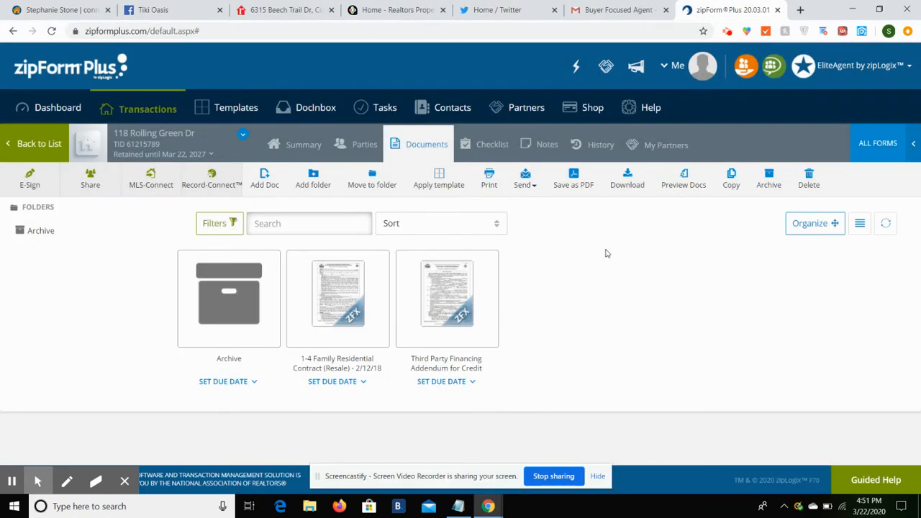
pyautogui.moveTo(434, 238)
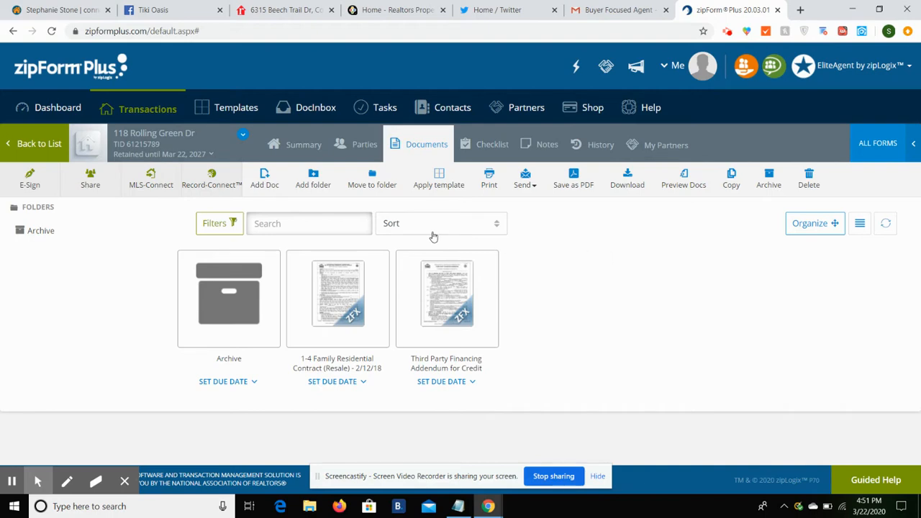
pyautogui.click(265, 178)
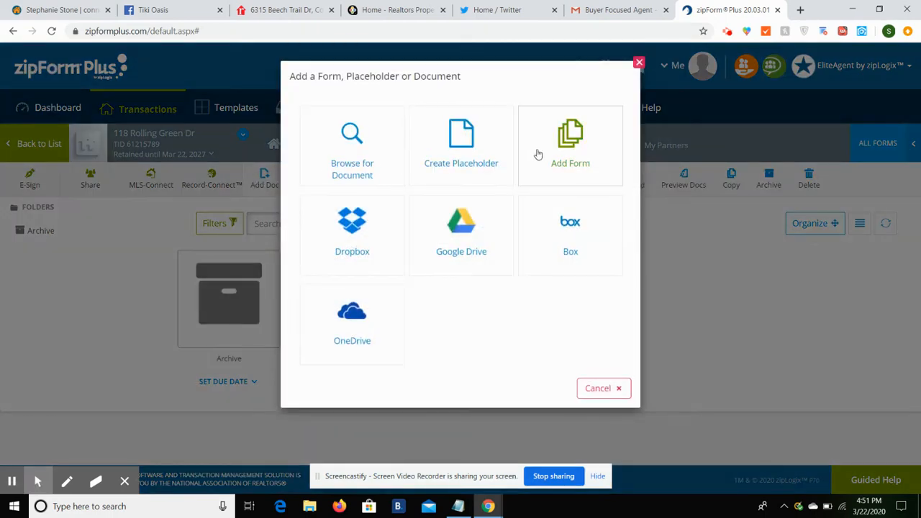
pyautogui.click(352, 144)
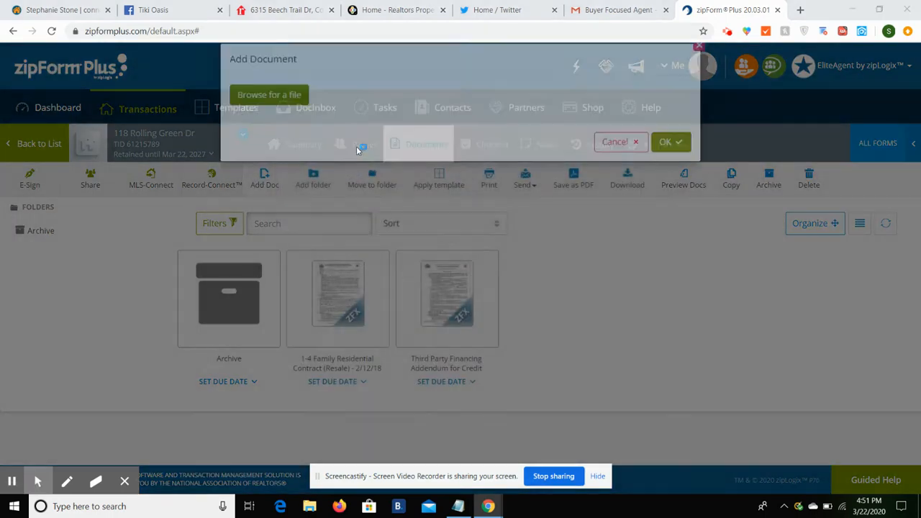
pyautogui.click(269, 94)
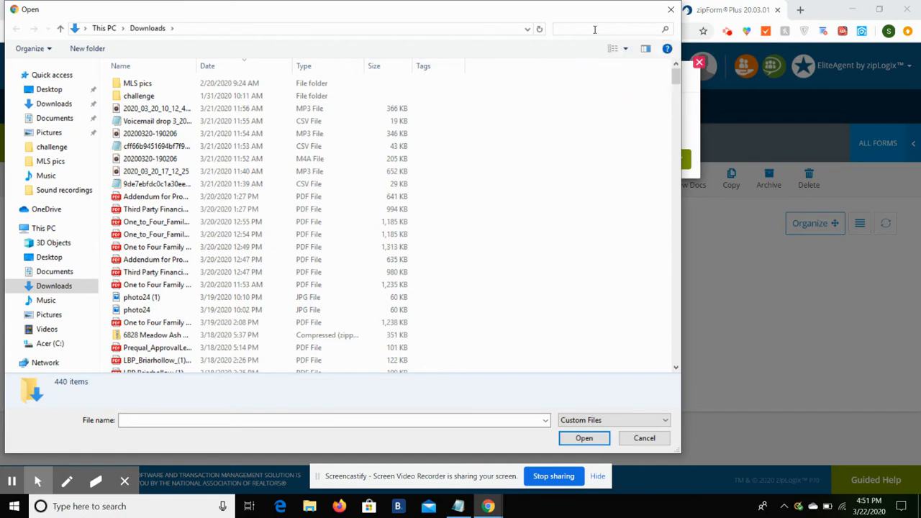
pyautogui.write('seller')
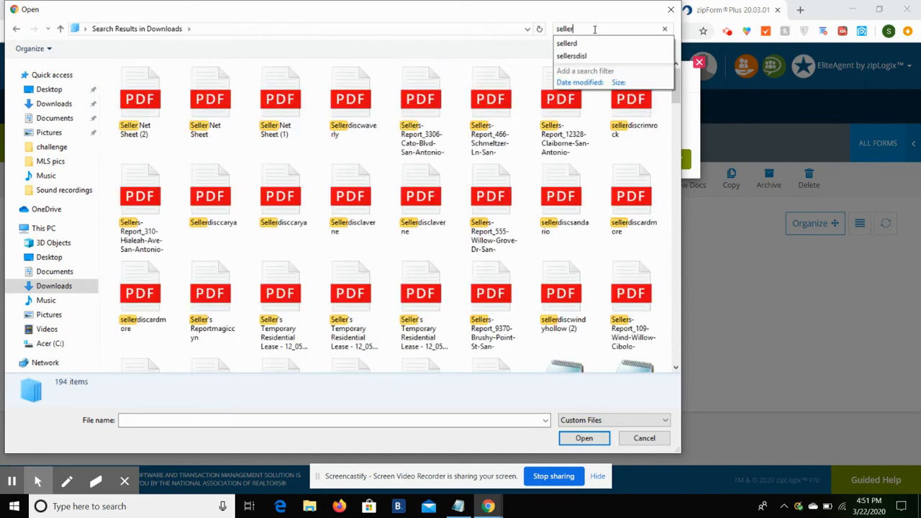
pyautogui.write('di')
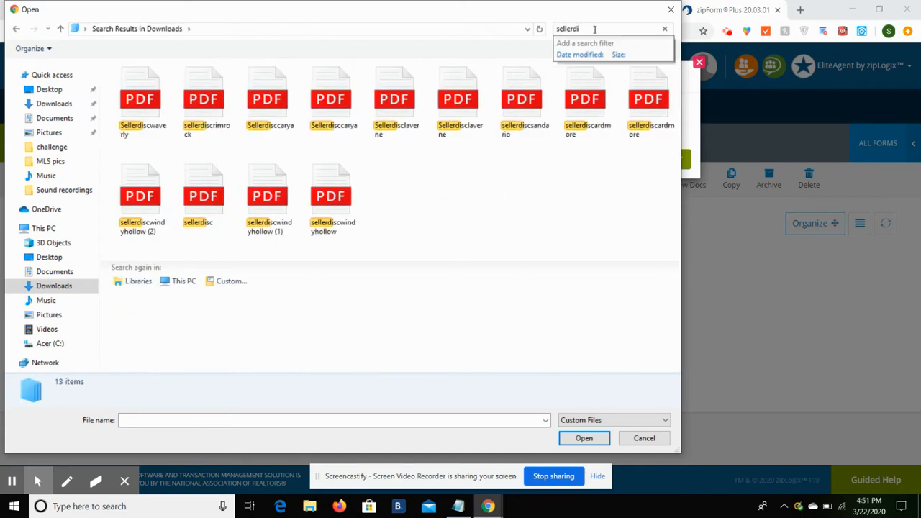
pyautogui.click(584, 438)
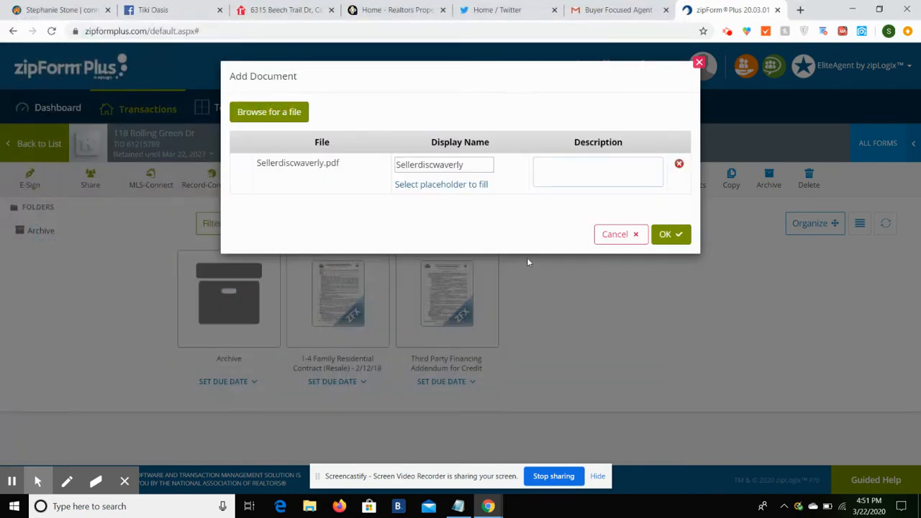
# Glance at the MLS listing tab, return to zipForm Plus, and close the upload window.
pyautogui.click(670, 233)
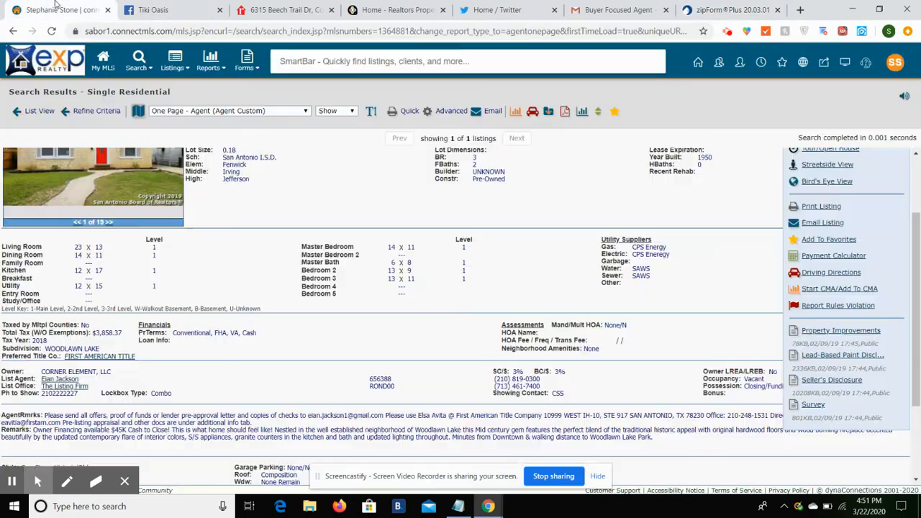
pyautogui.moveTo(828, 357)
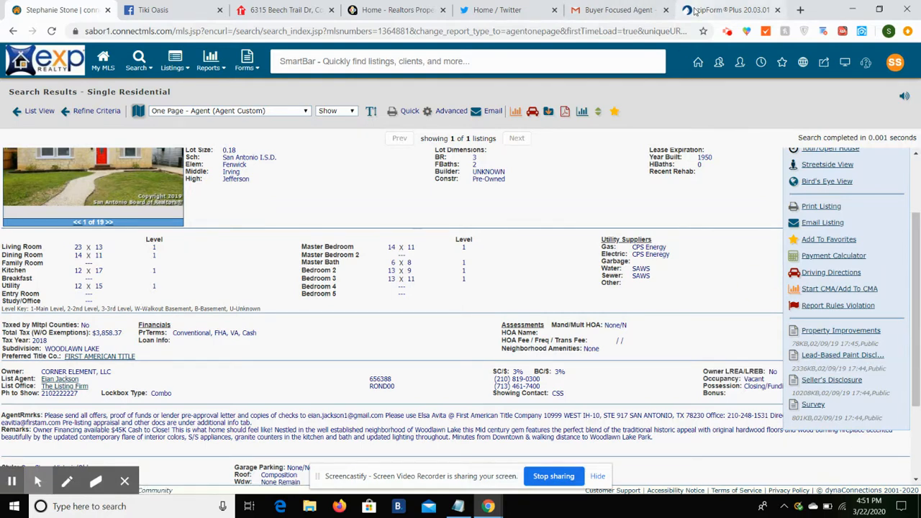
pyautogui.click(726, 9)
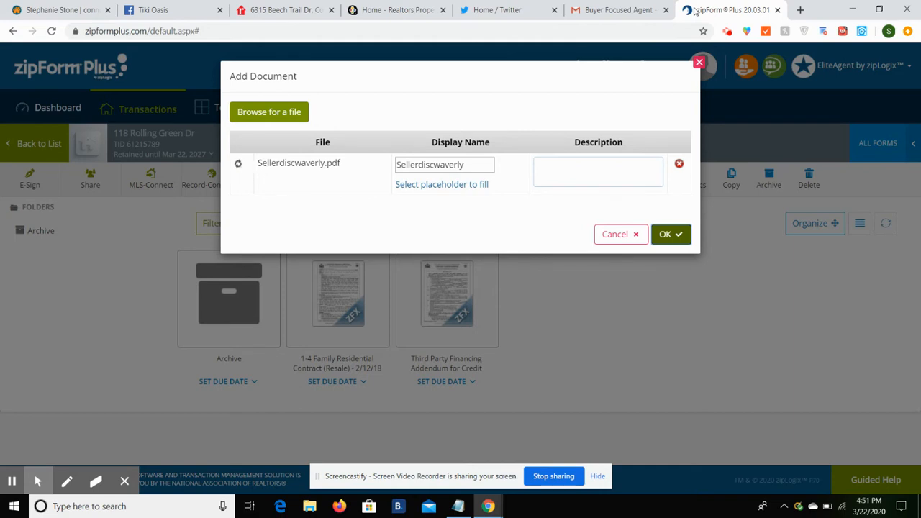
pyautogui.click(665, 234)
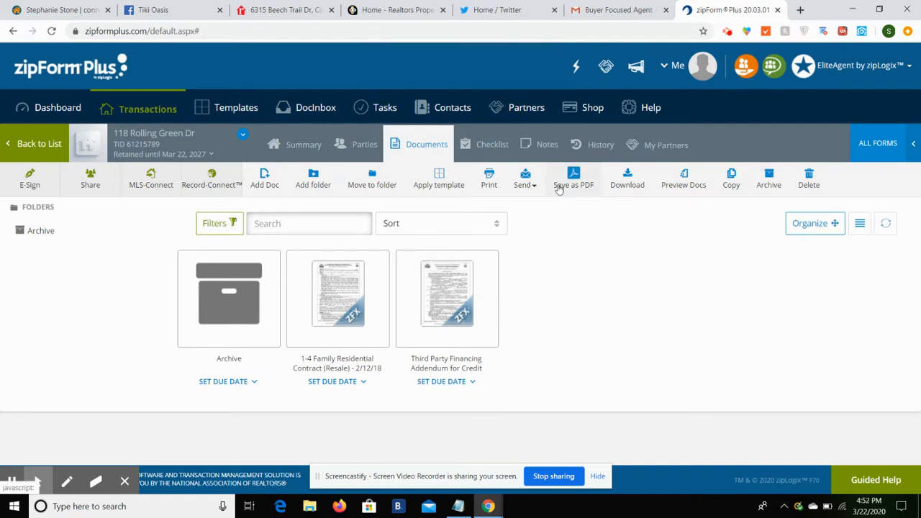
pyautogui.moveTo(469, 216)
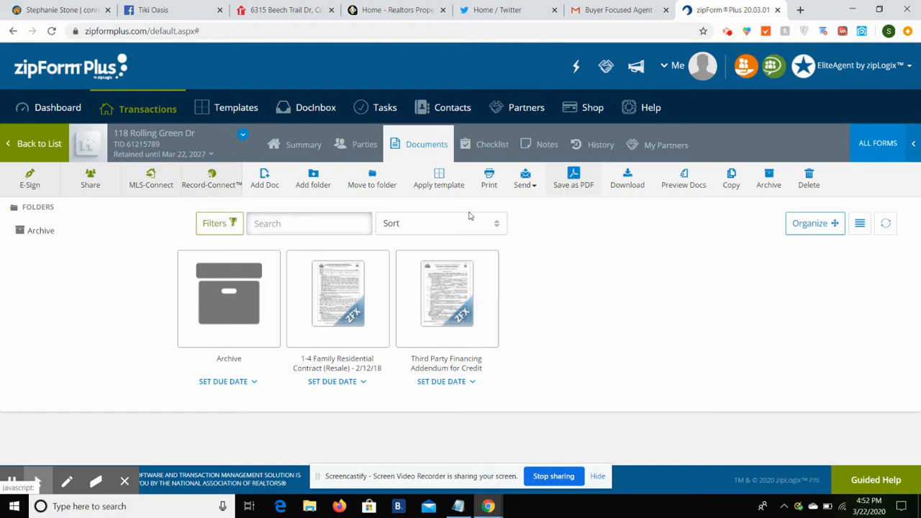
pyautogui.moveTo(655, 222)
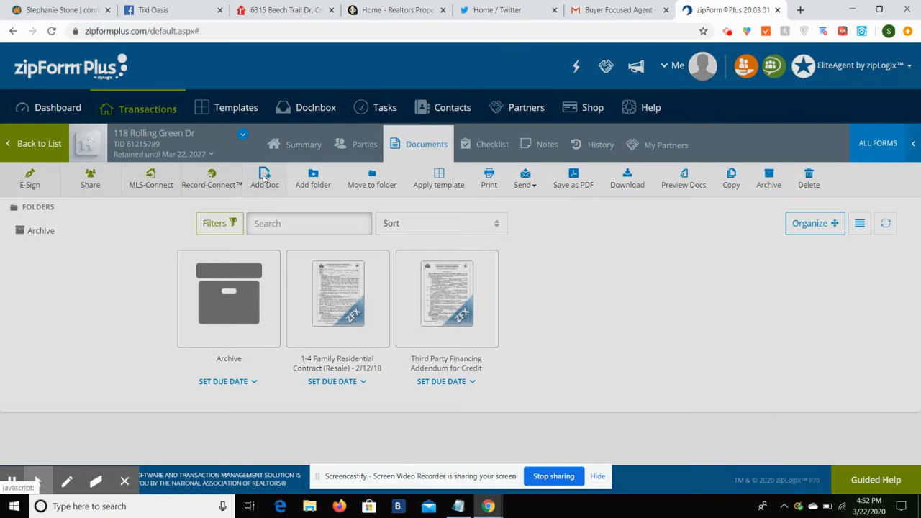
# Search the form libraries for 'buyer/ten' and add the Residential Buyer/Tenant Representation Agreement.
pyautogui.click(264, 178)
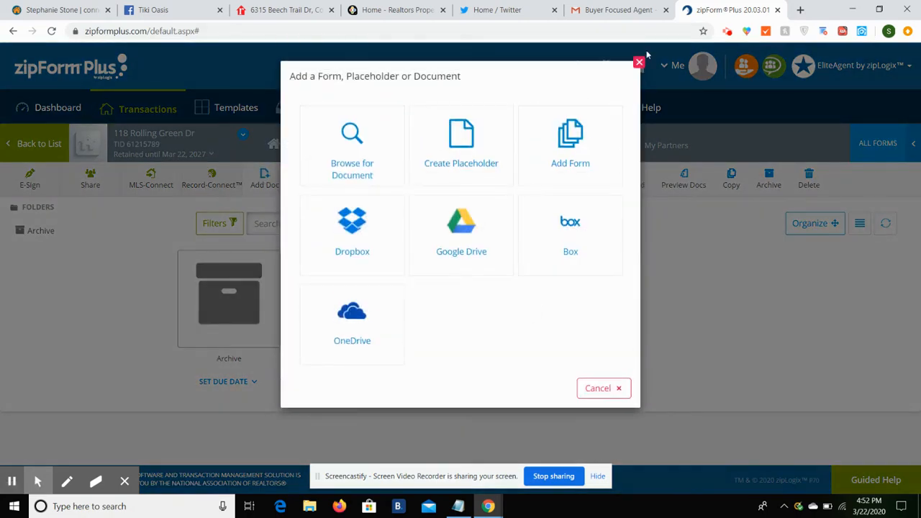
pyautogui.moveTo(552, 93)
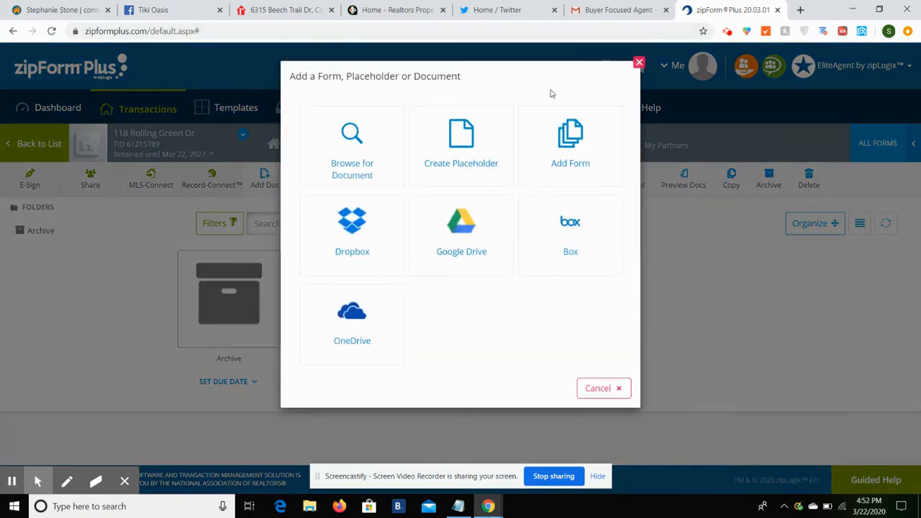
pyautogui.click(618, 388)
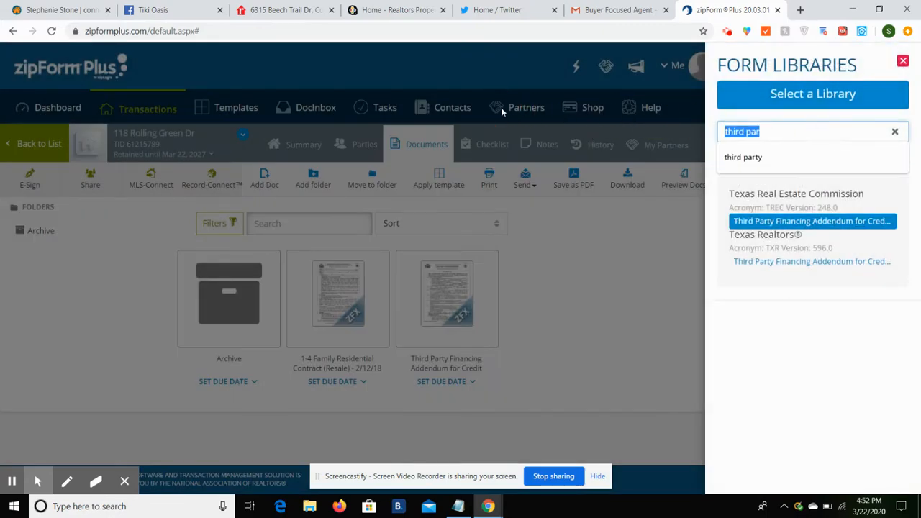
pyautogui.write('buyer')
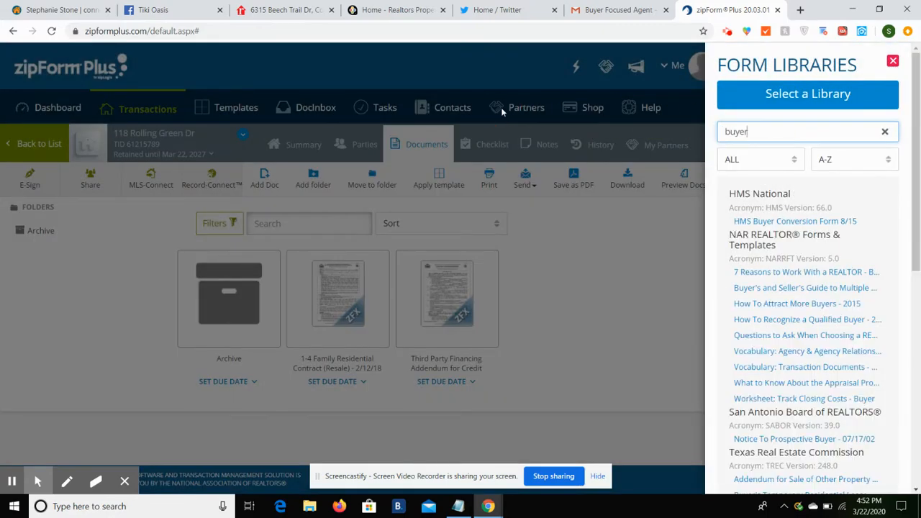
pyautogui.write('/te')
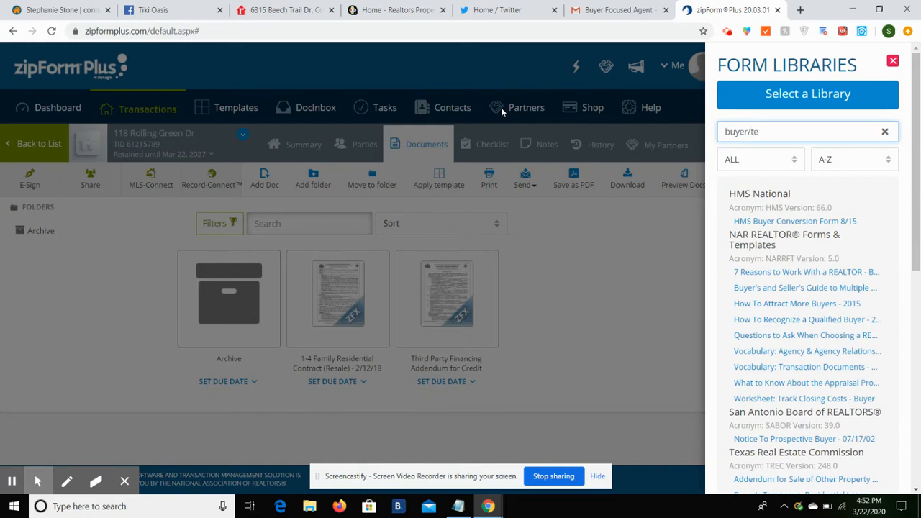
pyautogui.write('n')
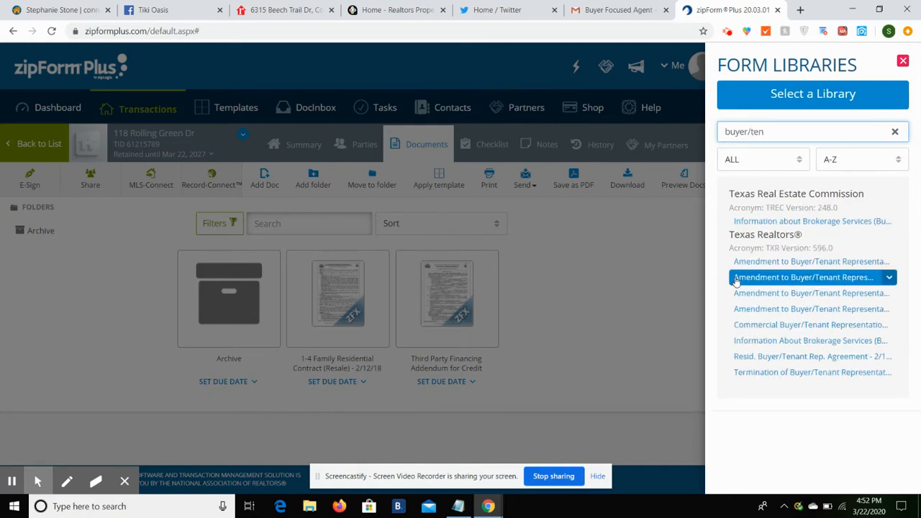
pyautogui.click(812, 357)
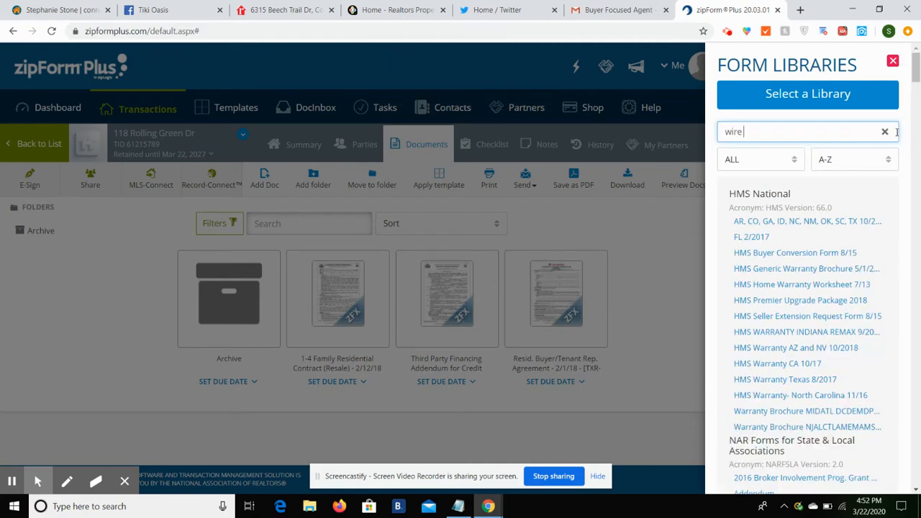
# Search 'fraud', add the Wire Fraud Warning form, and close the libraries.
pyautogui.write('fraud')
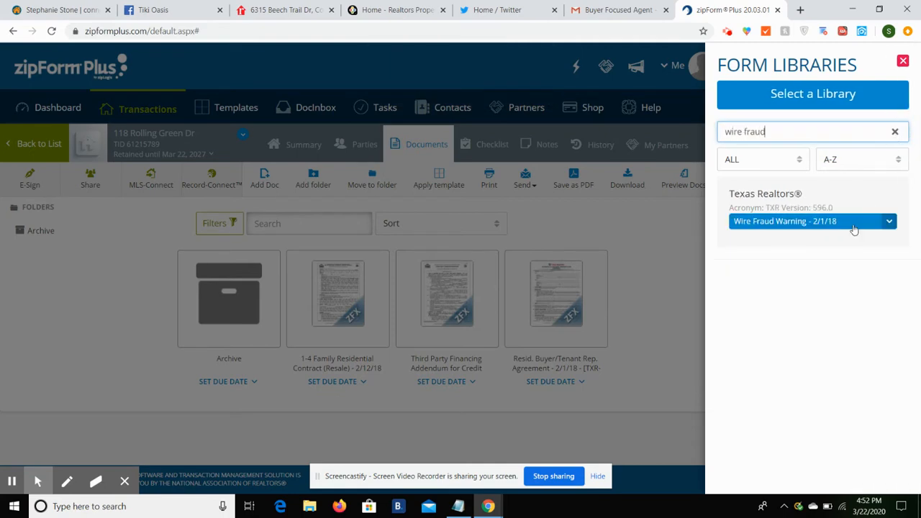
pyautogui.click(784, 221)
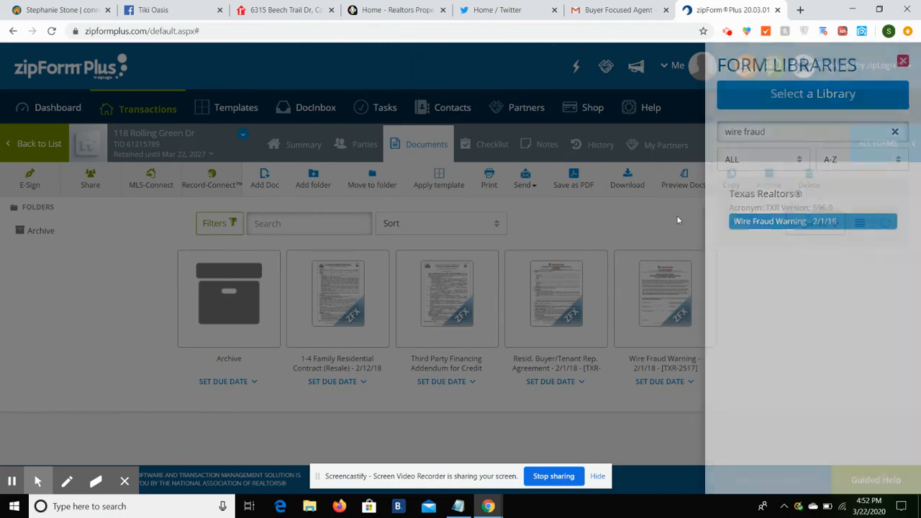
pyautogui.click(903, 60)
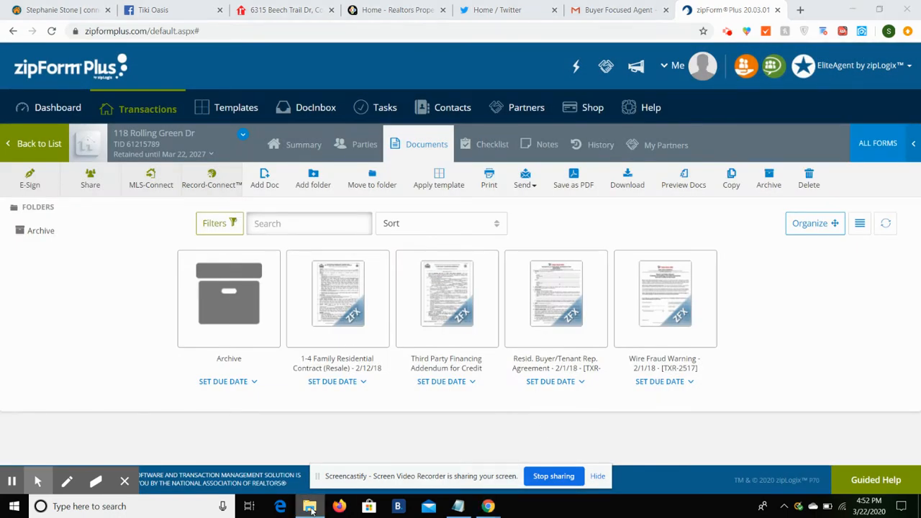
# Rename Sellerdiscwaverly to Sellerdiswav2 through File Explorer Properties, then return to Chrome.
pyautogui.click(310, 505)
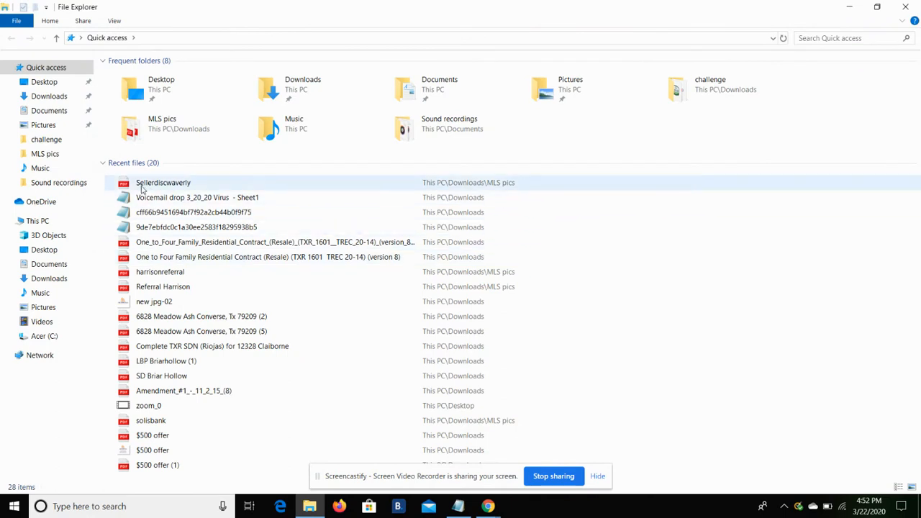
pyautogui.rightClick(162, 182)
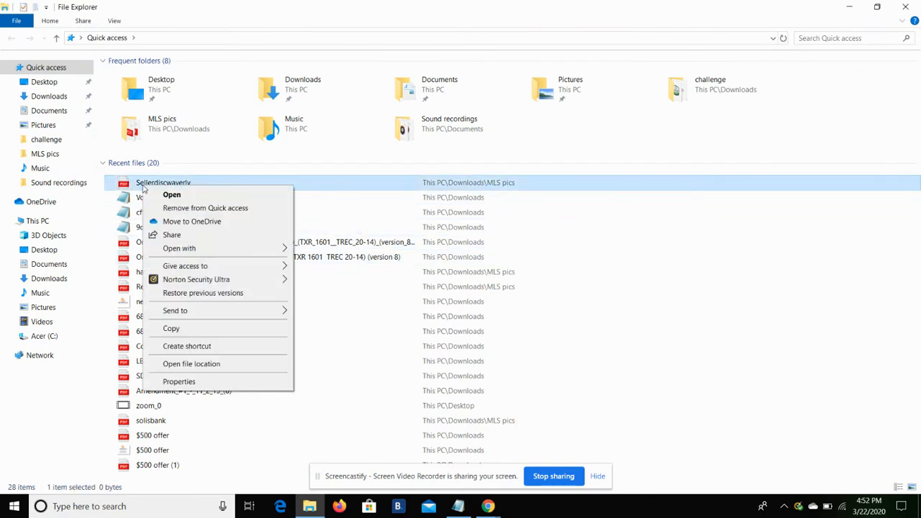
pyautogui.moveTo(205, 235)
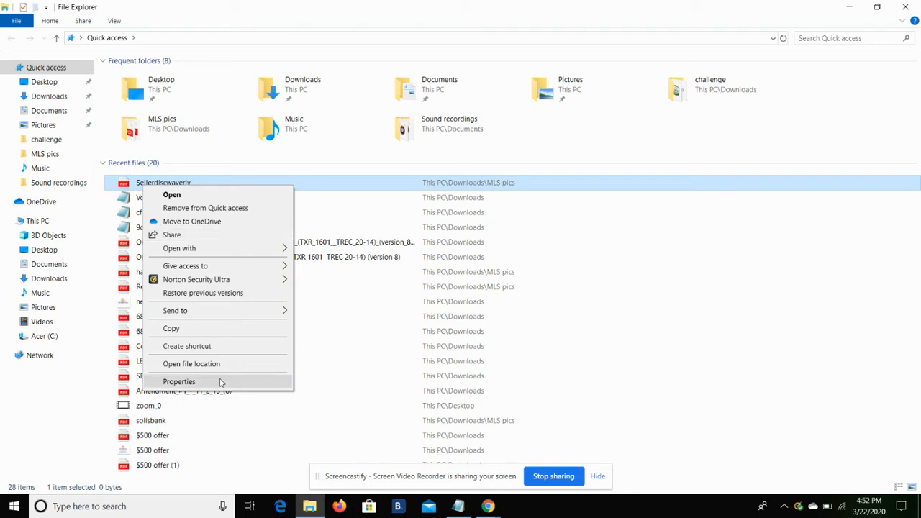
pyautogui.click(179, 381)
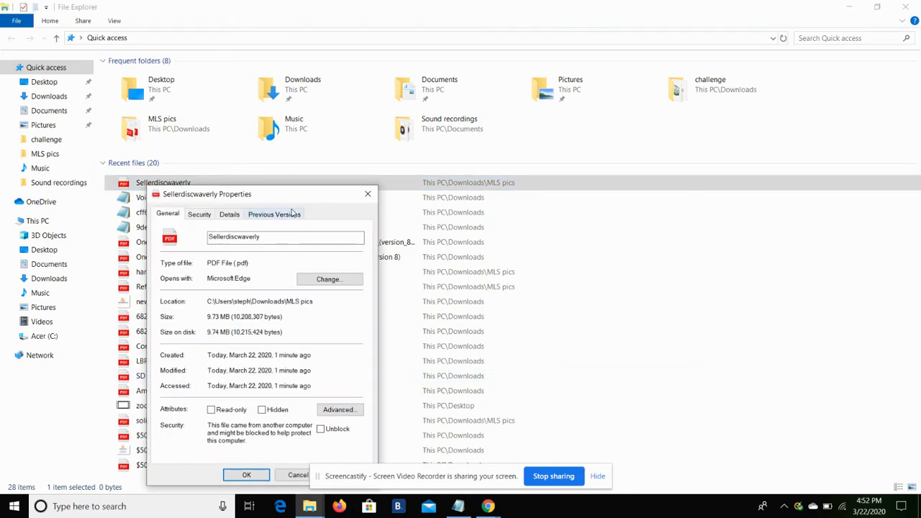
pyautogui.click(284, 237)
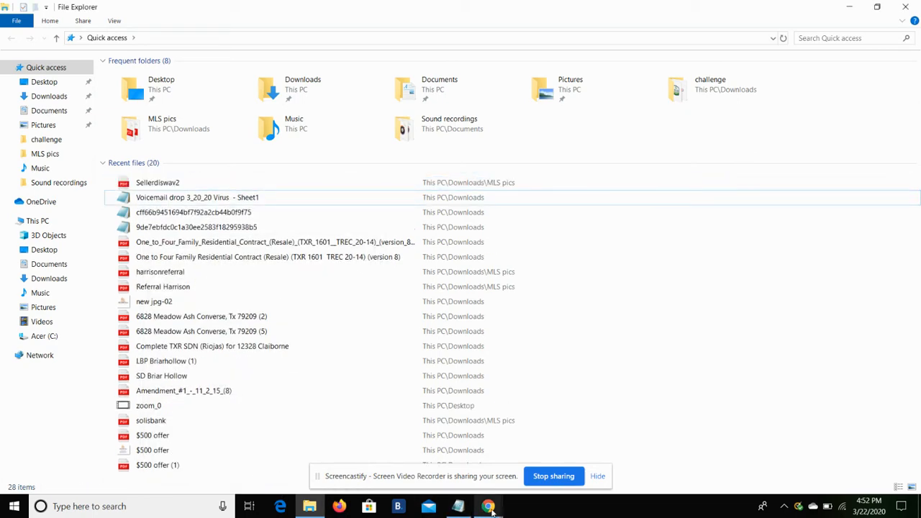
pyautogui.click(488, 506)
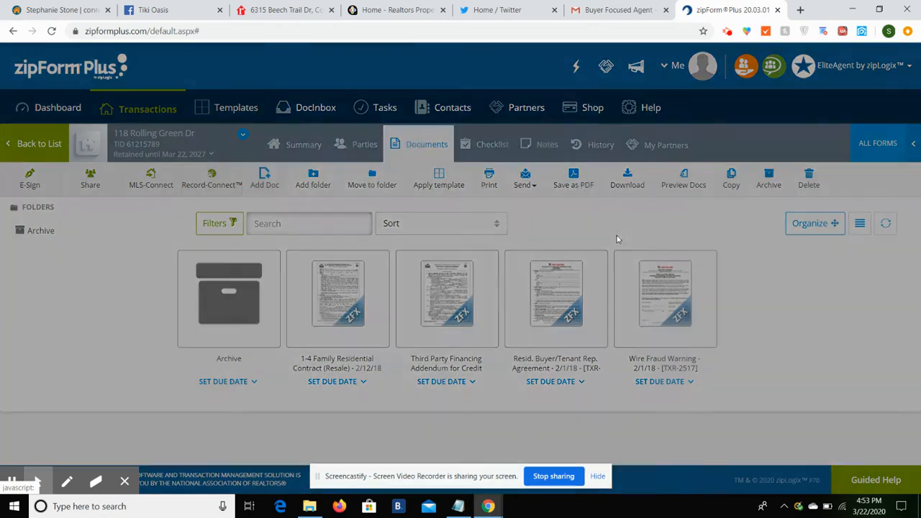
# Upload the seller's disclosure PDF from the computer into the transaction.
pyautogui.click(264, 178)
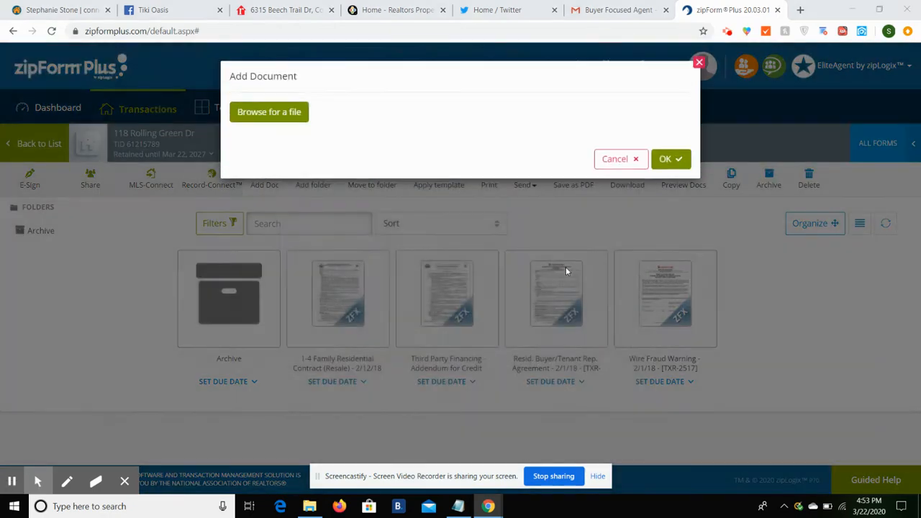
pyautogui.click(269, 111)
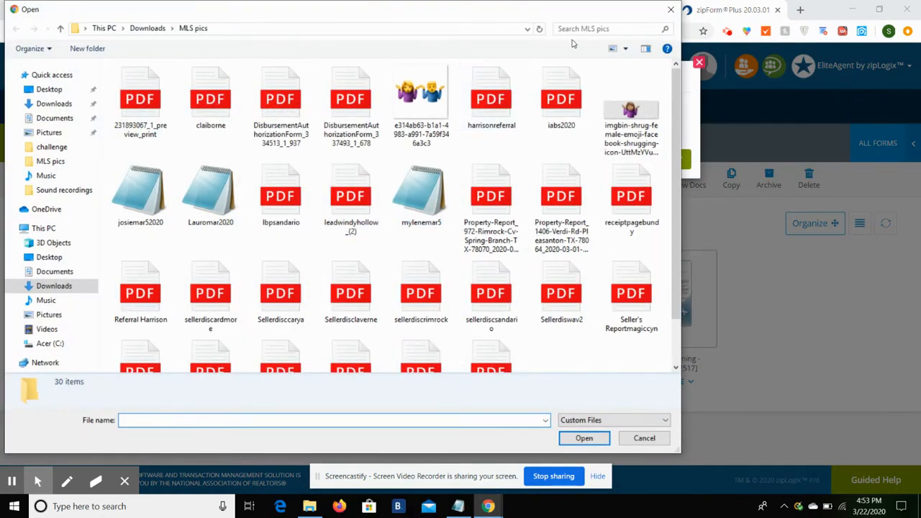
pyautogui.write('sellerdisc')
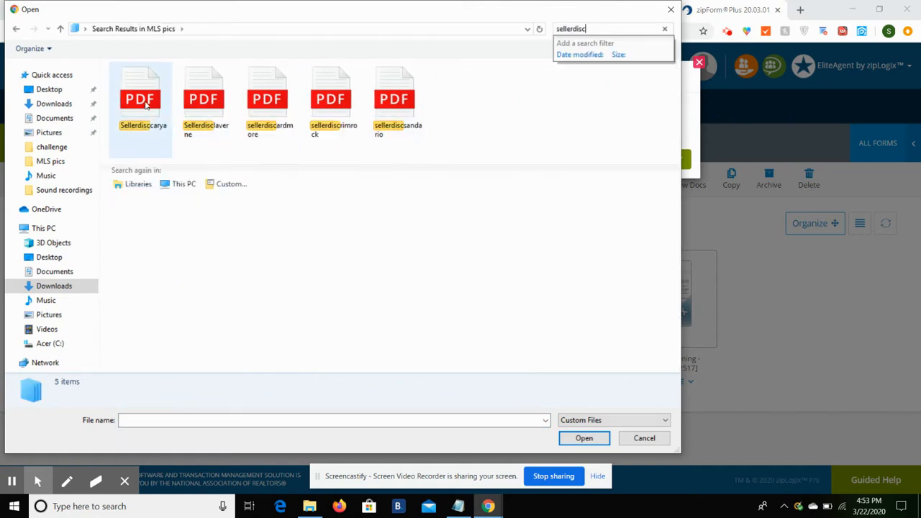
pyautogui.click(396, 279)
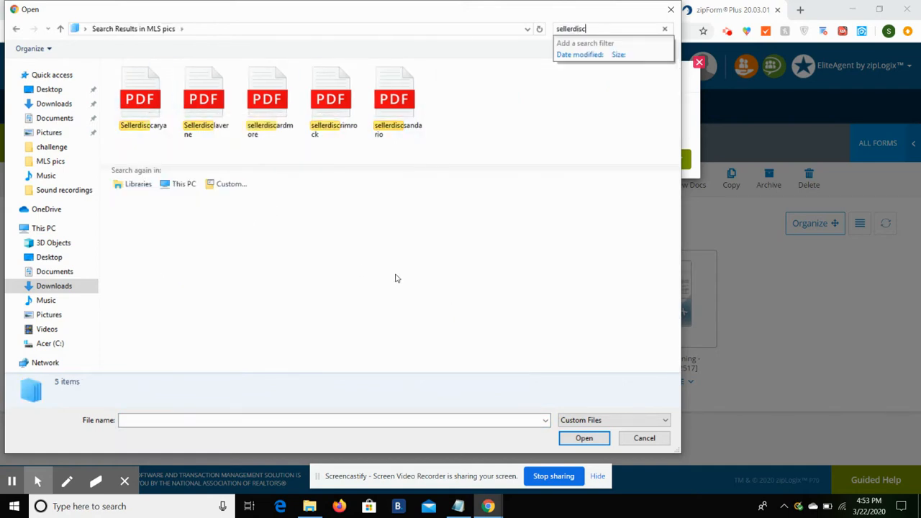
pyautogui.click(141, 101)
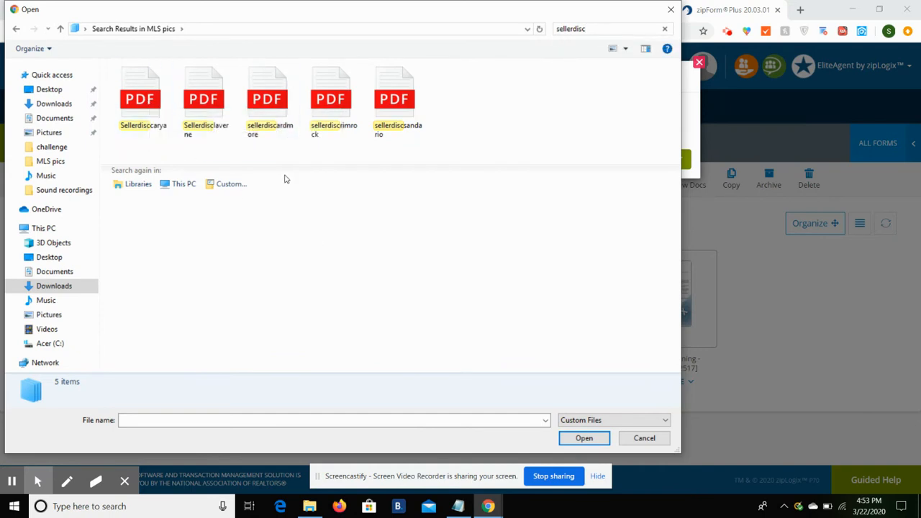
pyautogui.moveTo(203, 98)
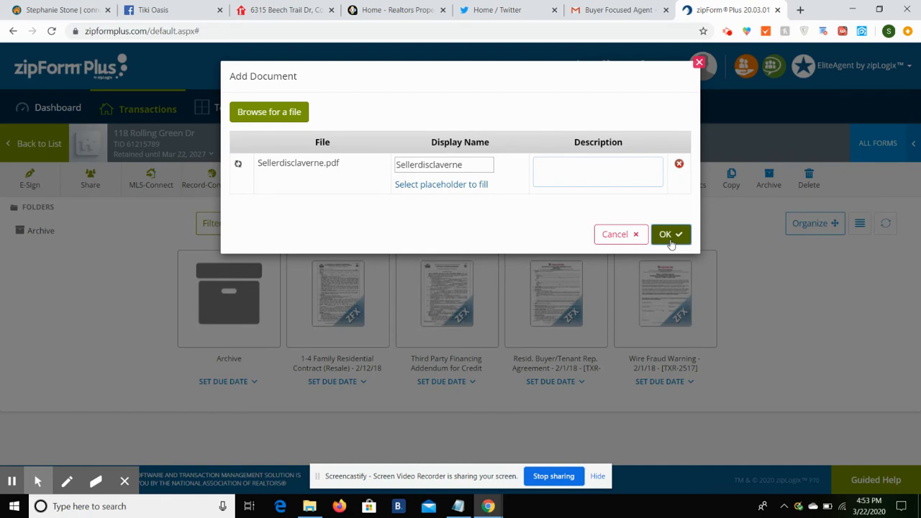
pyautogui.click(665, 234)
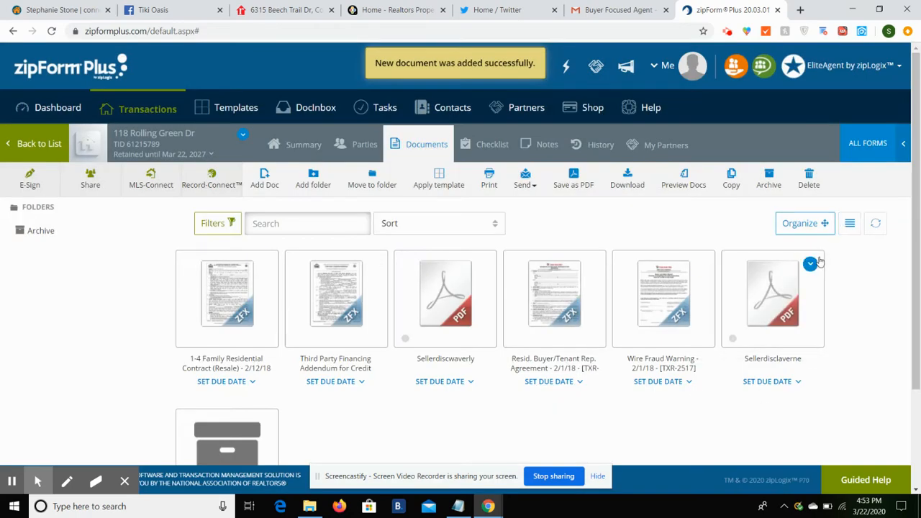
# Delete the Sellerdisclaverne document and confirm the deletion.
pyautogui.click(809, 263)
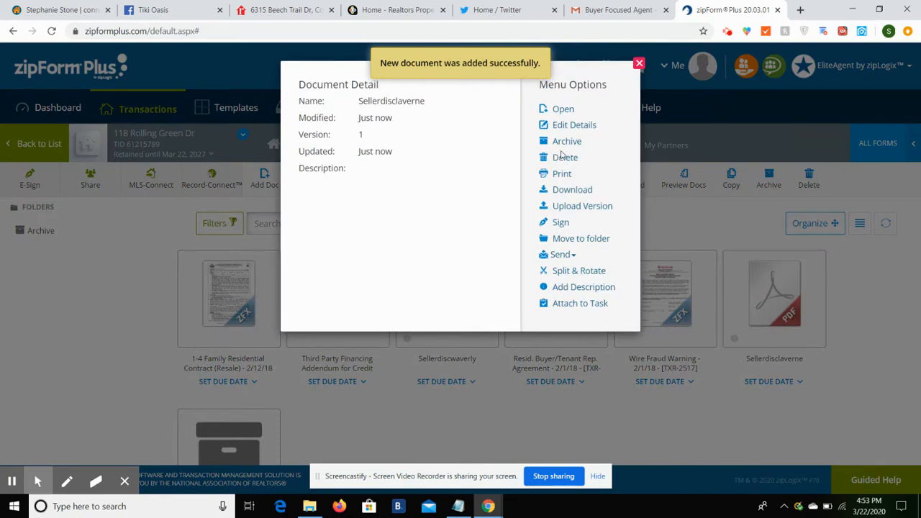
pyautogui.click(566, 157)
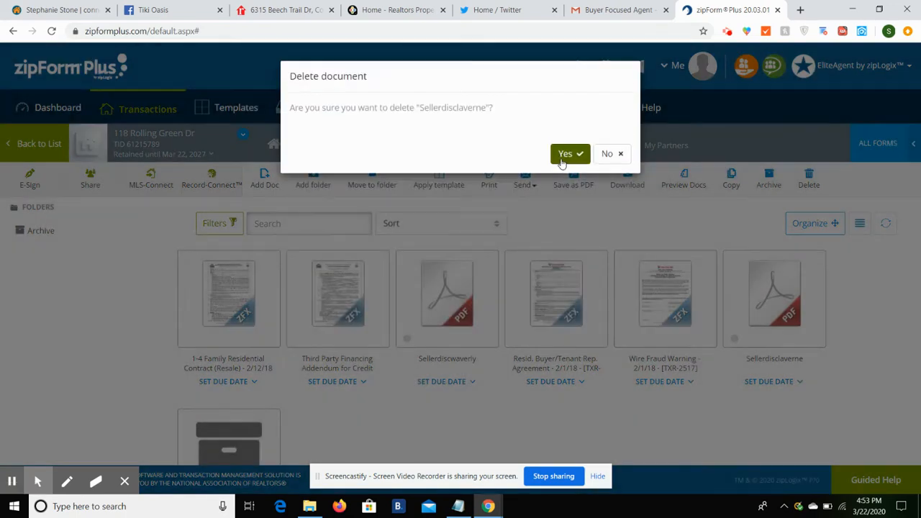
pyautogui.click(566, 153)
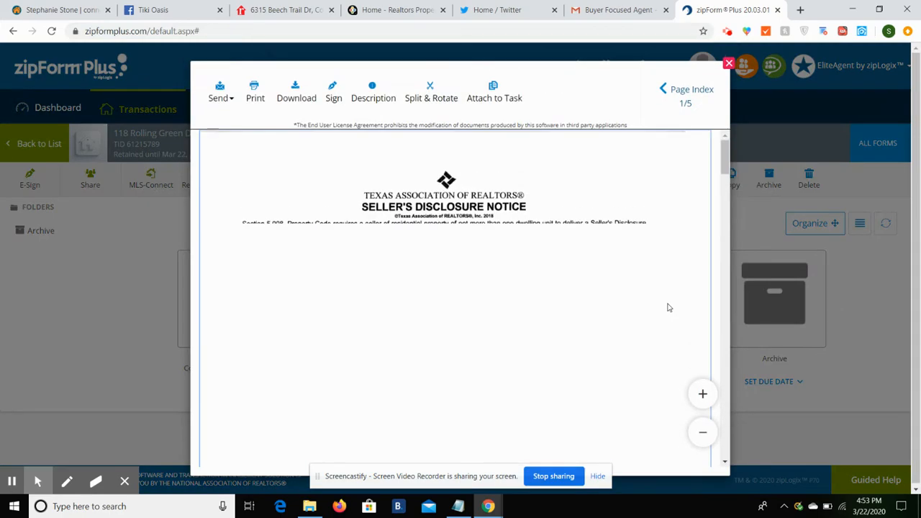
# Scroll through the Seller's Disclosure Notice preview, close it, and open the resale contract.
pyautogui.scroll(-3)
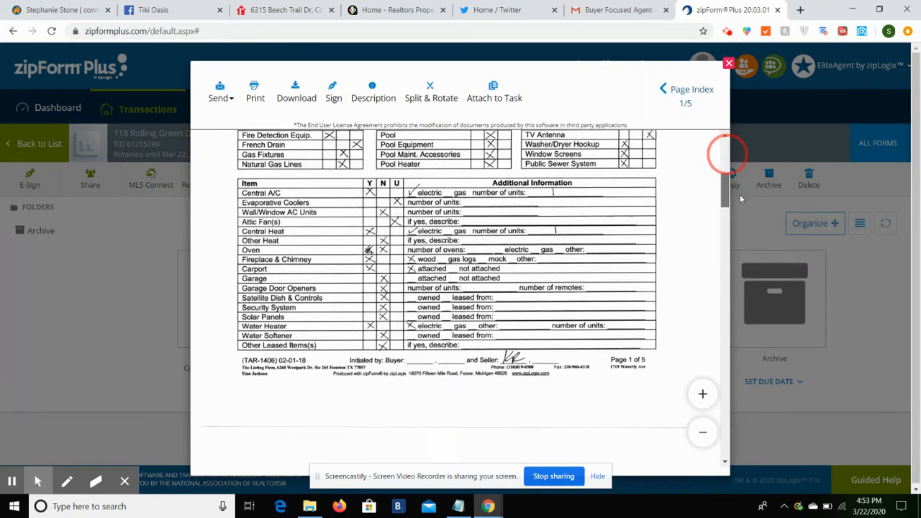
pyautogui.scroll(-3)
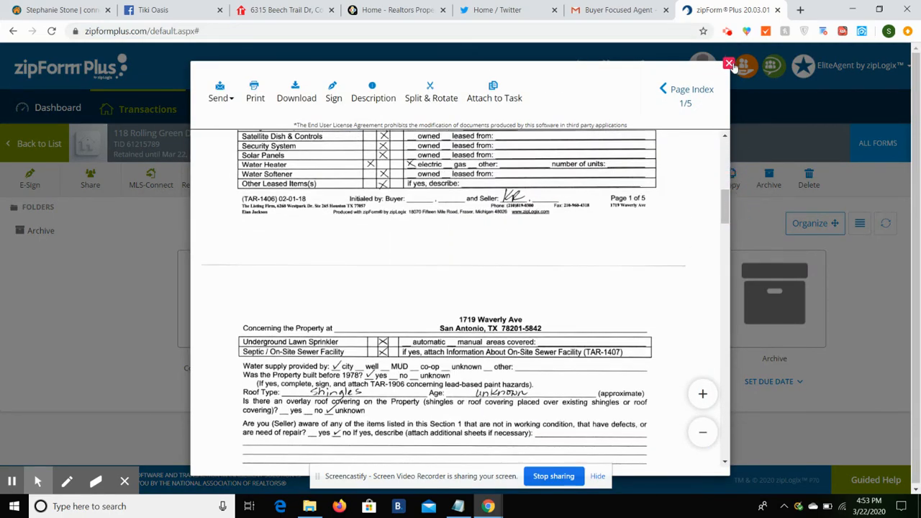
pyautogui.click(729, 64)
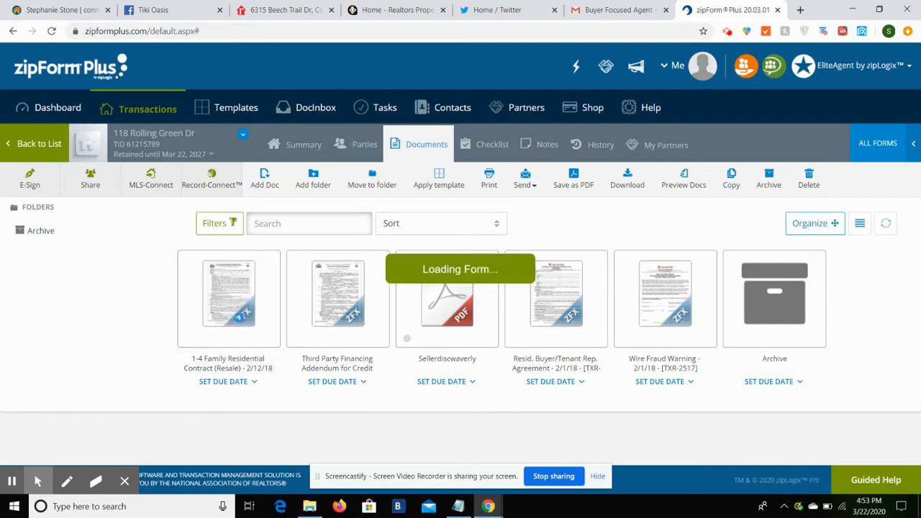
pyautogui.click(229, 298)
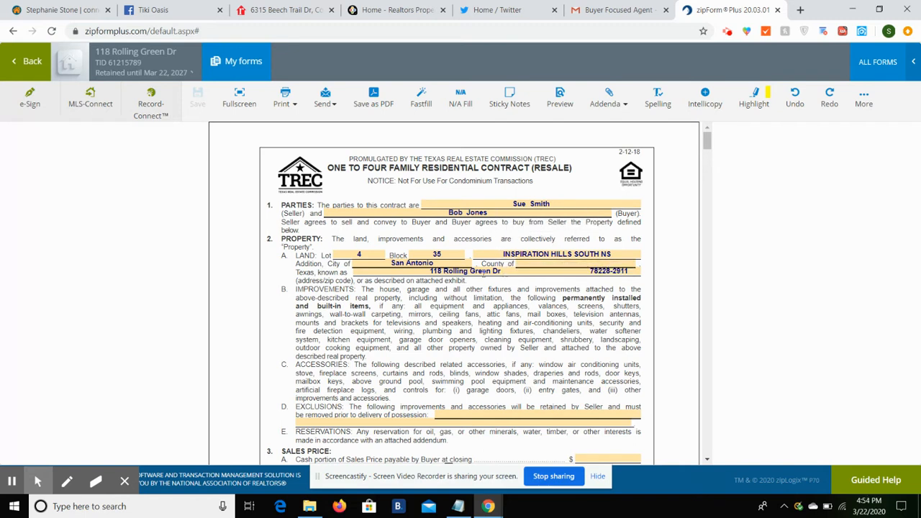
# Enter 3,944 cash and 123,444 financed under the Third Party Financing Addendum.
pyautogui.scroll(-3)
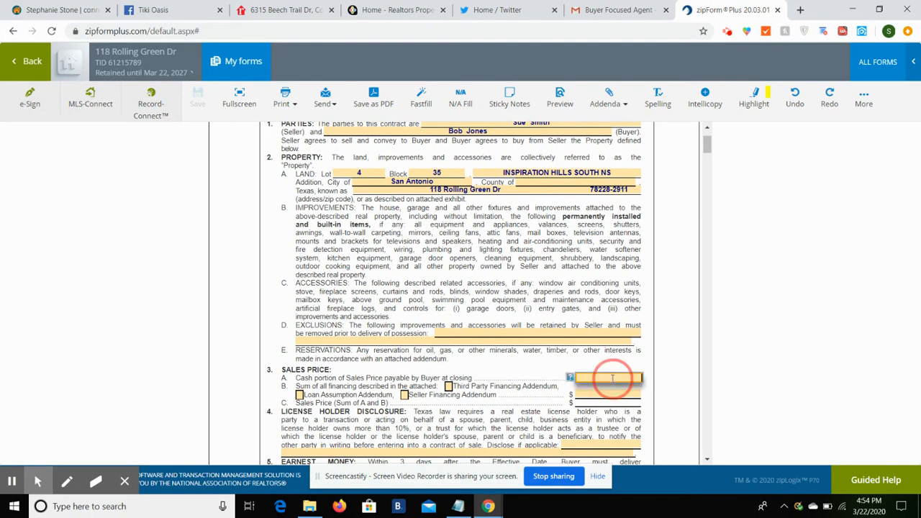
pyautogui.write('3944')
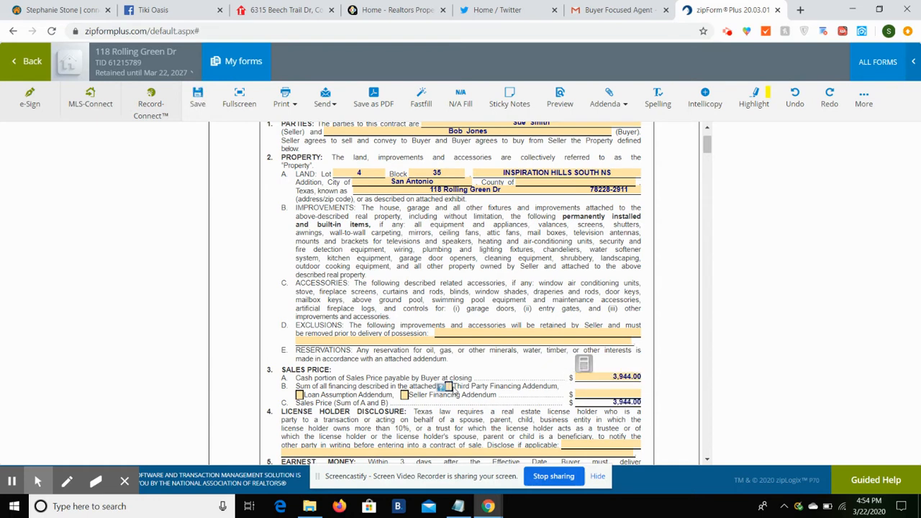
pyautogui.click(446, 386)
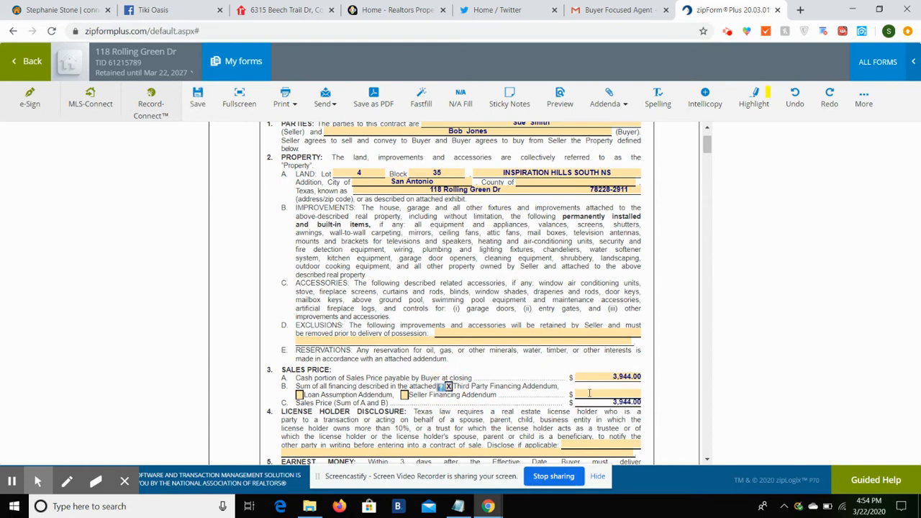
pyautogui.write('1234')
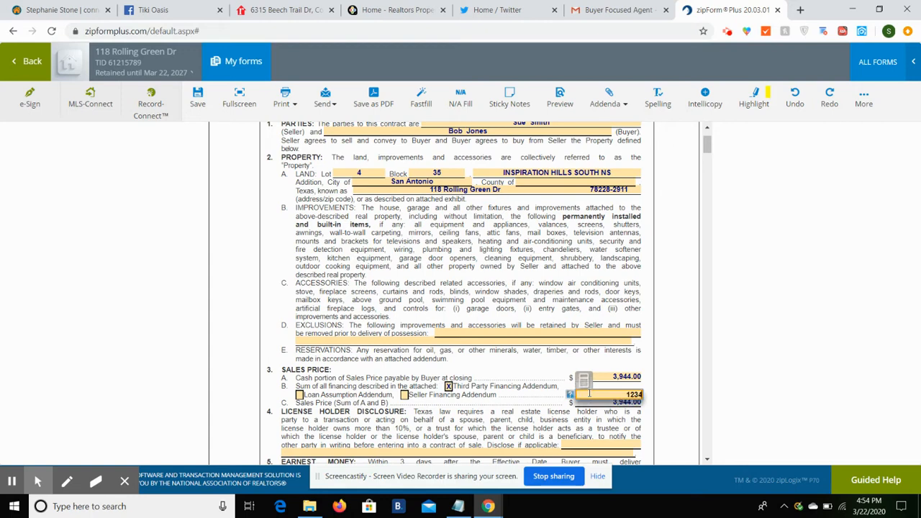
pyautogui.write('1234444.00')
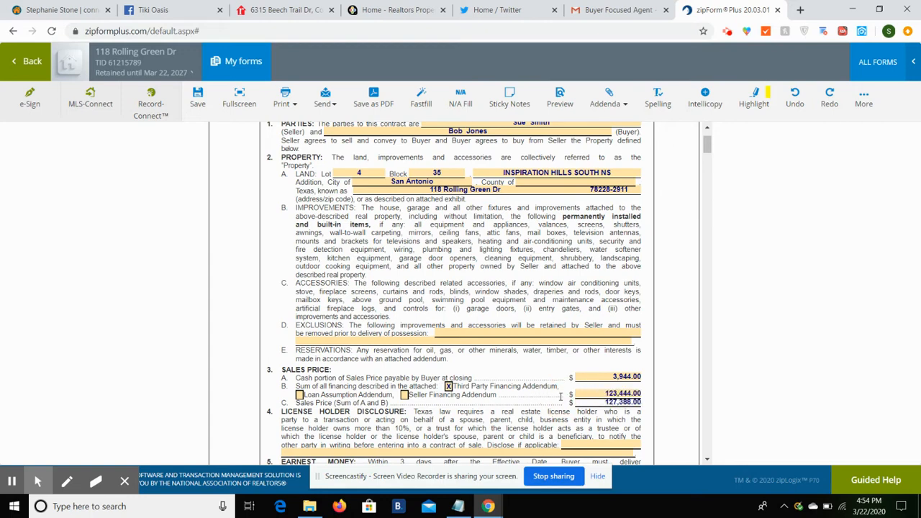
# Make the title policy Buyer's expense and set 1,200 earnest money with Stewart Title.
pyautogui.scroll(-3)
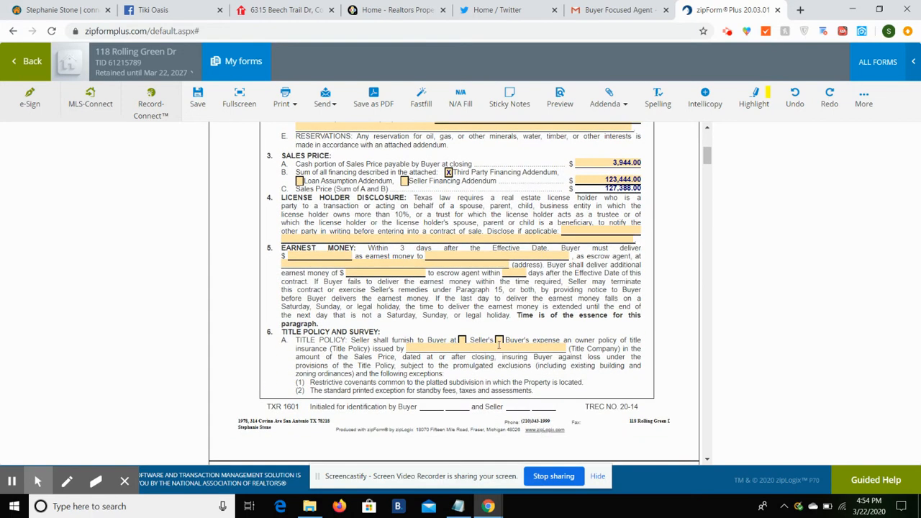
pyautogui.click(498, 340)
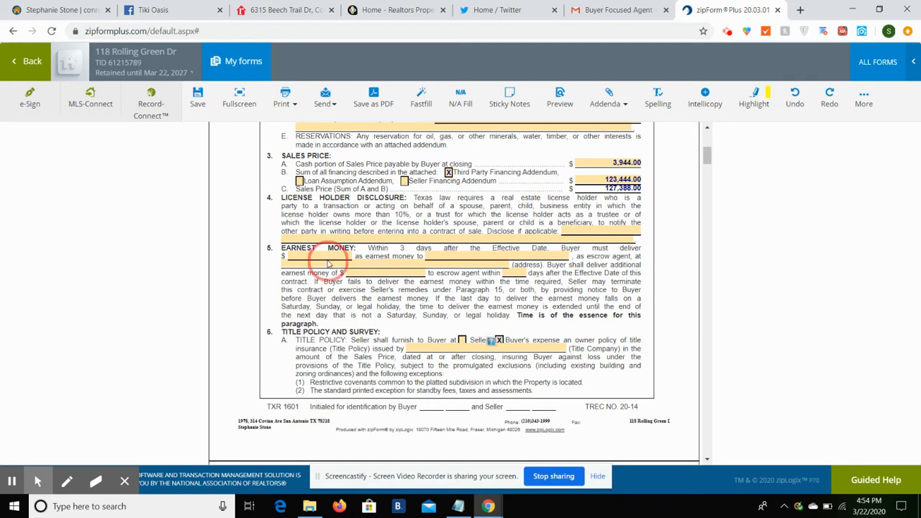
pyautogui.write('1200')
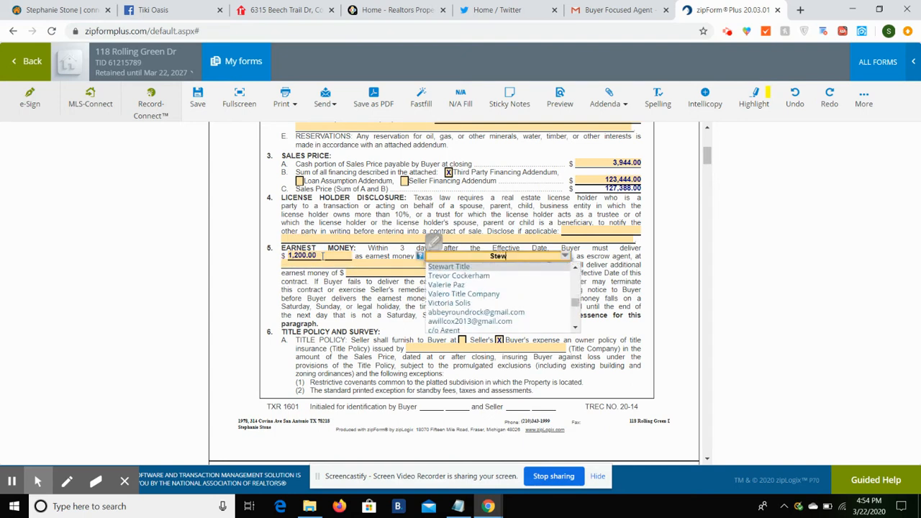
pyautogui.click(448, 266)
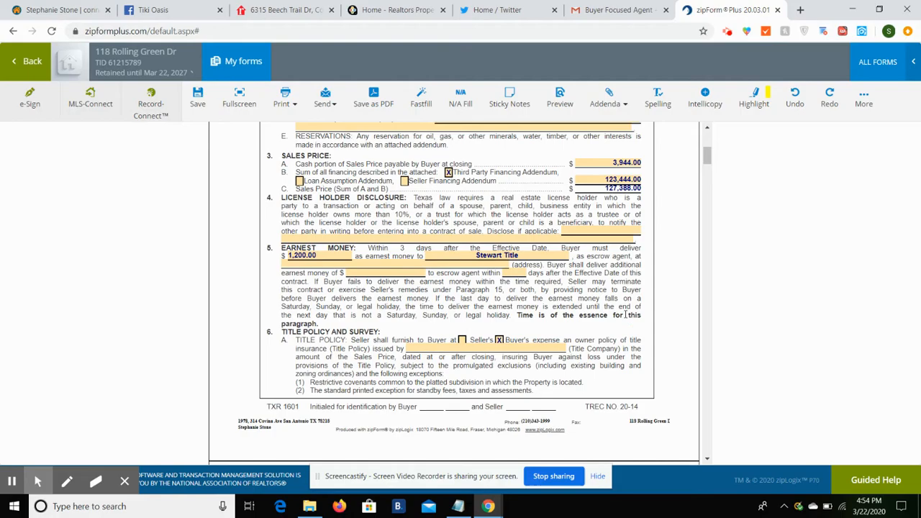
# Scroll through the rest of the contract and return to the documents list.
pyautogui.scroll(-3)
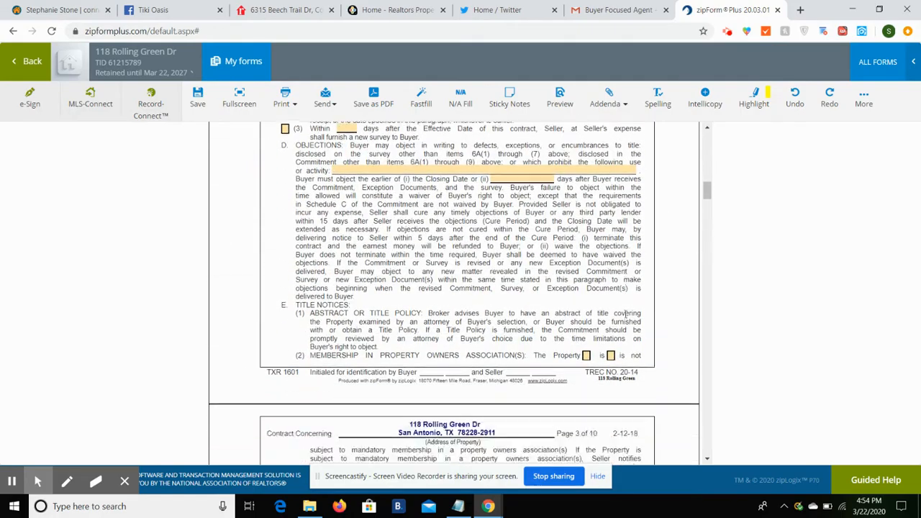
pyautogui.scroll(-3)
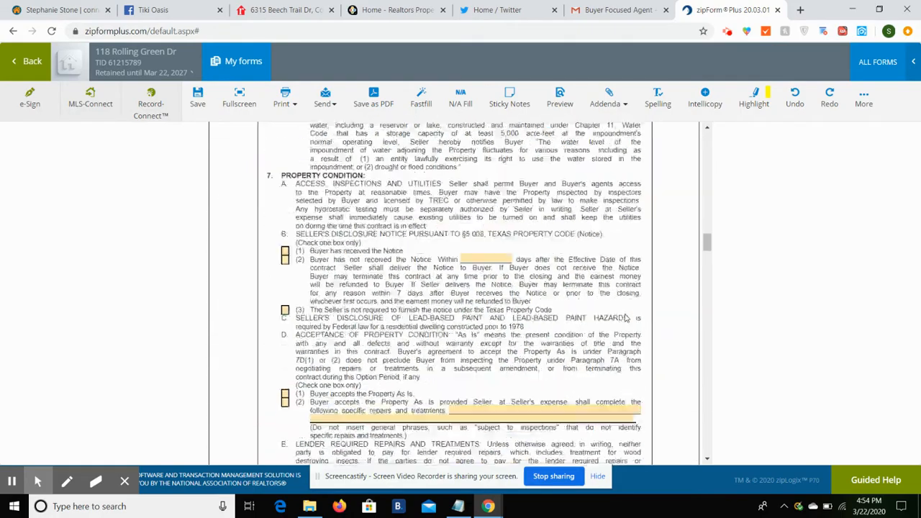
pyautogui.scroll(-3)
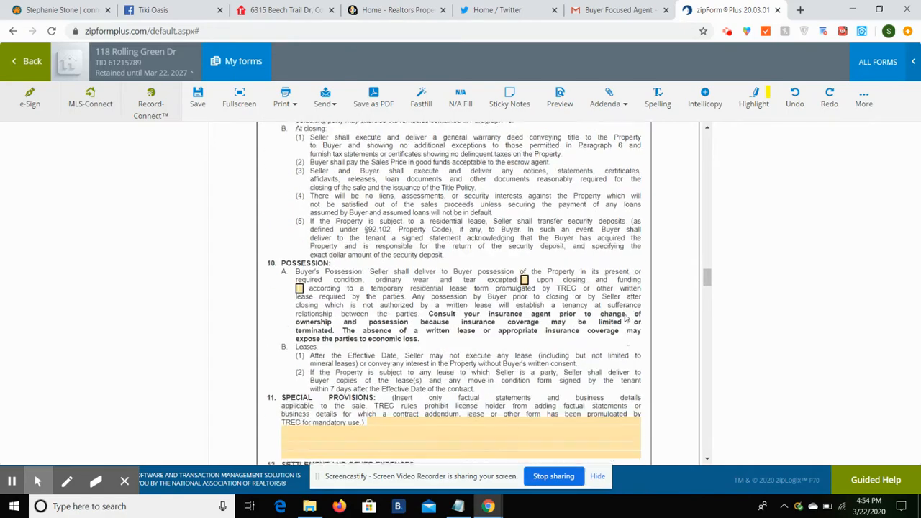
pyautogui.scroll(-3)
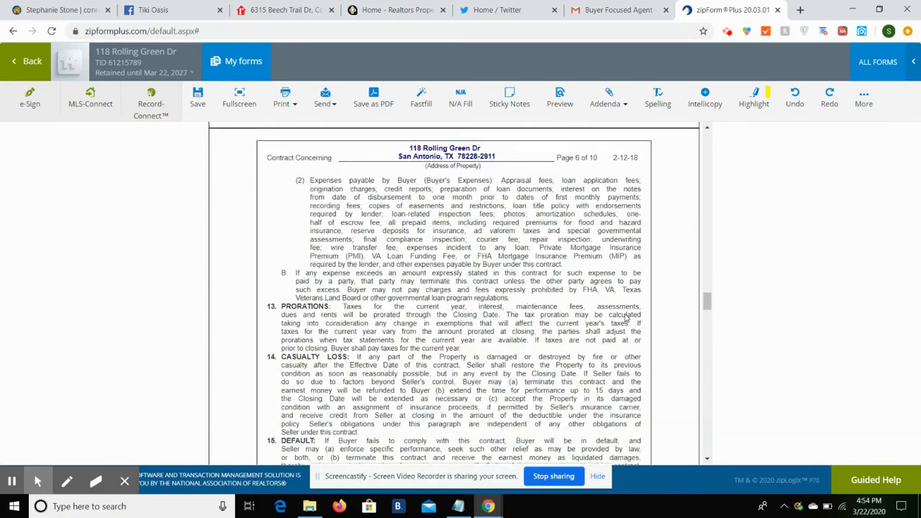
pyautogui.scroll(-3)
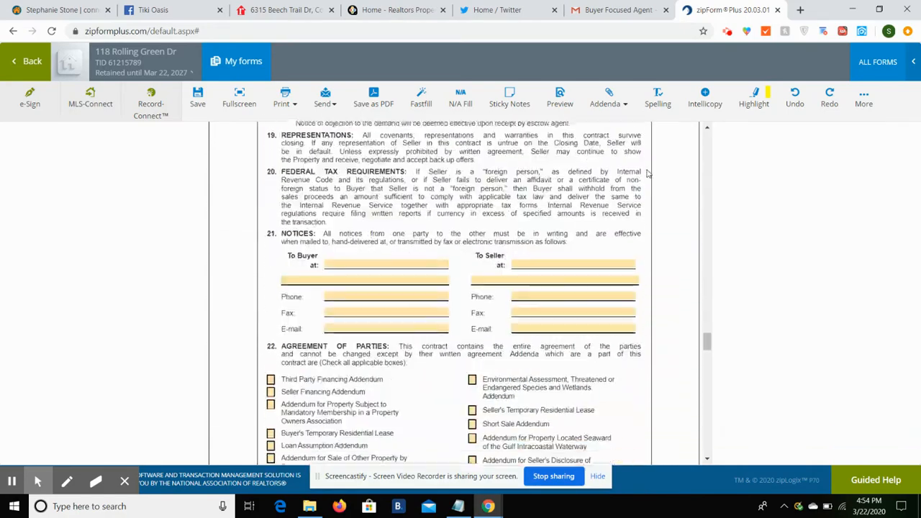
pyautogui.scroll(-3)
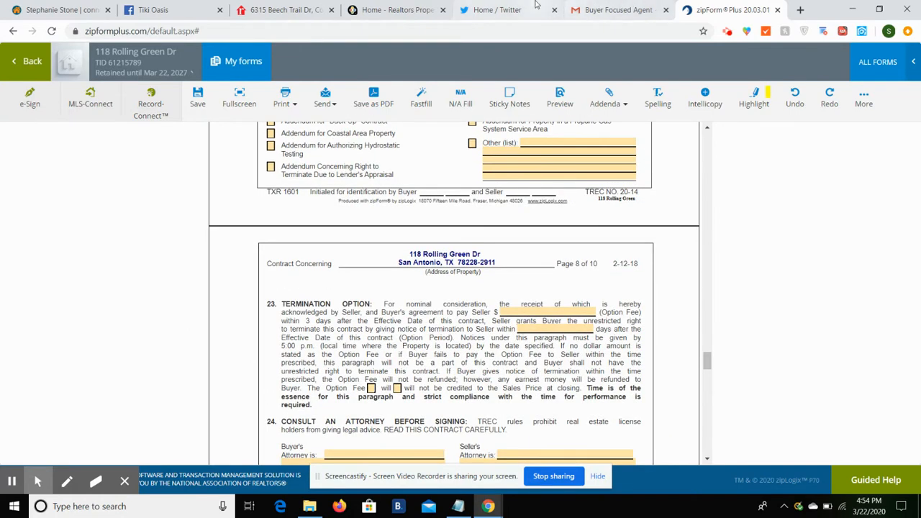
pyautogui.scroll(-3)
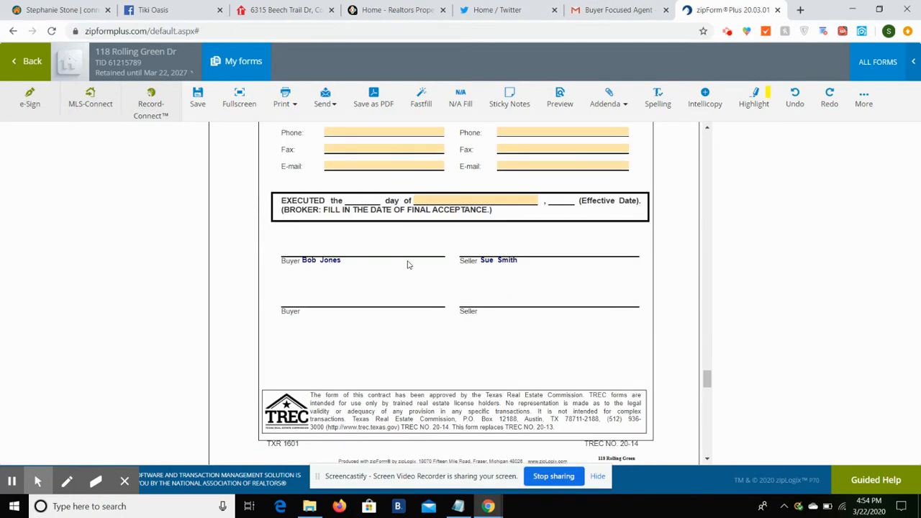
pyautogui.scroll(3)
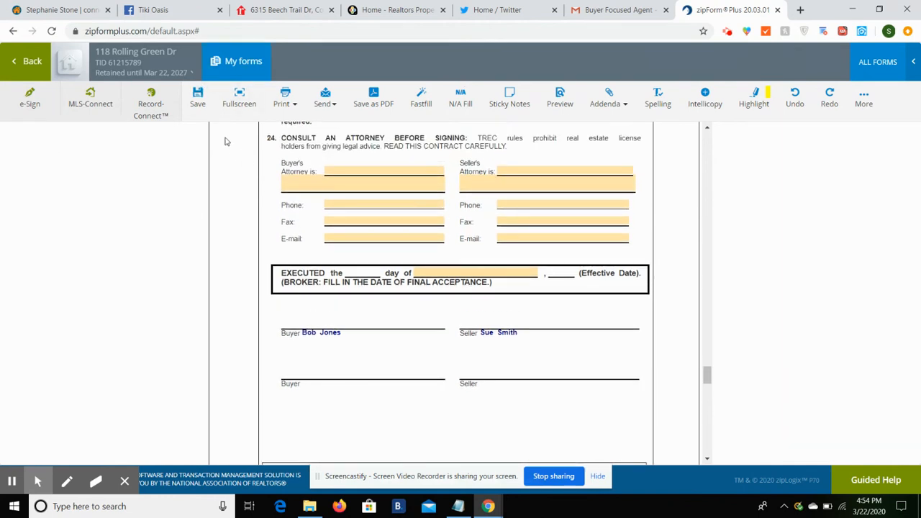
pyautogui.click(197, 97)
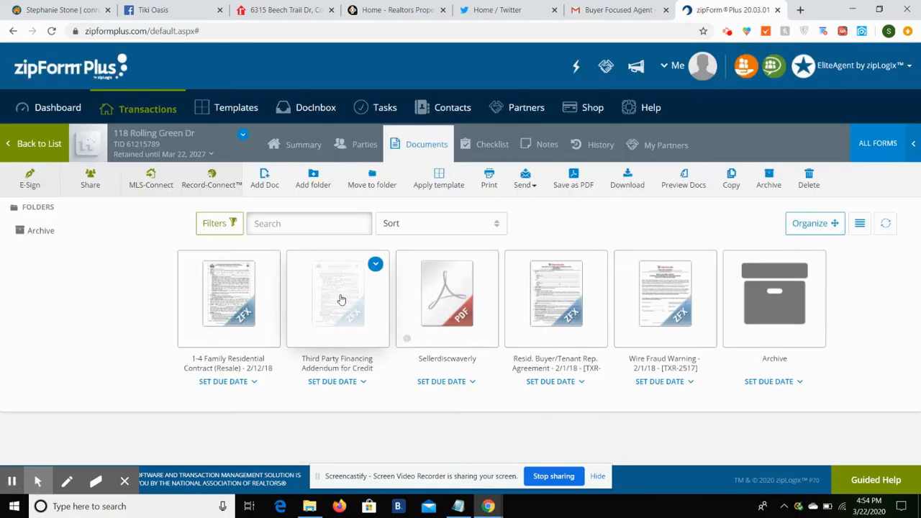
pyautogui.doubleClick(336, 299)
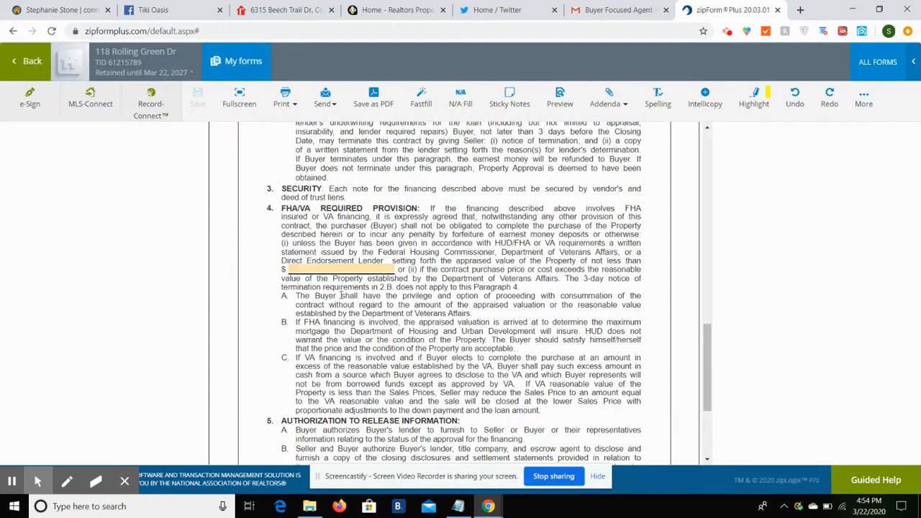
pyautogui.scroll(3)
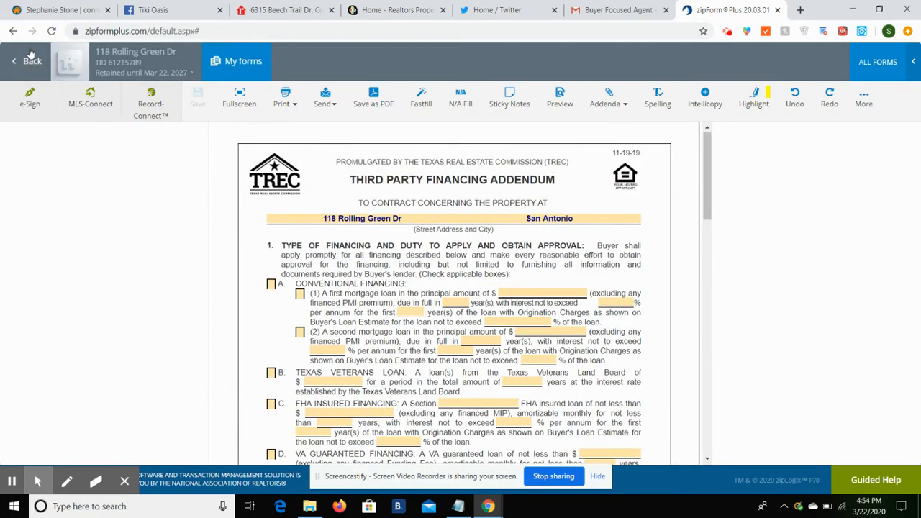
pyautogui.click(32, 61)
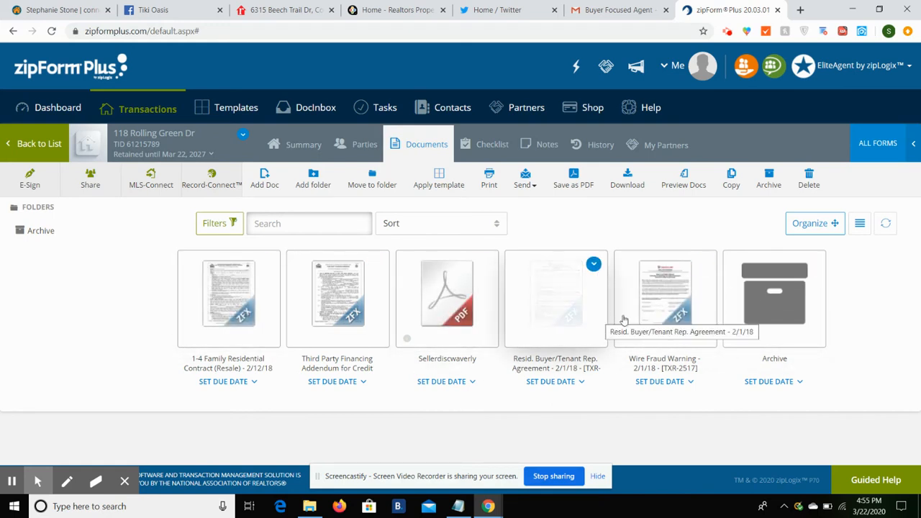
pyautogui.moveTo(677, 330)
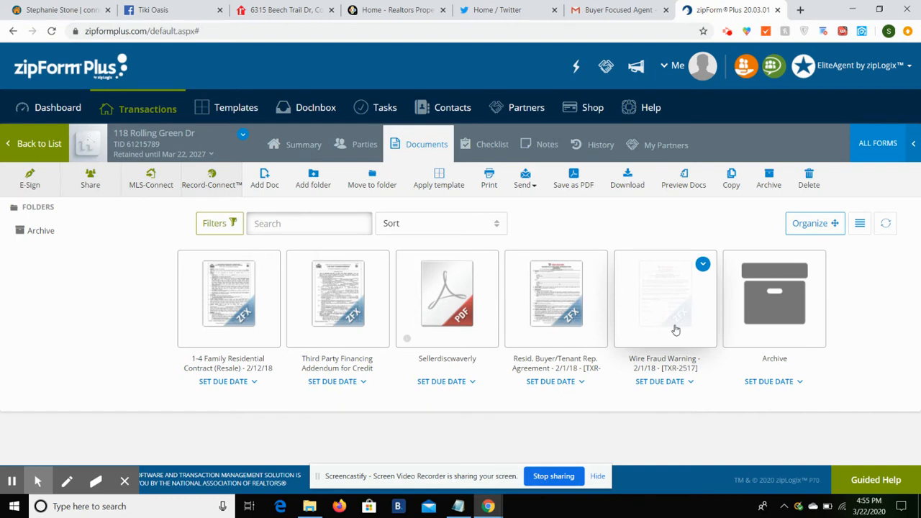
pyautogui.moveTo(471, 353)
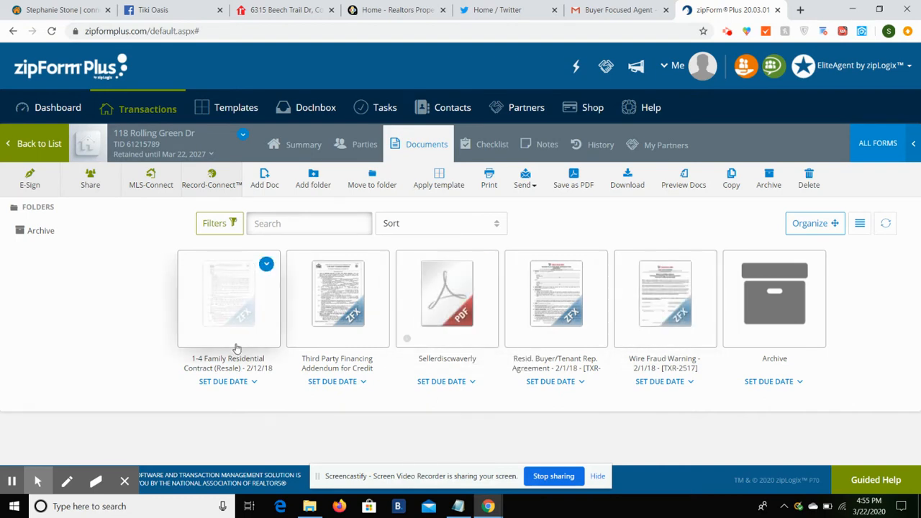
pyautogui.moveTo(229, 330)
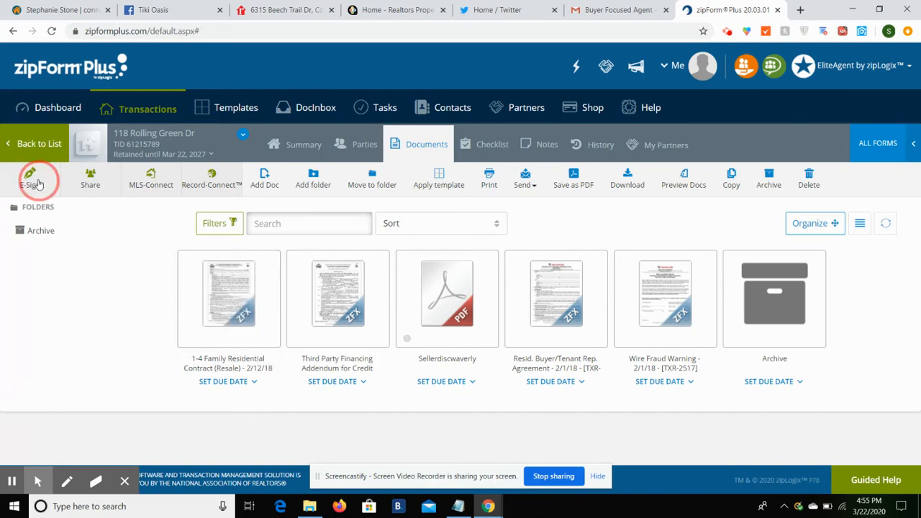
# Create DocuSign Signature Packet 1 with the resale contract, financing addendum and Sellerdiscwaverly.
pyautogui.click(29, 178)
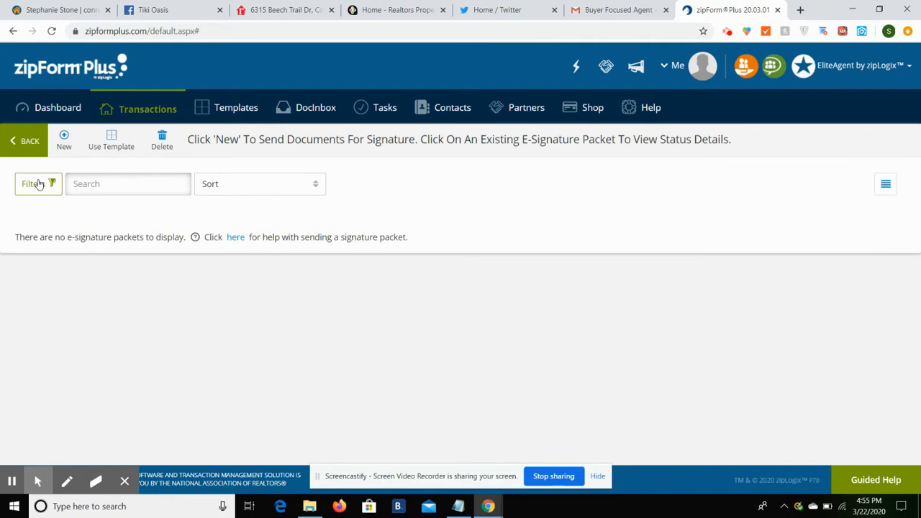
pyautogui.moveTo(235, 238)
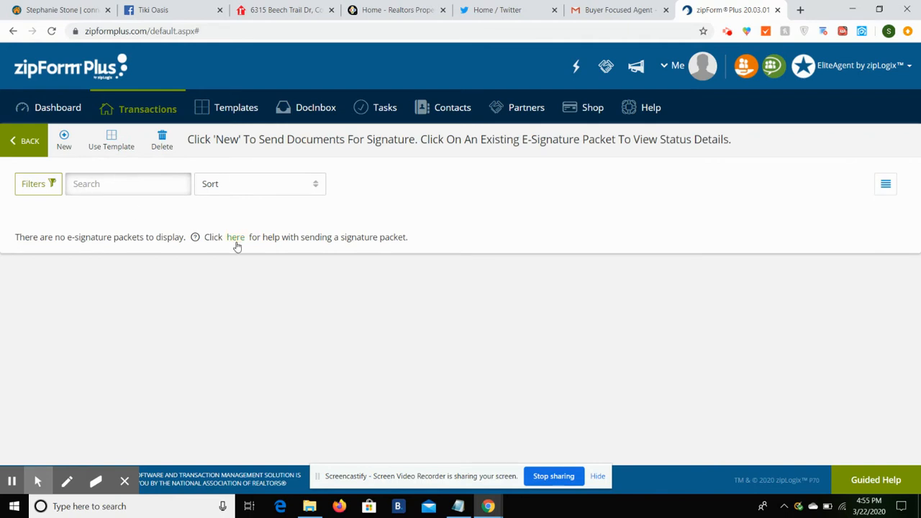
pyautogui.click(235, 236)
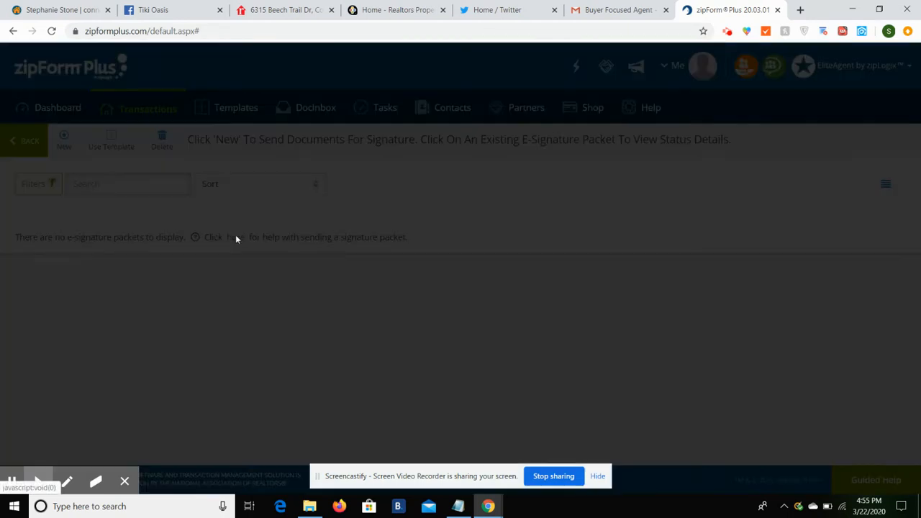
pyautogui.click(64, 141)
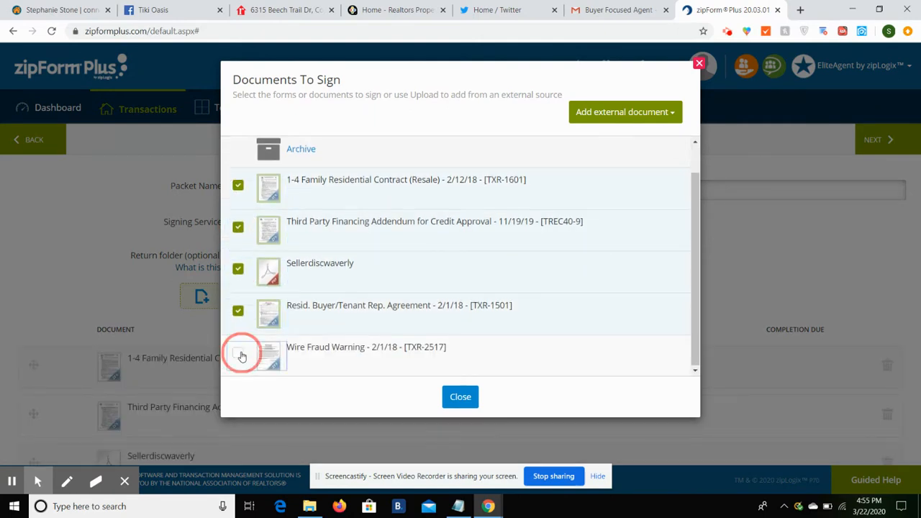
pyautogui.click(460, 397)
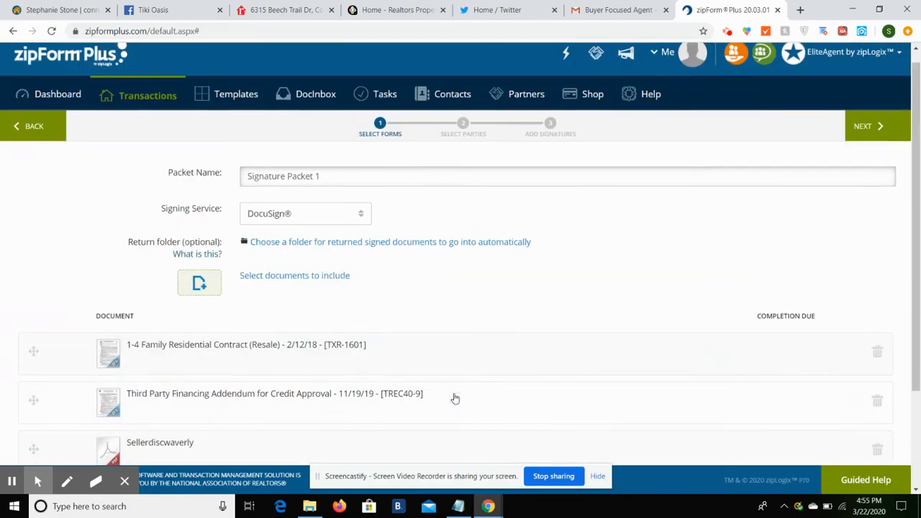
pyautogui.click(866, 125)
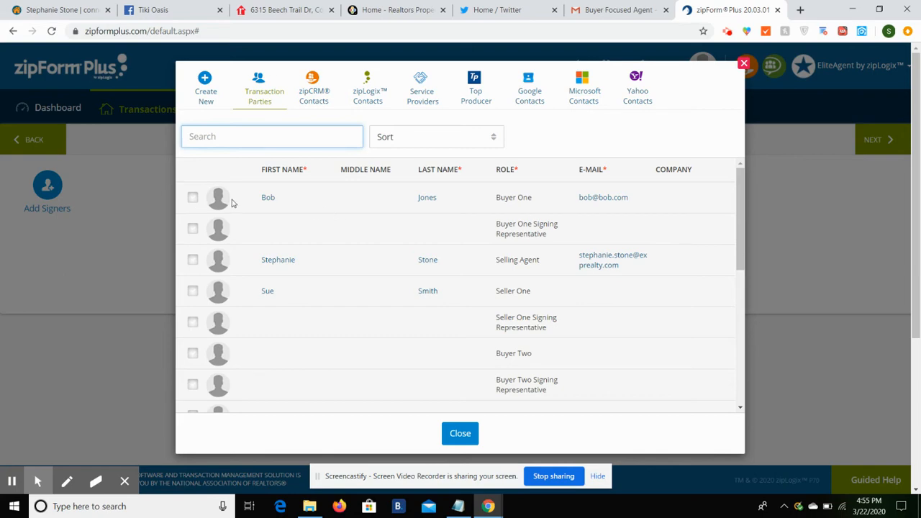
pyautogui.click(192, 197)
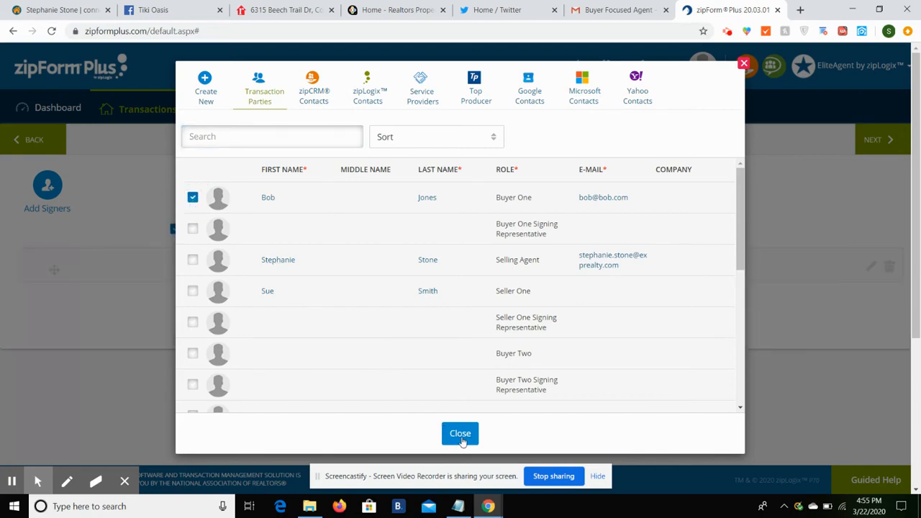
pyautogui.click(460, 433)
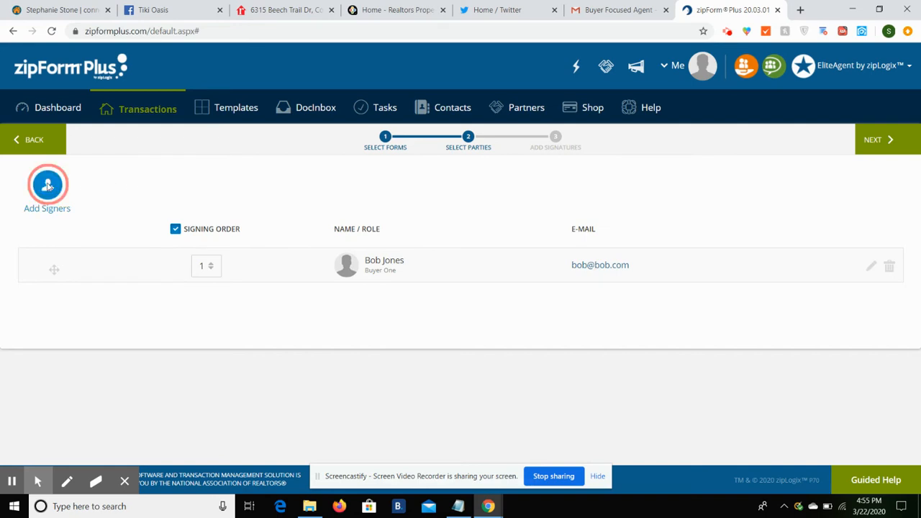
pyautogui.click(46, 185)
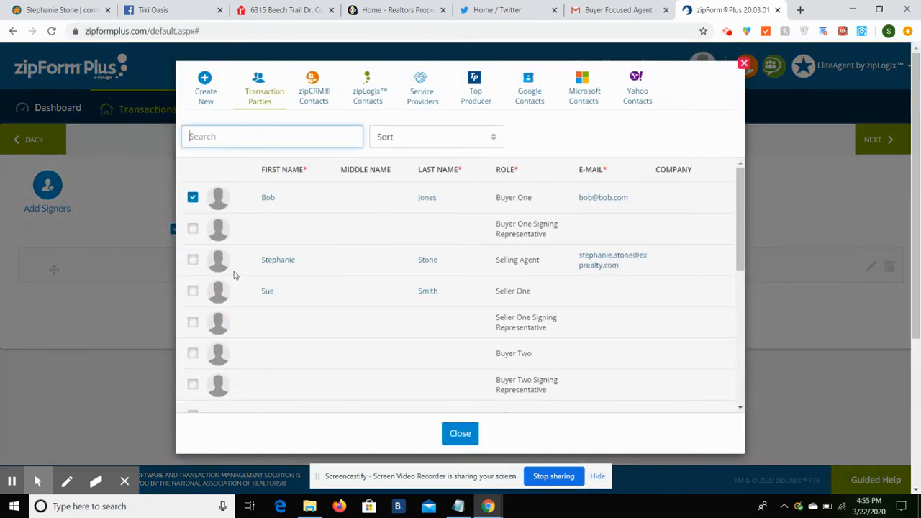
pyautogui.click(193, 259)
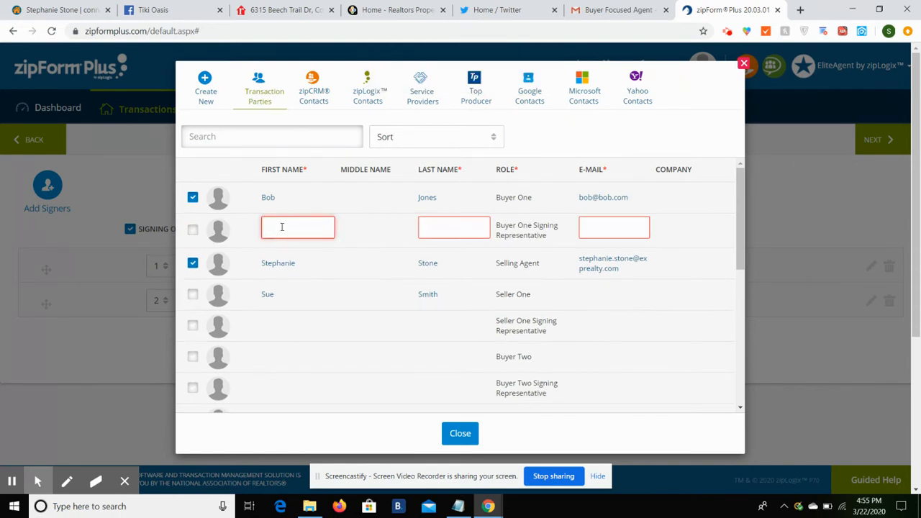
pyautogui.write('Judy')
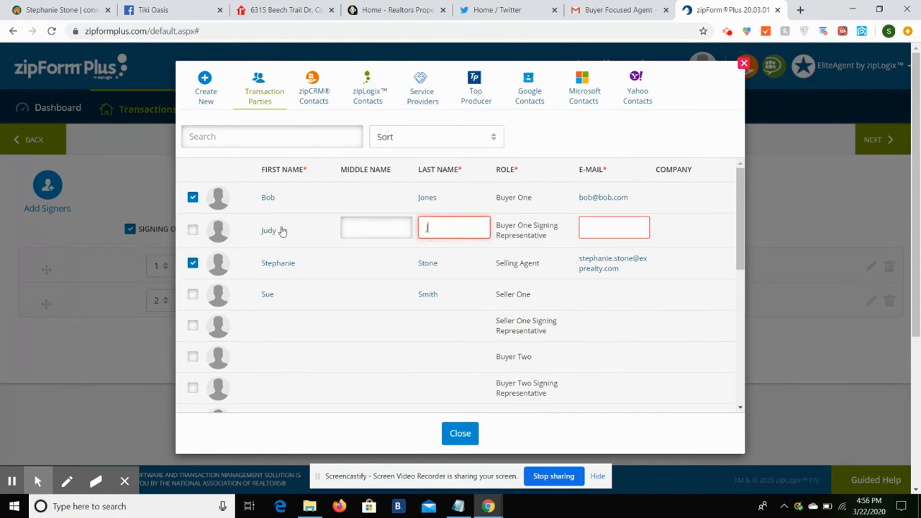
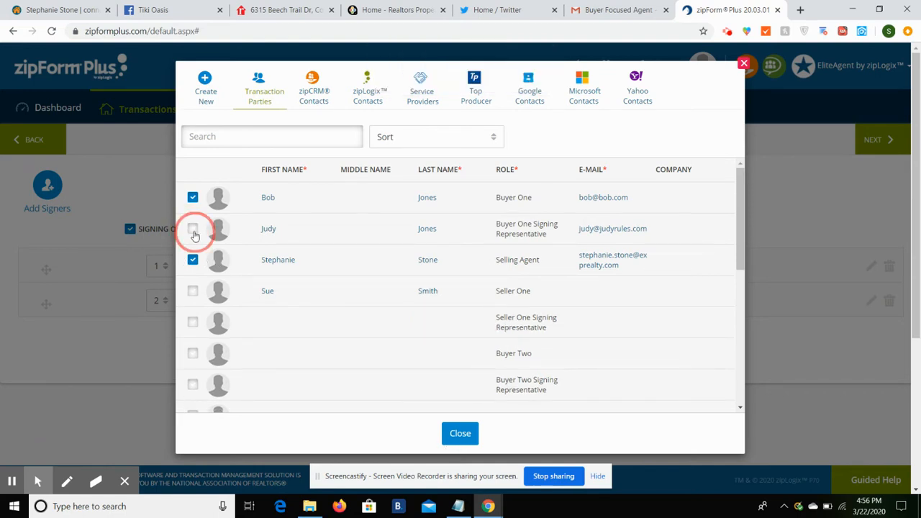
pyautogui.click(460, 433)
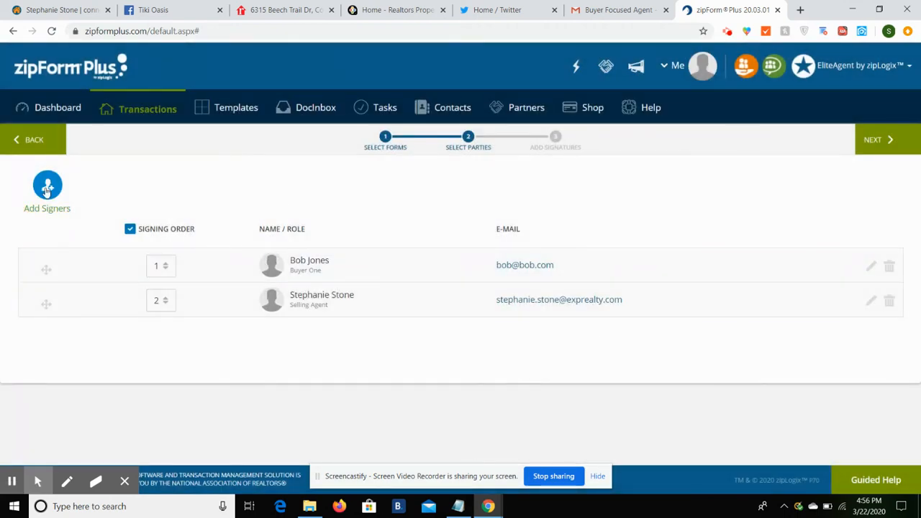
pyautogui.click(47, 185)
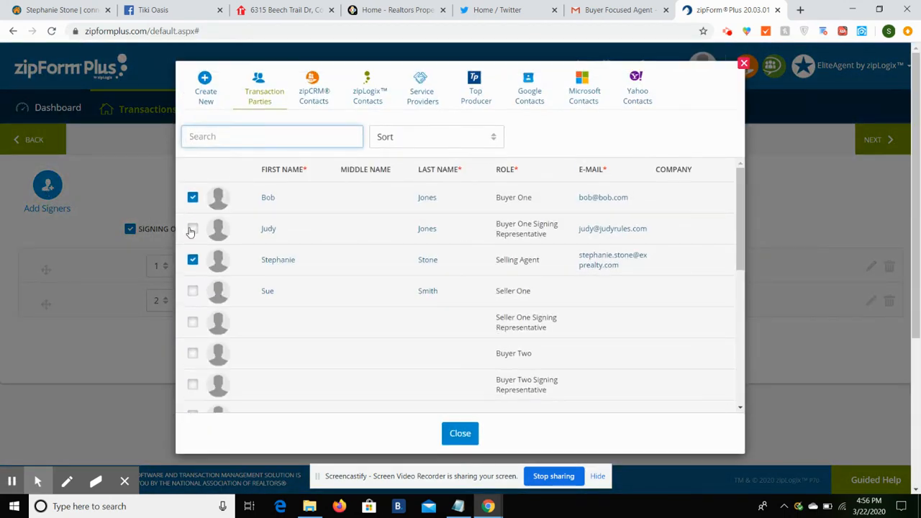
pyautogui.click(193, 228)
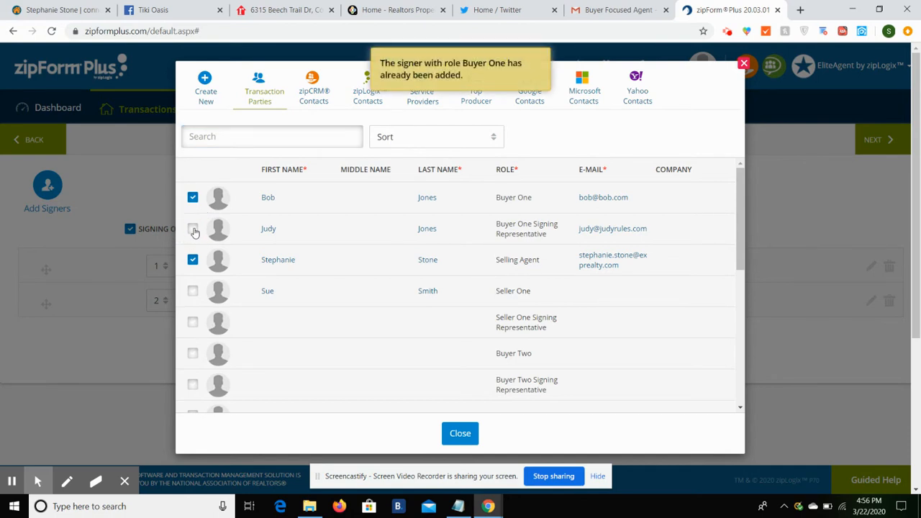
pyautogui.click(193, 228)
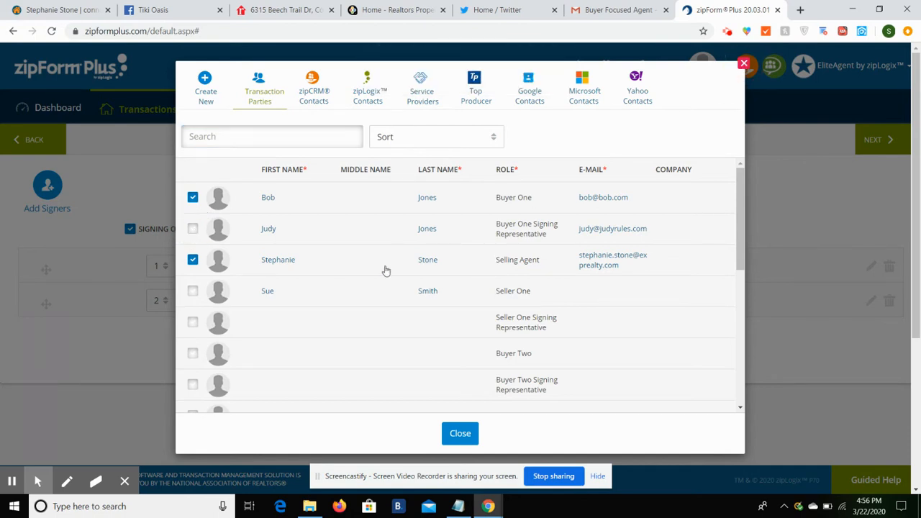
pyautogui.click(460, 433)
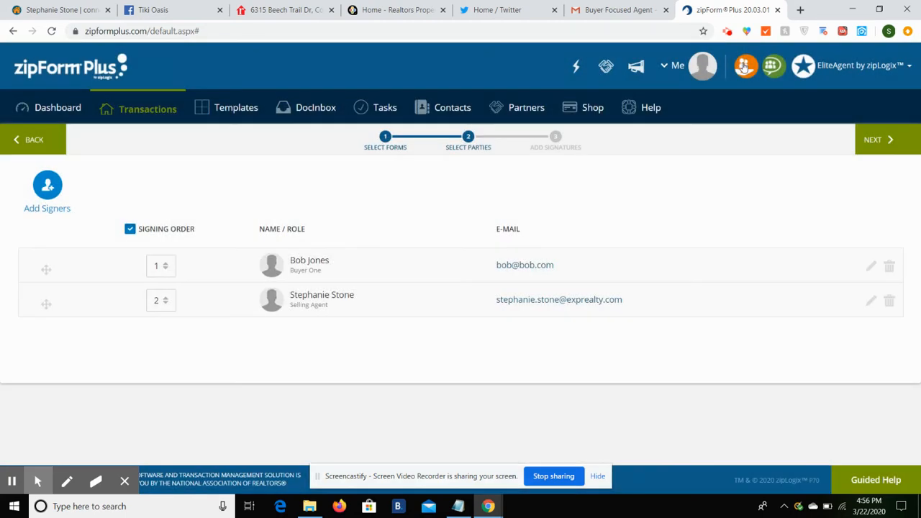
pyautogui.moveTo(883, 161)
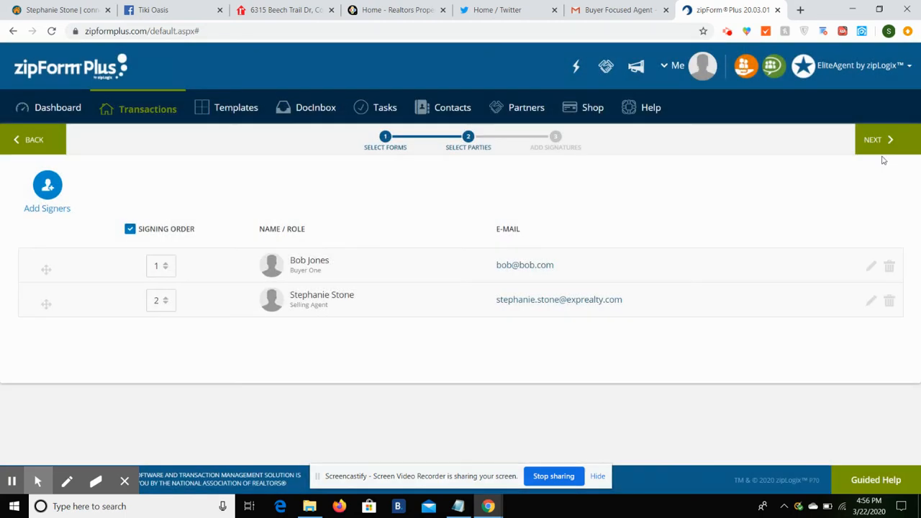
# Continue from Select Parties to the Add Signatures editor for the resale contract.
pyautogui.click(874, 139)
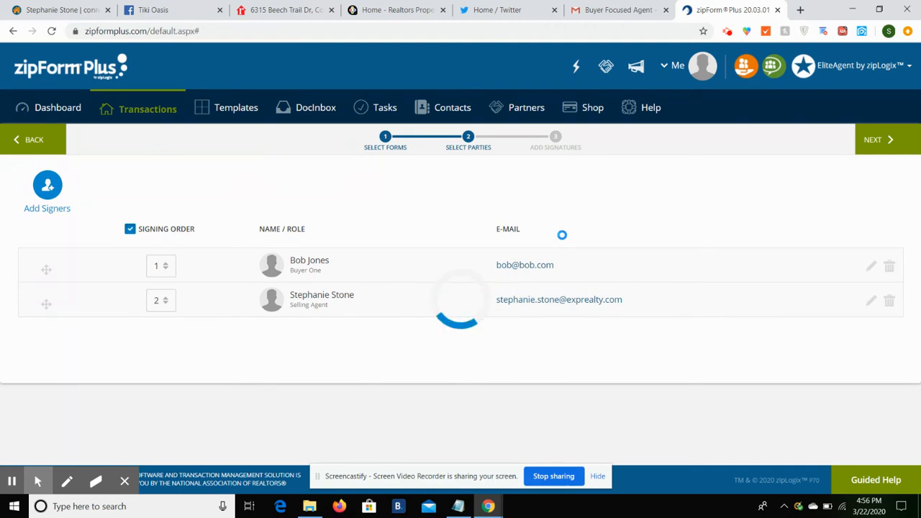
pyautogui.click(878, 139)
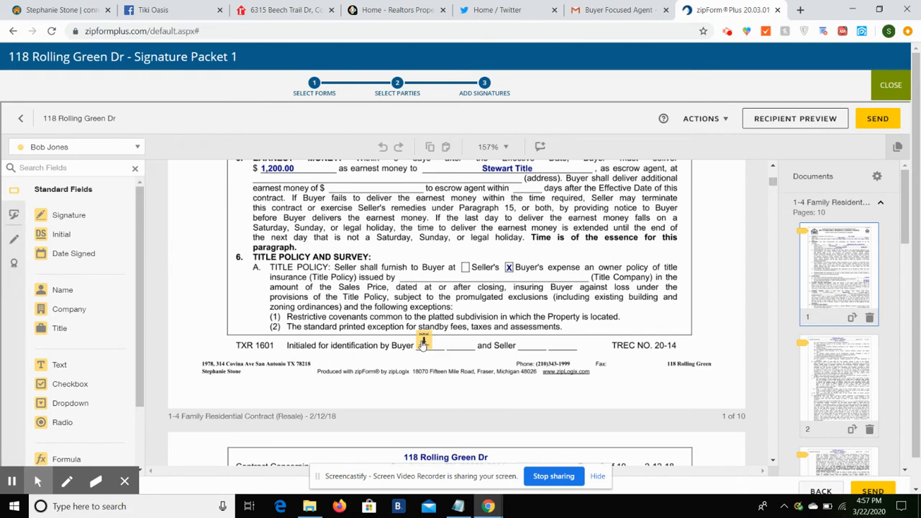
pyautogui.moveTo(438, 357)
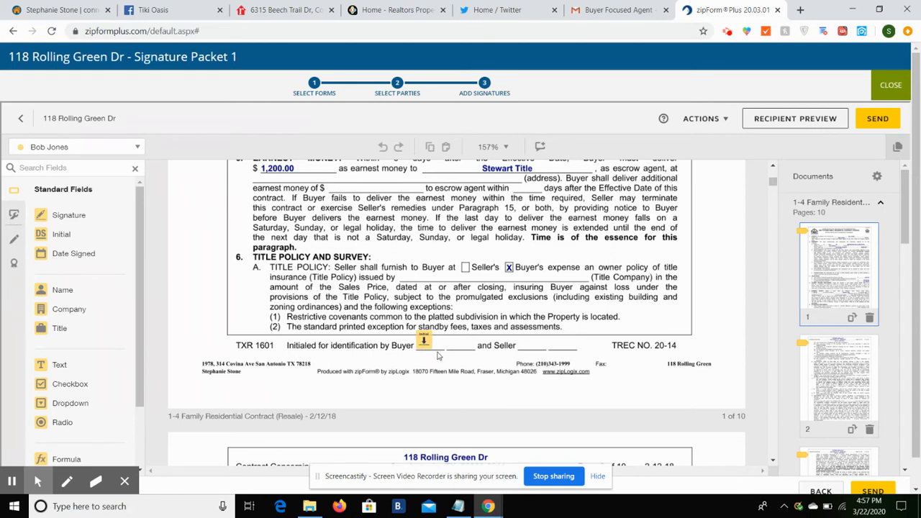
pyautogui.moveTo(425, 349)
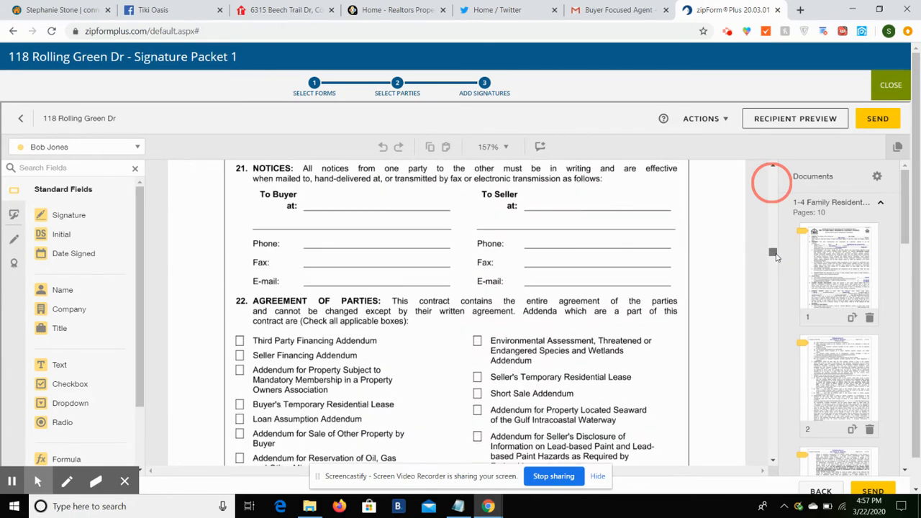
# Scroll through the contract and addenda to page 1's buyer initials line of the Seller's Disclosure Notice.
pyautogui.scroll(-3)
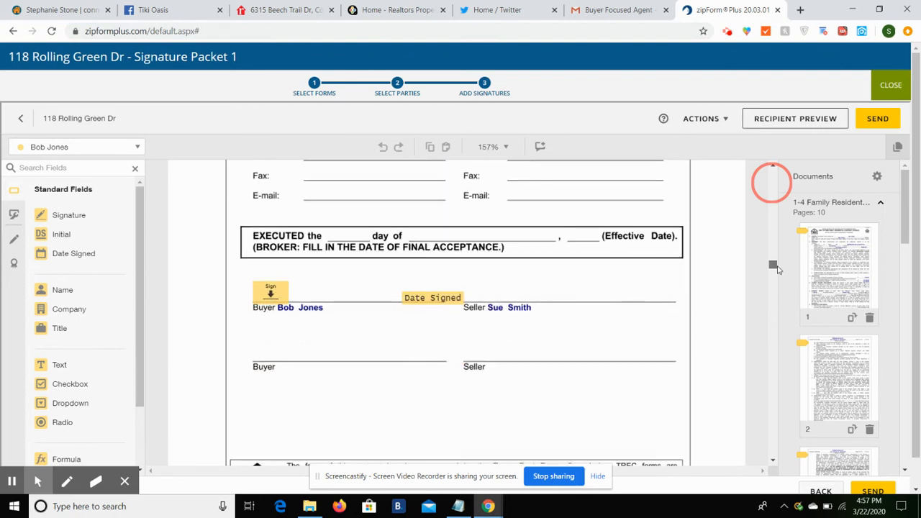
pyautogui.moveTo(410, 306)
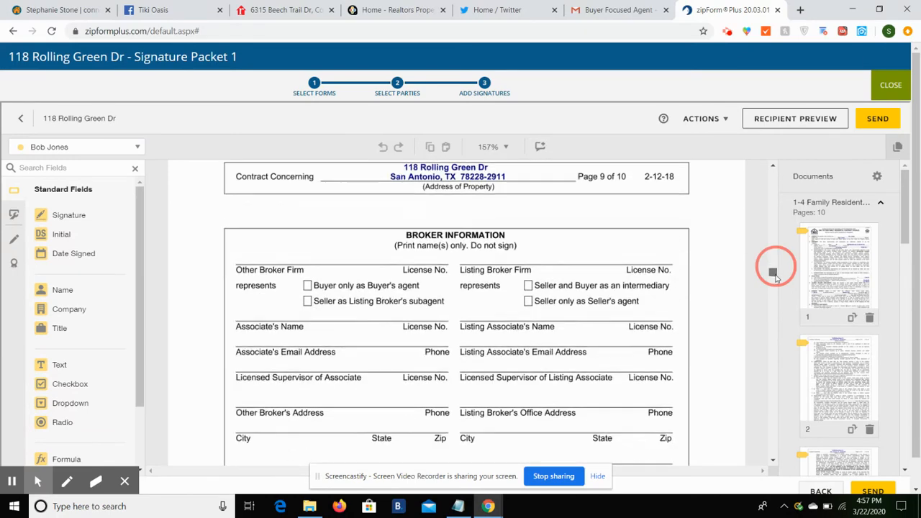
pyautogui.scroll(-3)
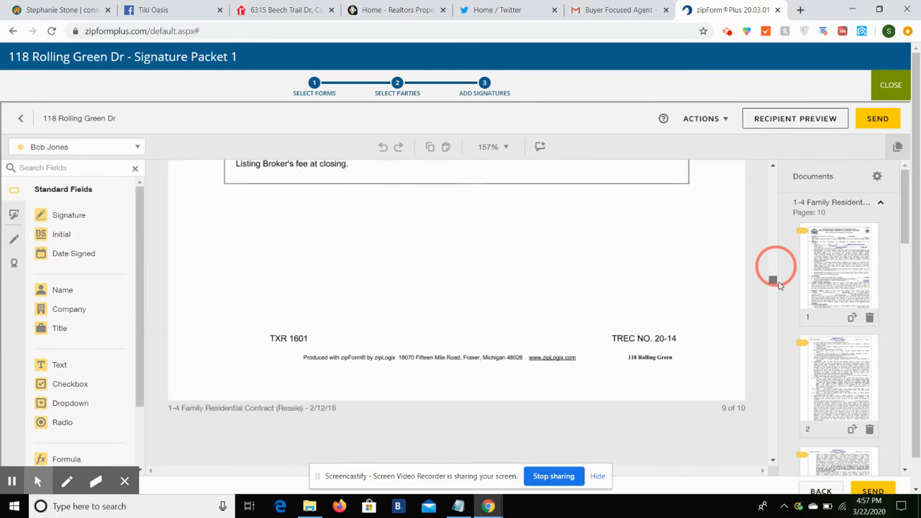
pyautogui.scroll(-3)
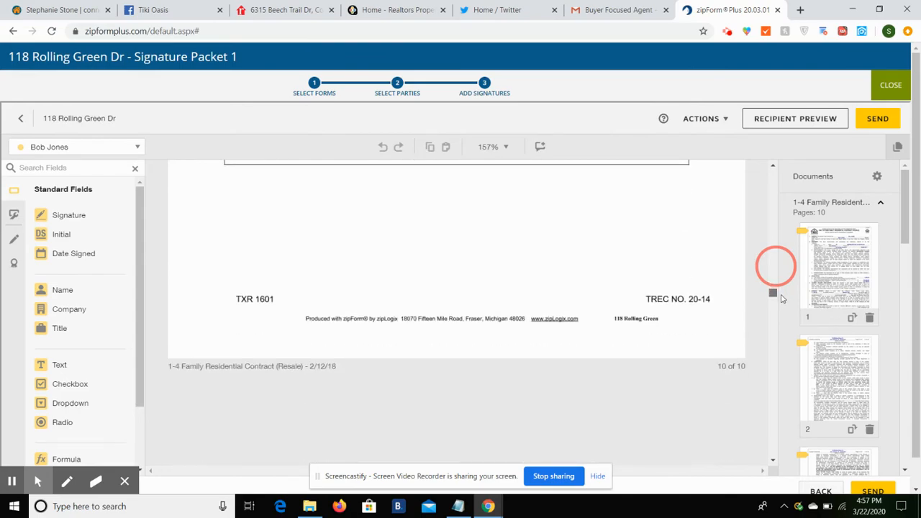
pyautogui.scroll(3)
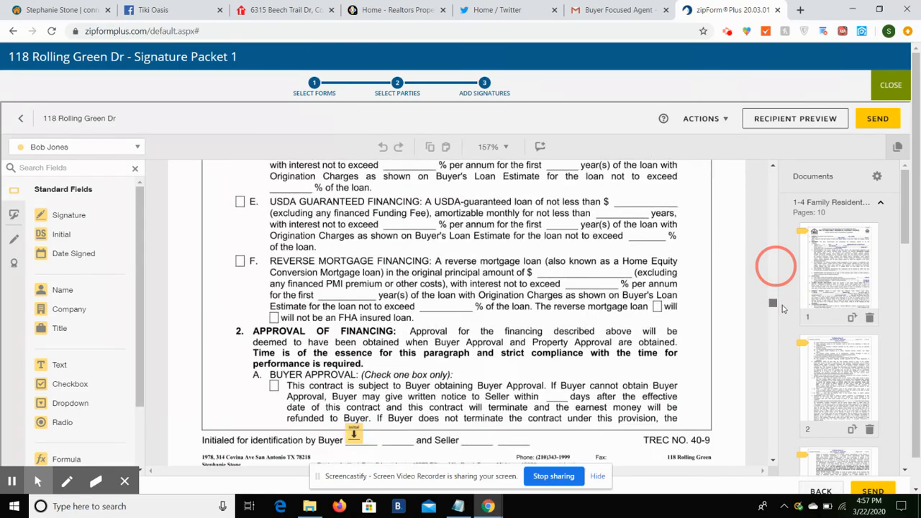
pyautogui.scroll(-3)
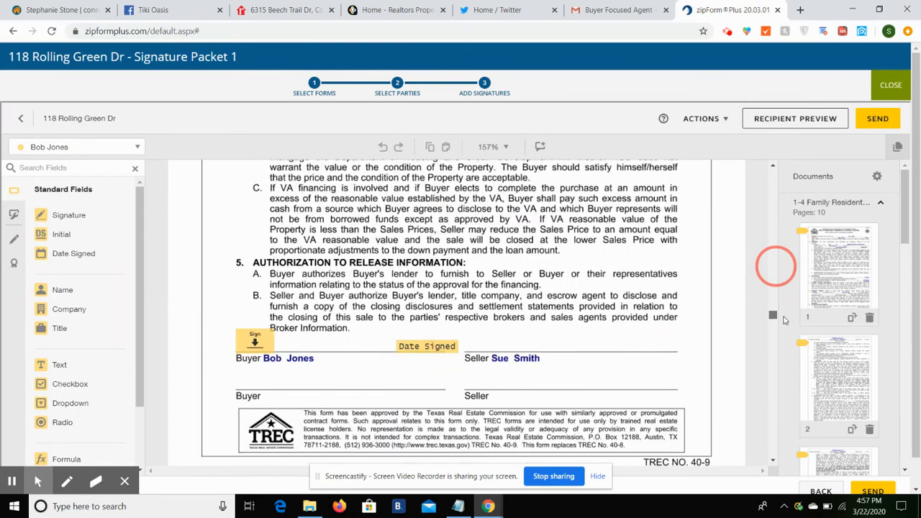
pyautogui.scroll(-3)
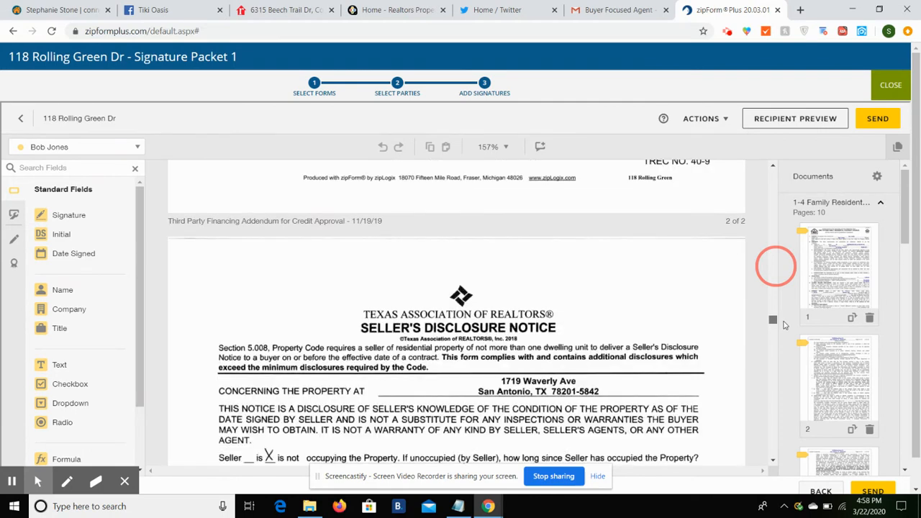
pyautogui.moveTo(777, 321)
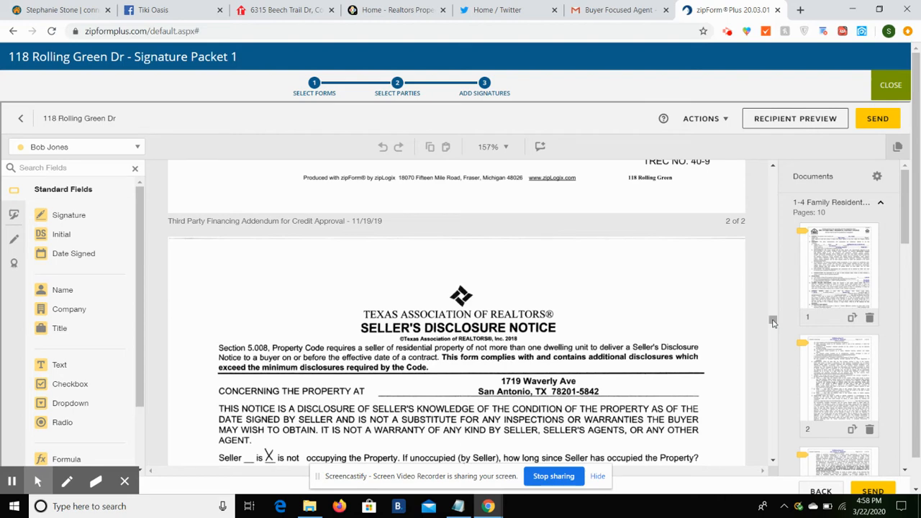
pyautogui.scroll(-3)
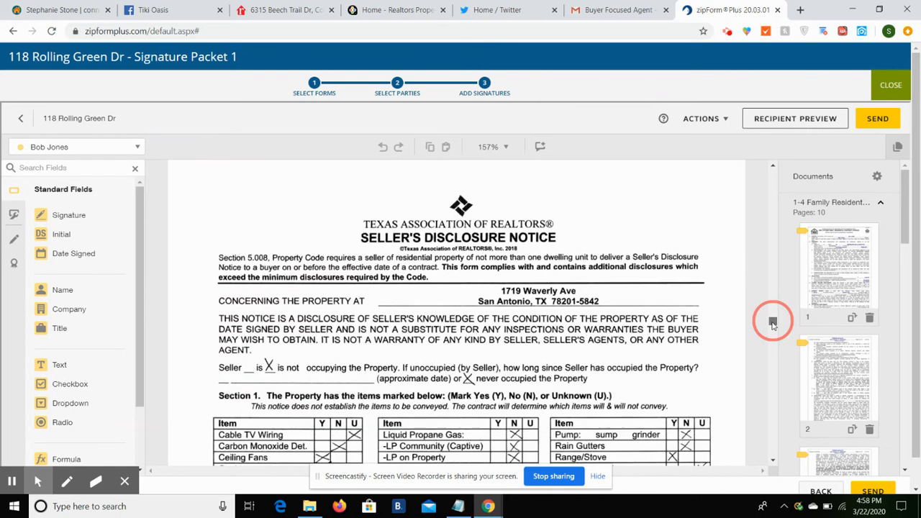
pyautogui.scroll(-3)
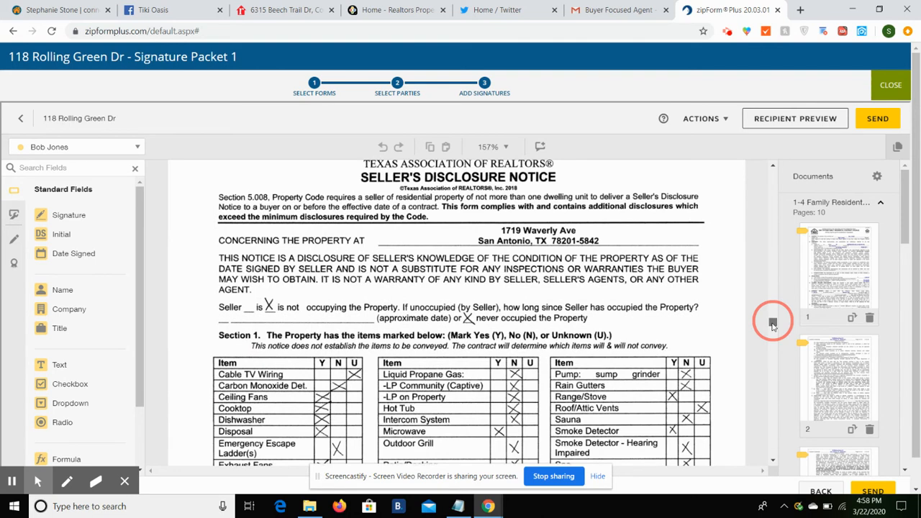
pyautogui.scroll(-3)
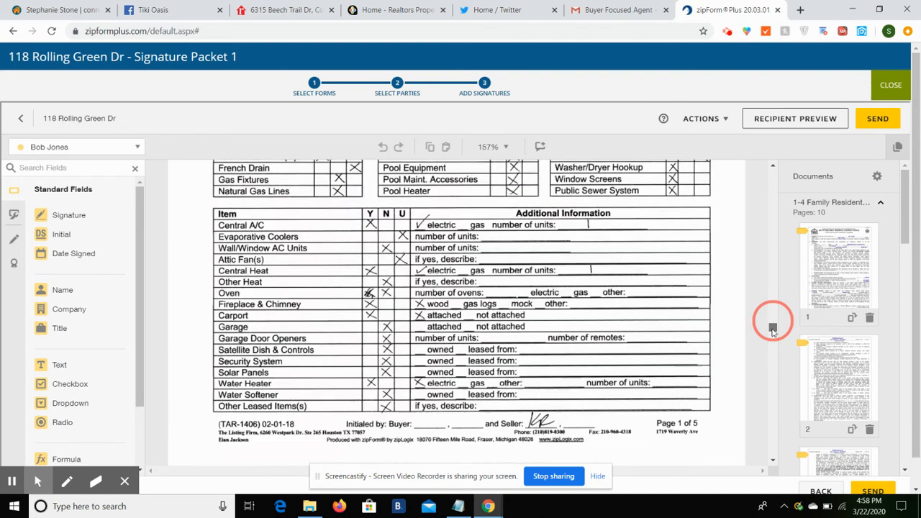
pyautogui.scroll(-3)
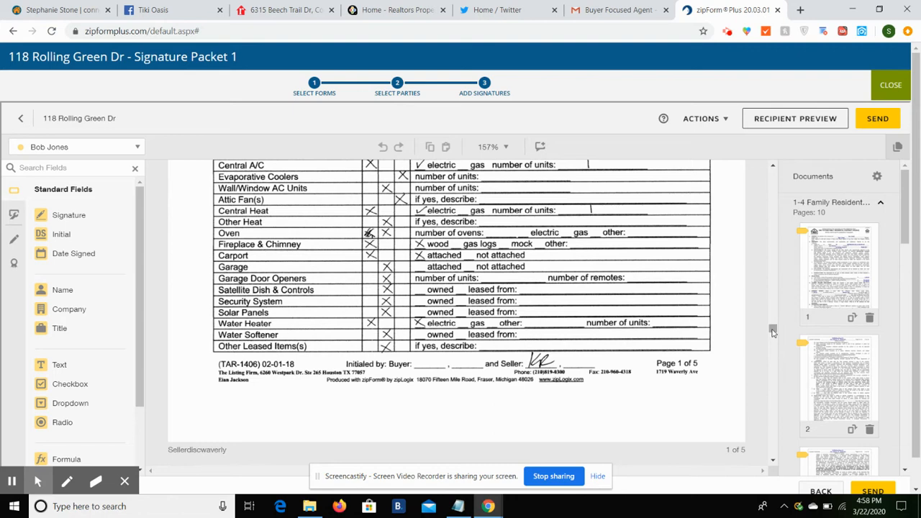
pyautogui.moveTo(514, 356)
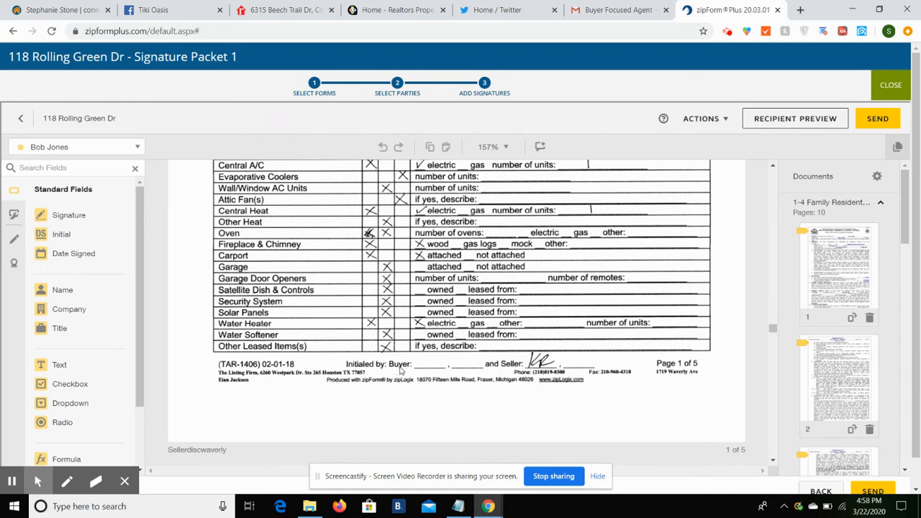
pyautogui.moveTo(61, 234)
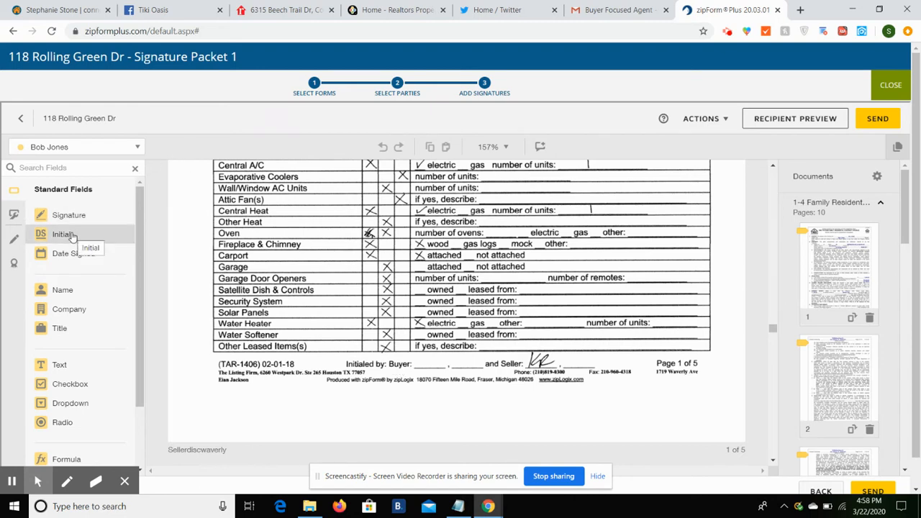
pyautogui.moveTo(61, 234); pyautogui.dragTo(424, 328)
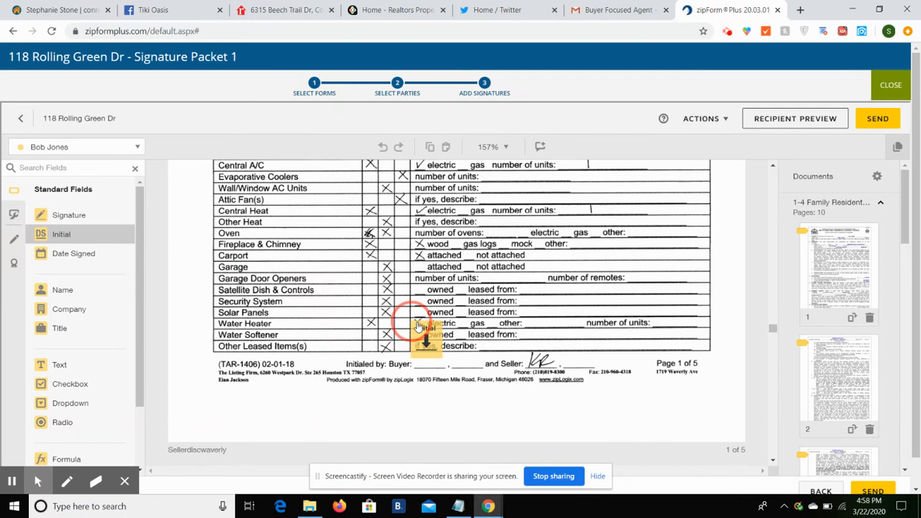
pyautogui.click(427, 329)
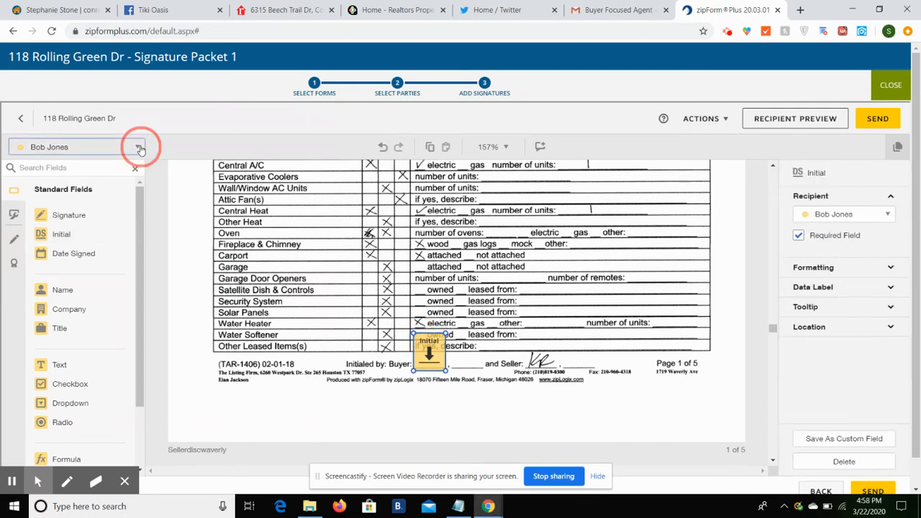
pyautogui.click(138, 147)
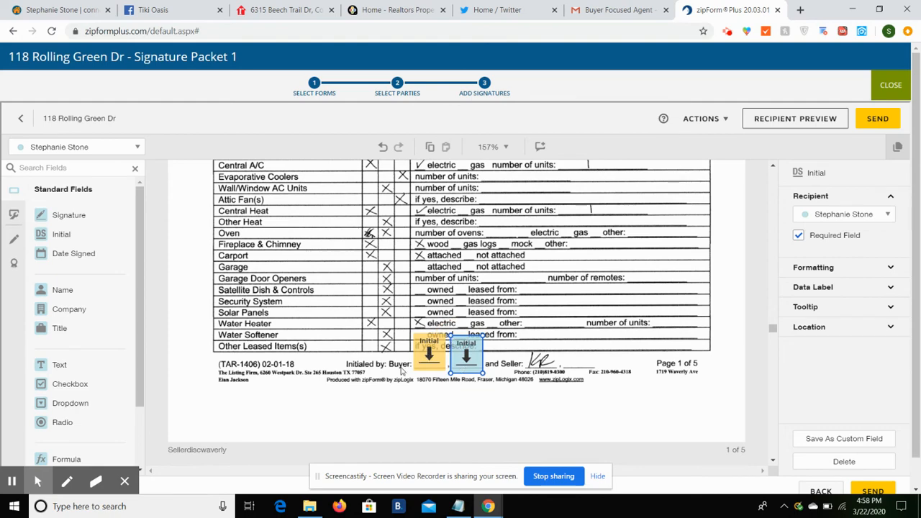
pyautogui.scroll(-3)
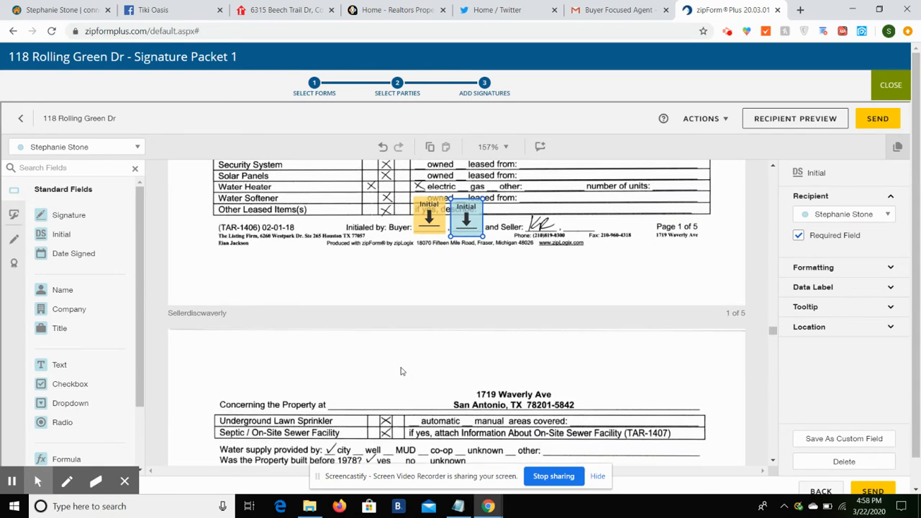
pyautogui.scroll(-3)
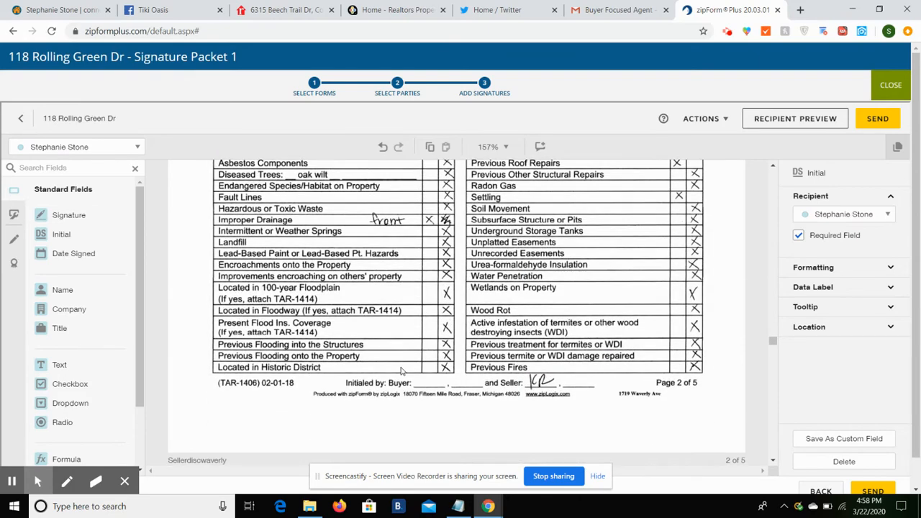
pyautogui.click(76, 147)
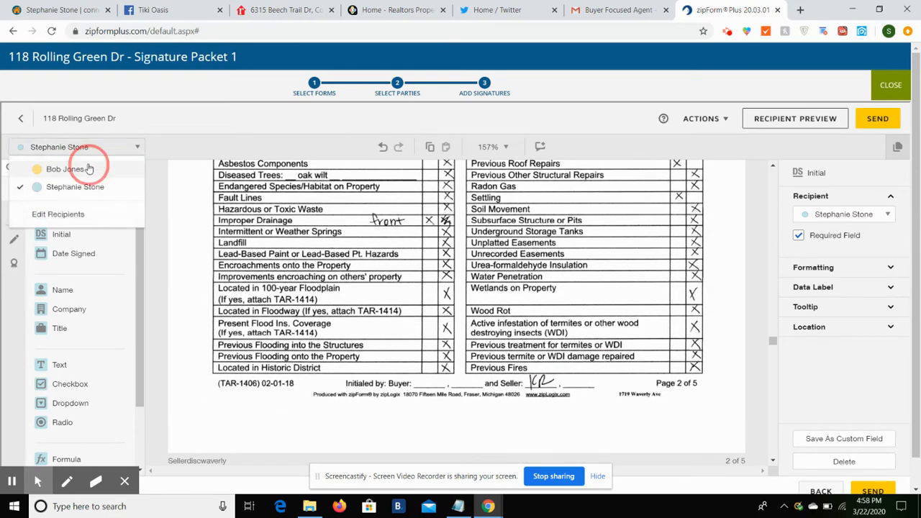
pyautogui.click(66, 168)
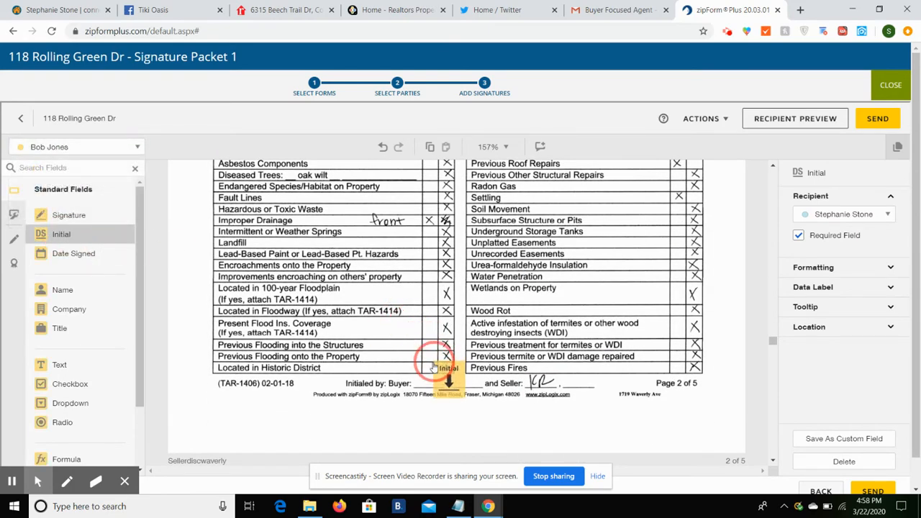
pyautogui.click(844, 214)
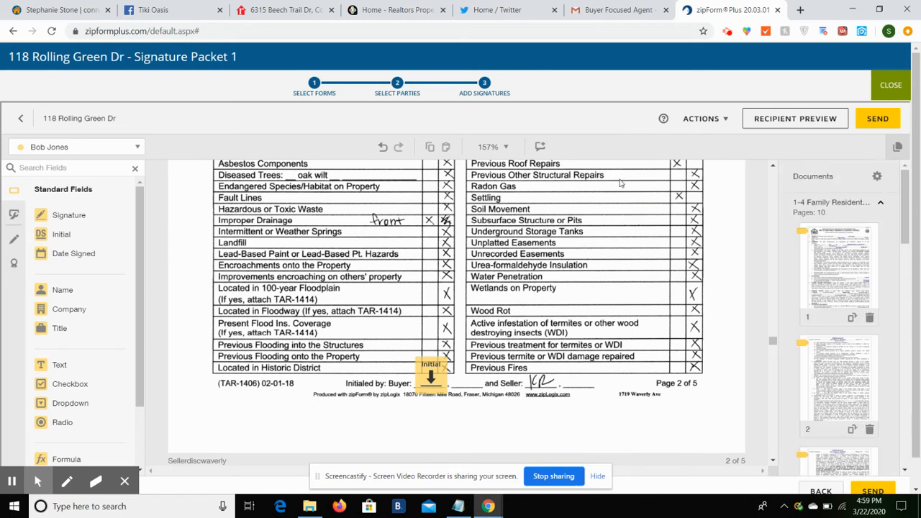
# Scroll past disclosure pages 2–5 to the Residential Buyer/Tenant Representation Agreement's first page.
pyautogui.scroll(-3)
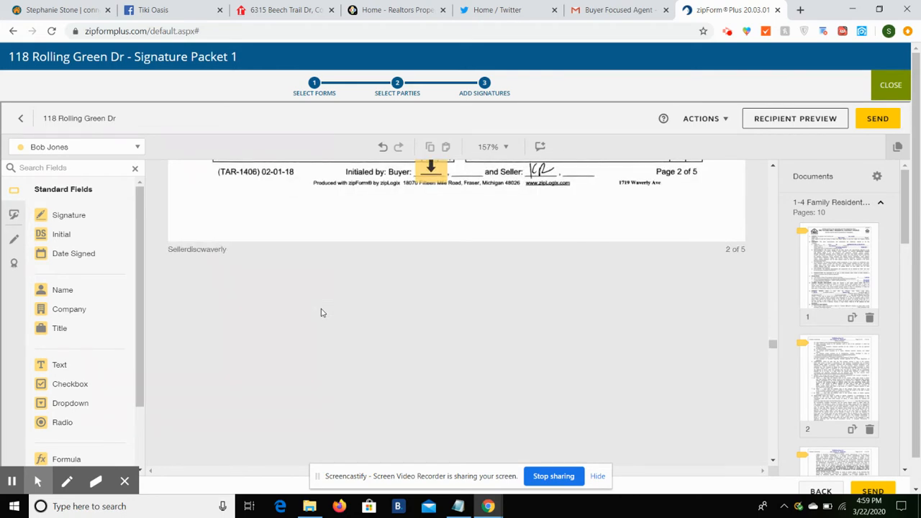
pyautogui.scroll(-3)
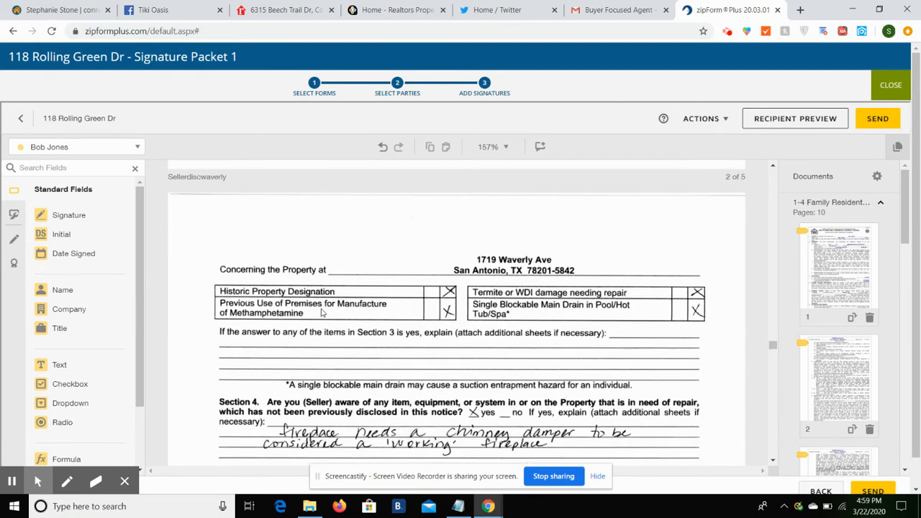
pyautogui.scroll(3)
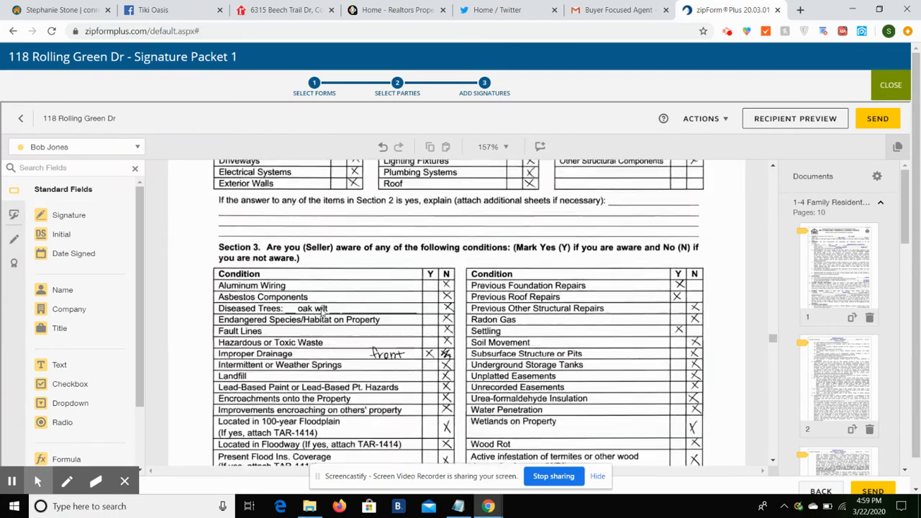
pyautogui.scroll(-3)
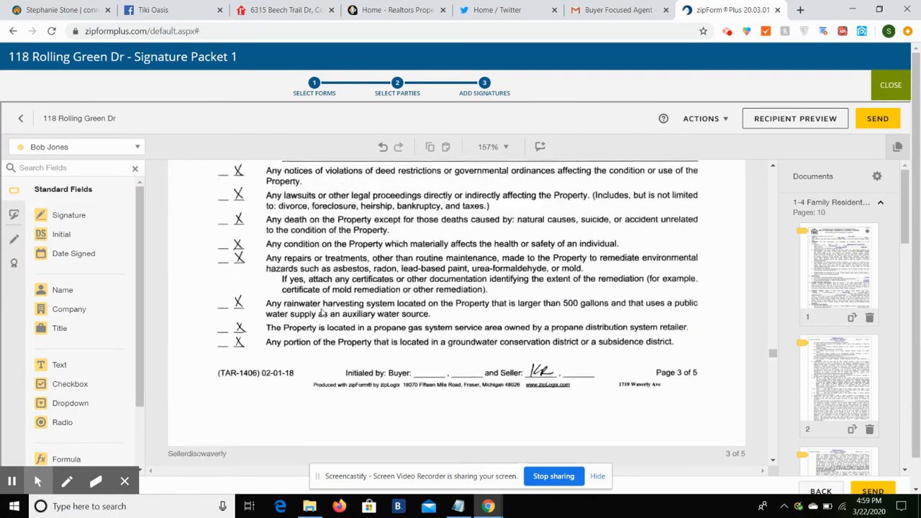
pyautogui.scroll(-3)
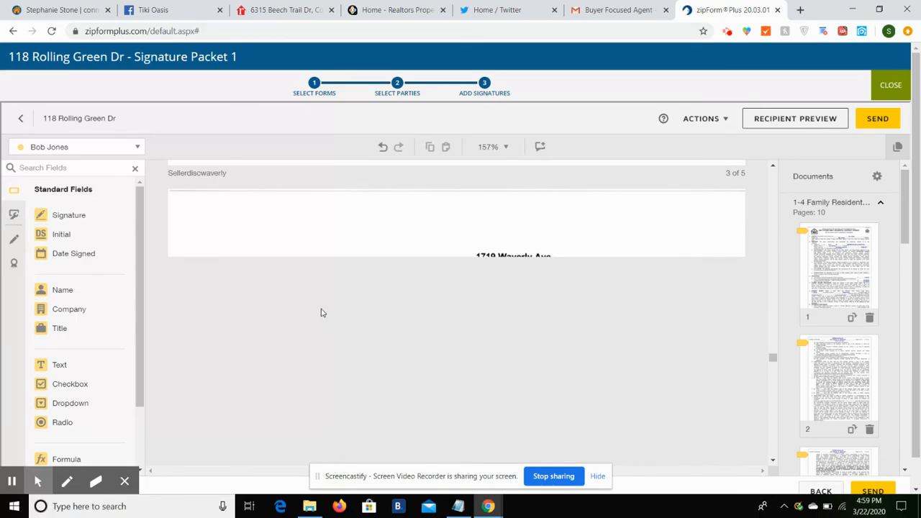
pyautogui.scroll(-3)
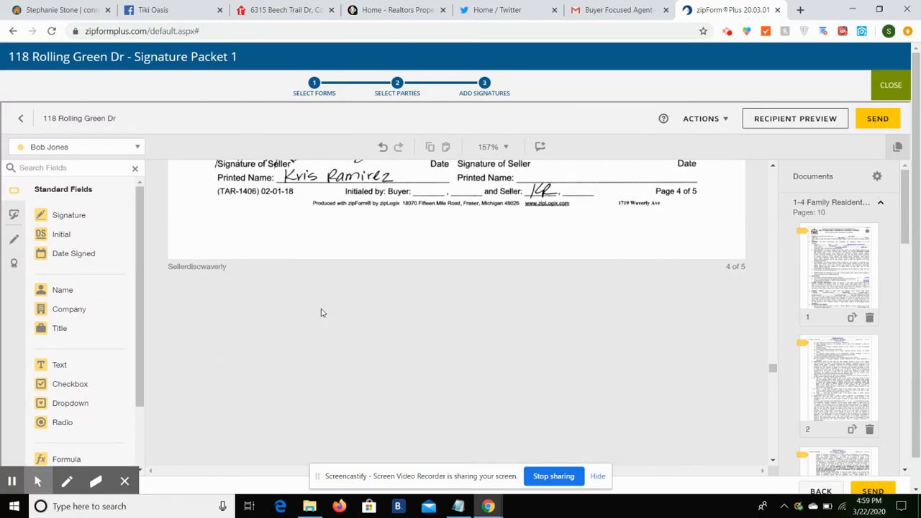
pyautogui.scroll(-3)
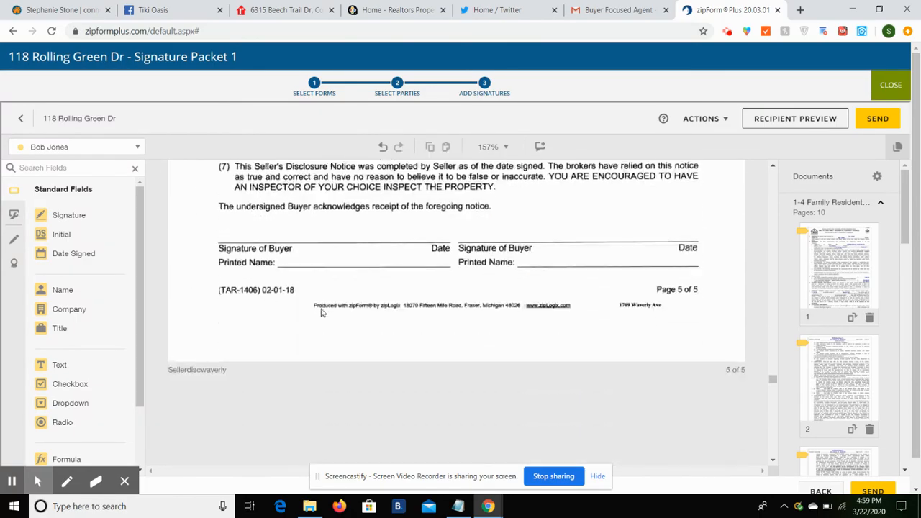
pyautogui.scroll(-3)
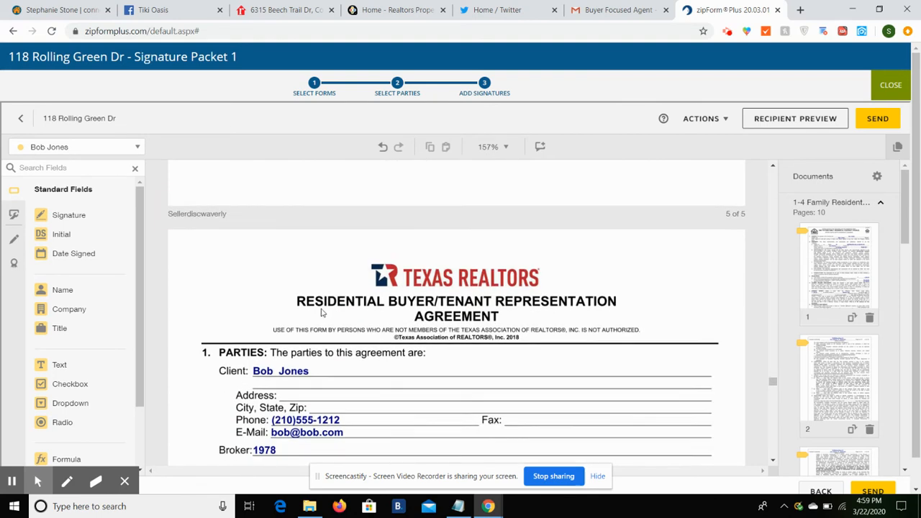
pyautogui.scroll(3)
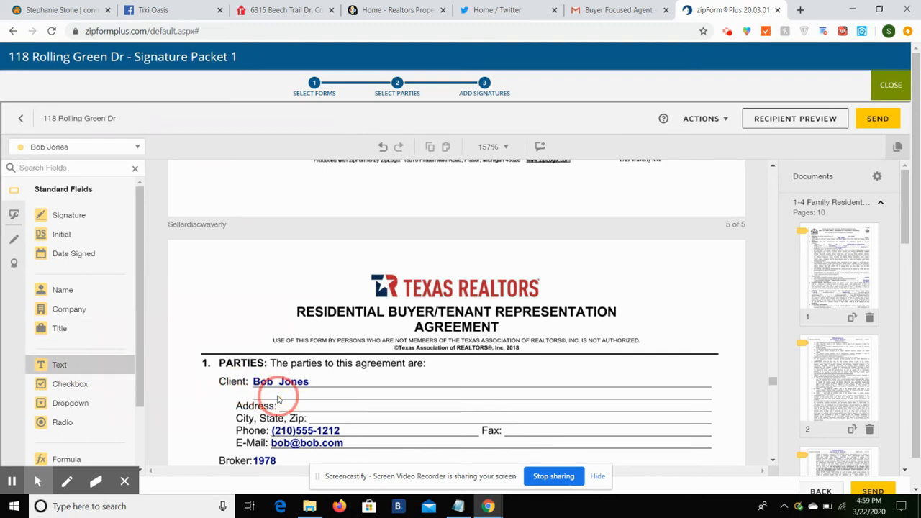
# Scroll down to the client signature section on the agreement's page 5.
pyautogui.click(313, 405)
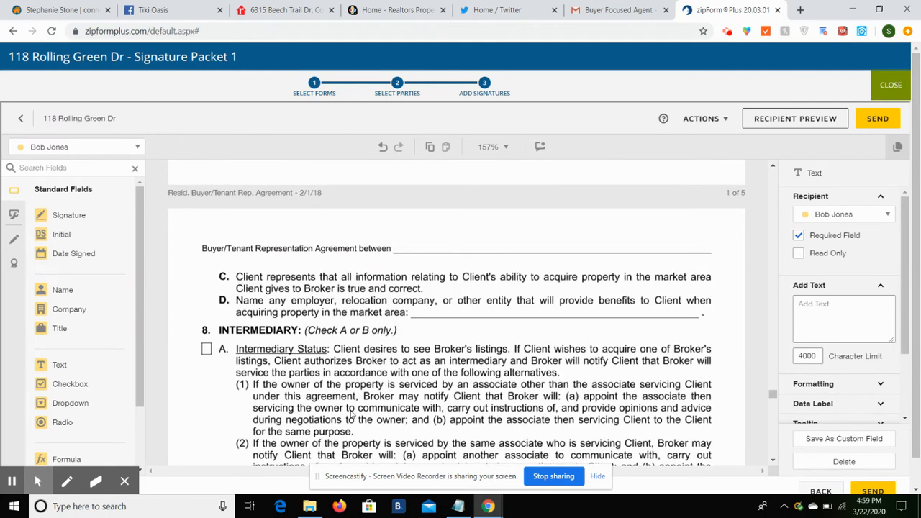
pyautogui.scroll(-3)
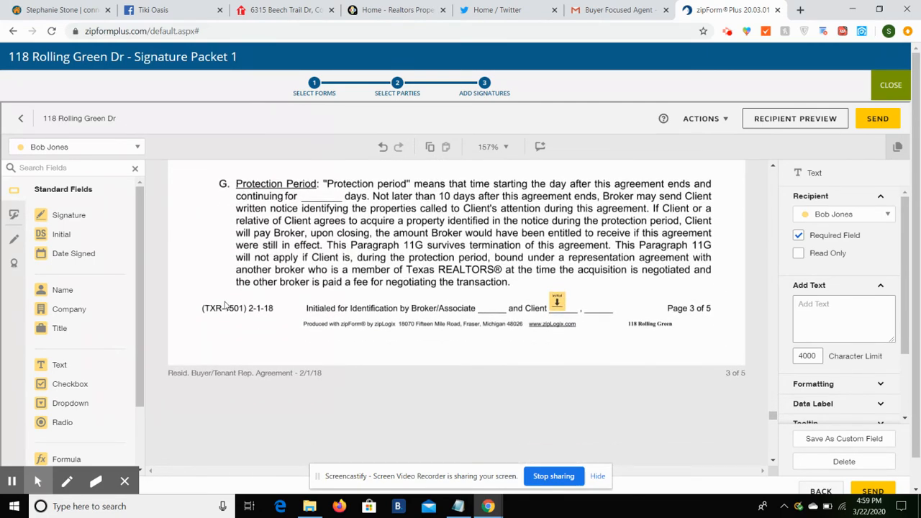
pyautogui.scroll(-3)
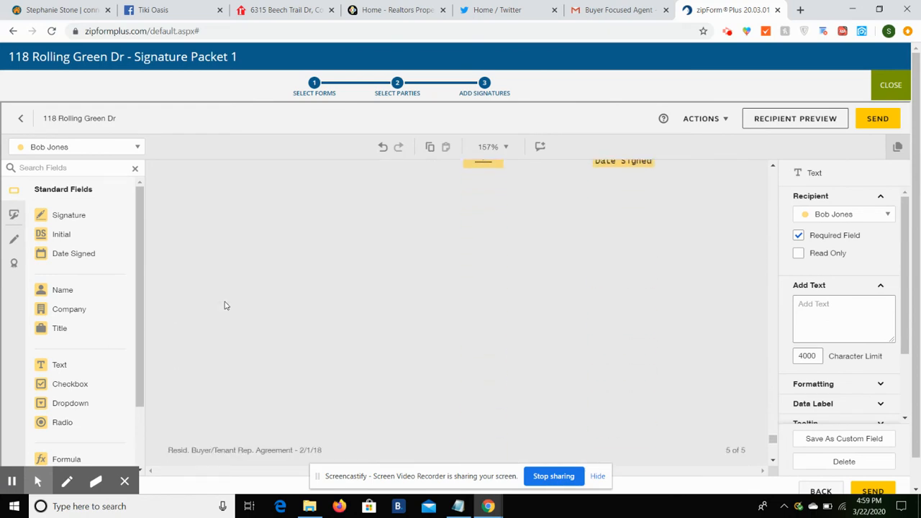
pyautogui.scroll(3)
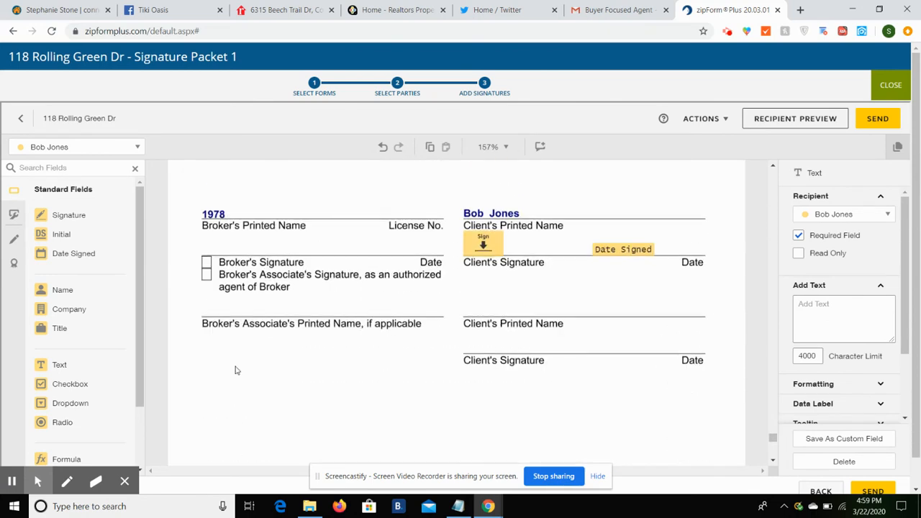
pyautogui.moveTo(454, 214)
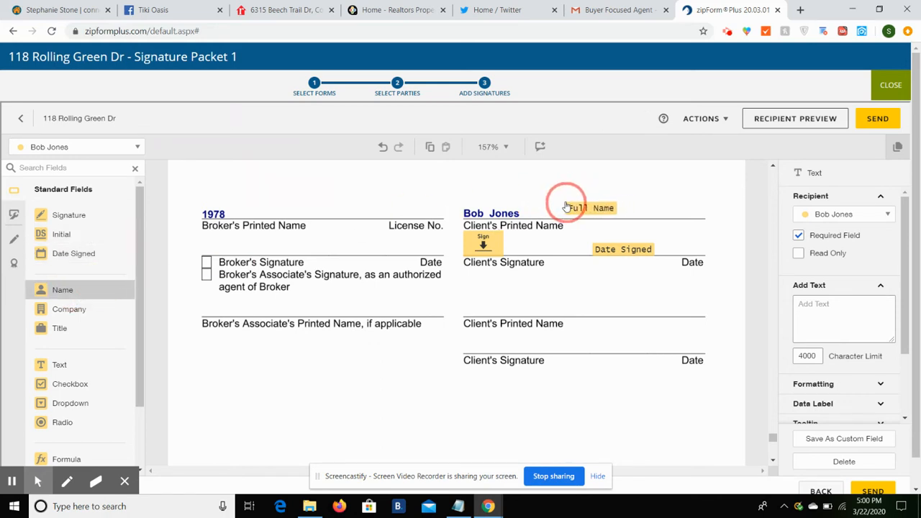
pyautogui.click(590, 208)
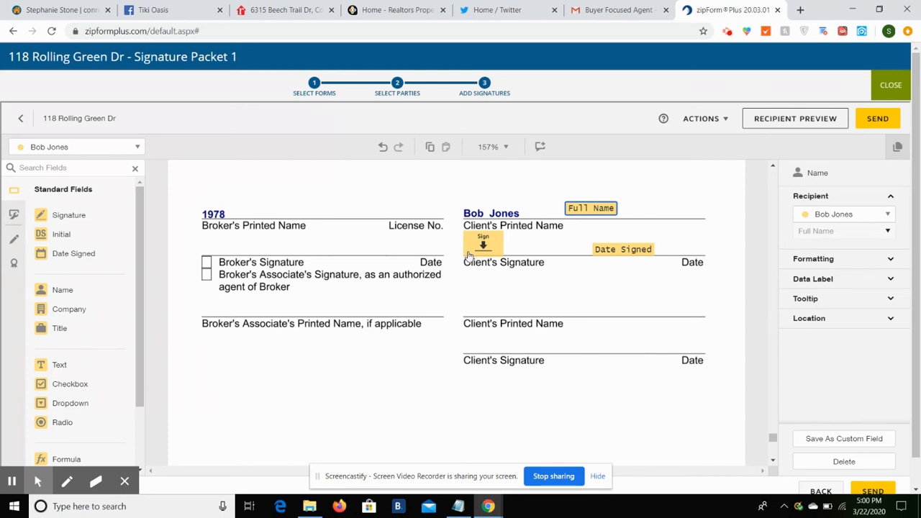
pyautogui.moveTo(281, 294)
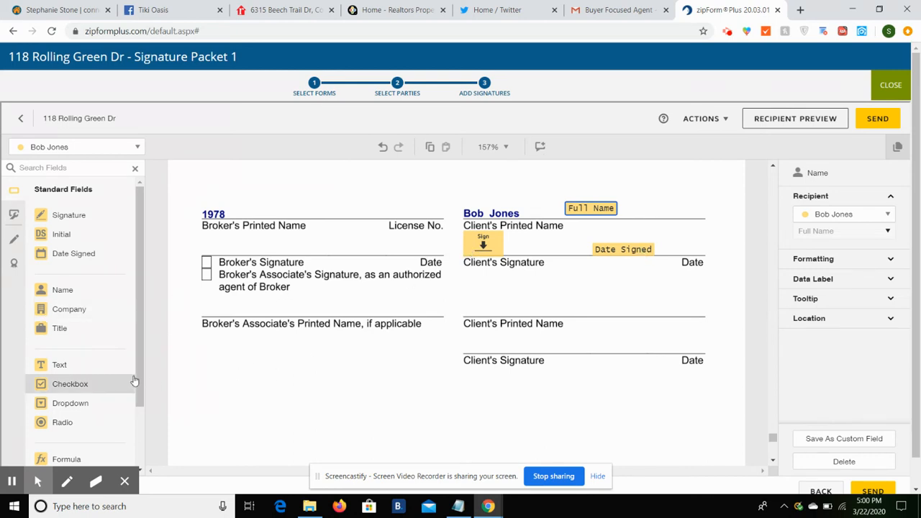
pyautogui.scroll(-3)
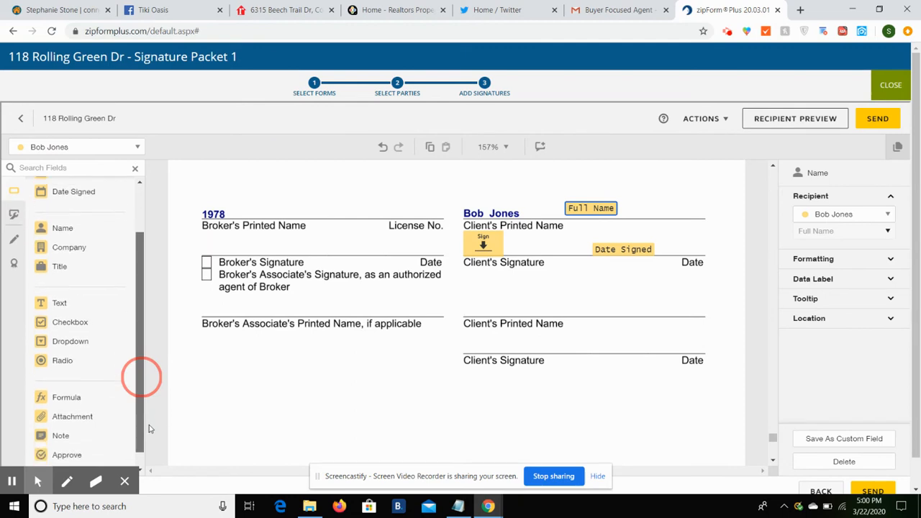
pyautogui.scroll(3)
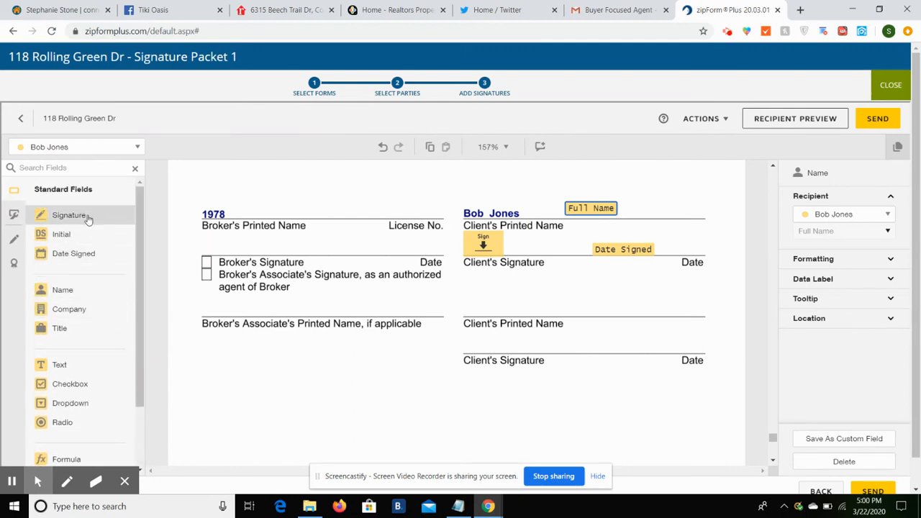
pyautogui.moveTo(305, 386)
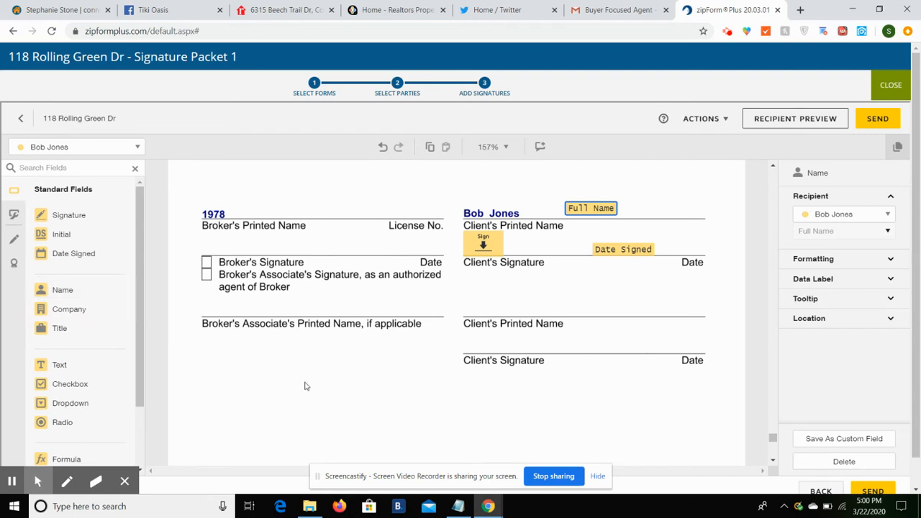
# Scroll through the Wire Fraud Warning to page 1's initials on the Seller's Disclosure Notice.
pyautogui.scroll(-3)
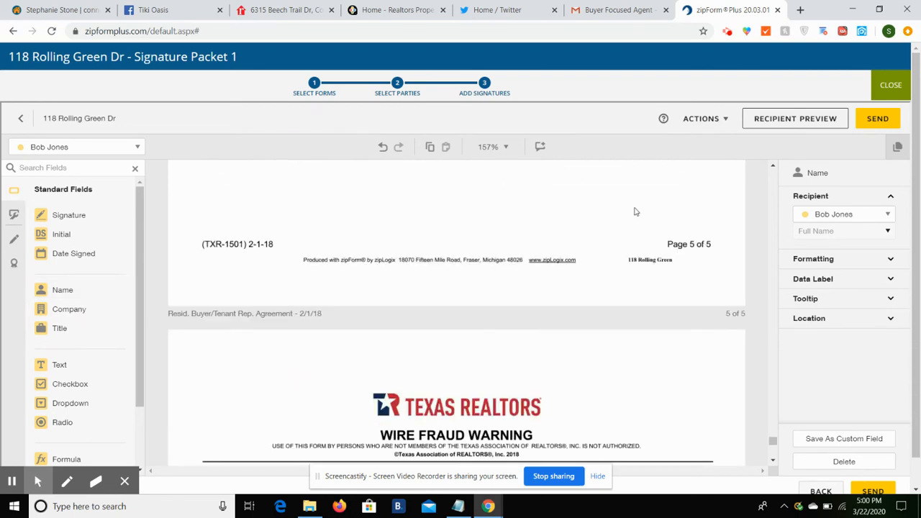
pyautogui.moveTo(664, 229)
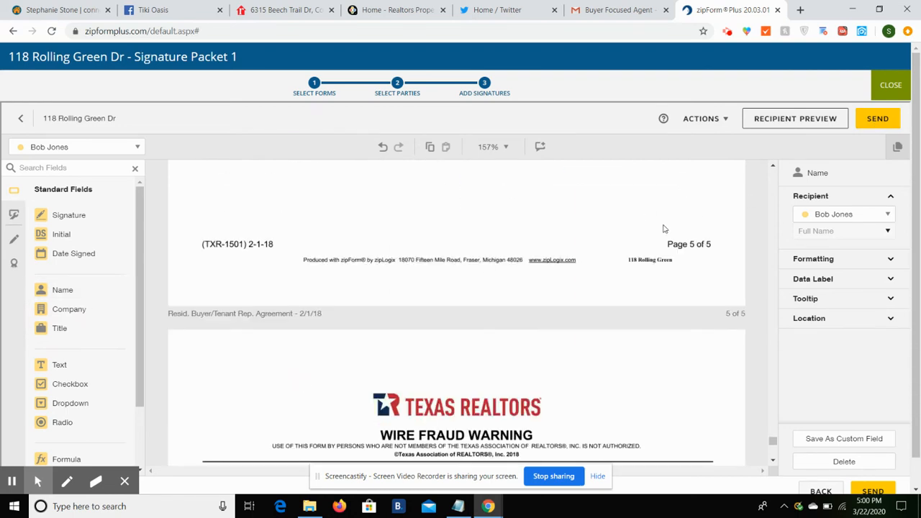
pyautogui.scroll(-3)
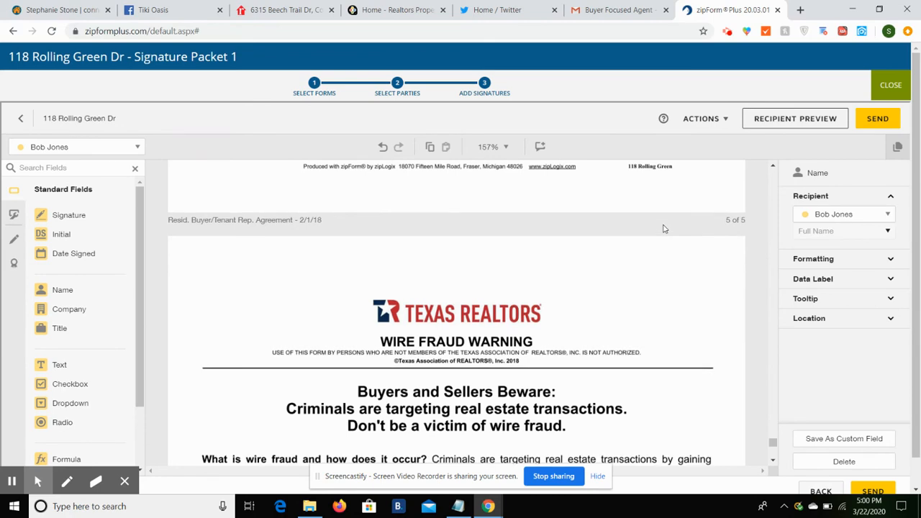
pyautogui.scroll(-3)
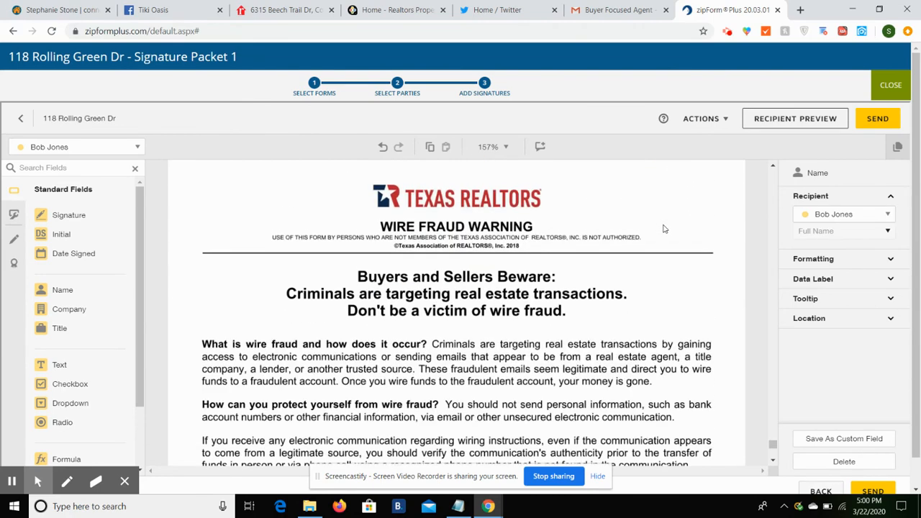
pyautogui.scroll(-3)
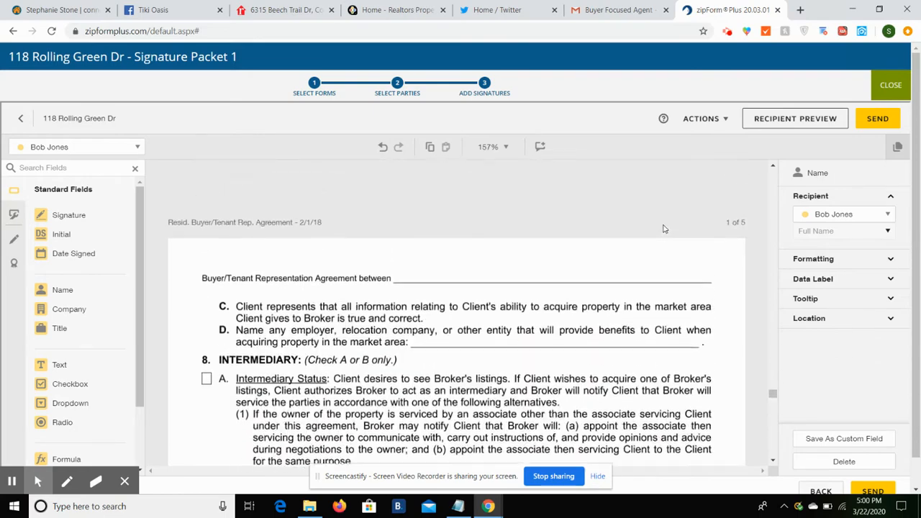
pyautogui.scroll(-3)
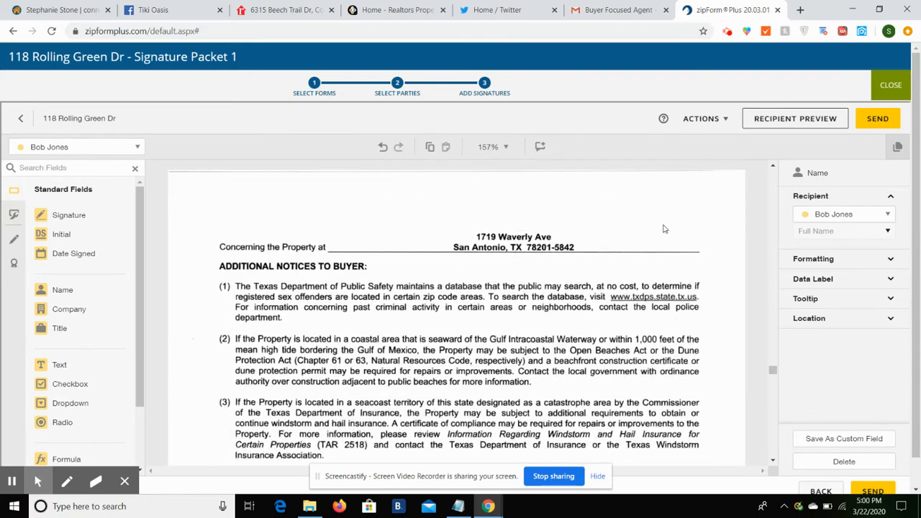
pyautogui.scroll(-3)
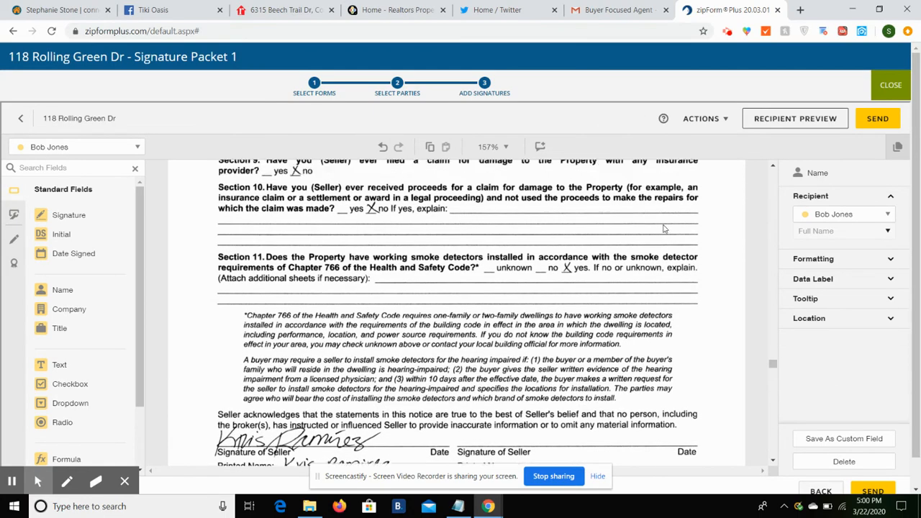
pyautogui.scroll(3)
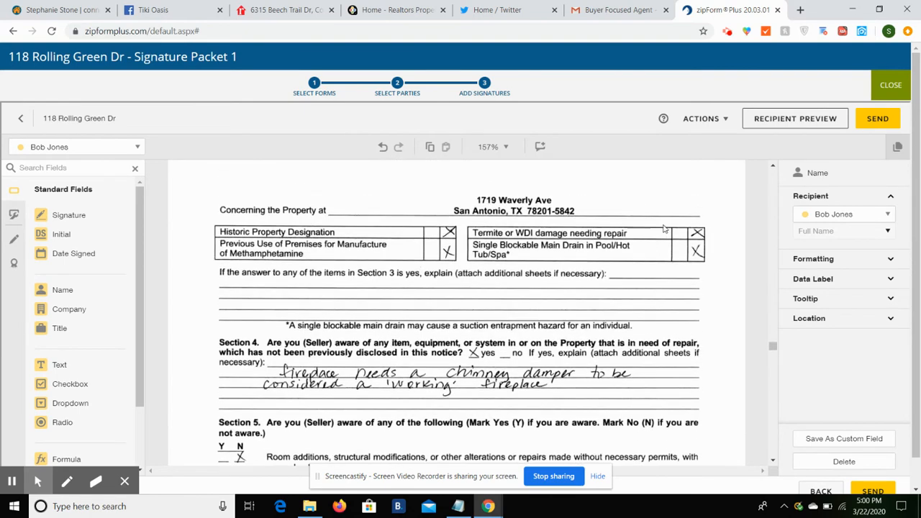
pyautogui.scroll(3)
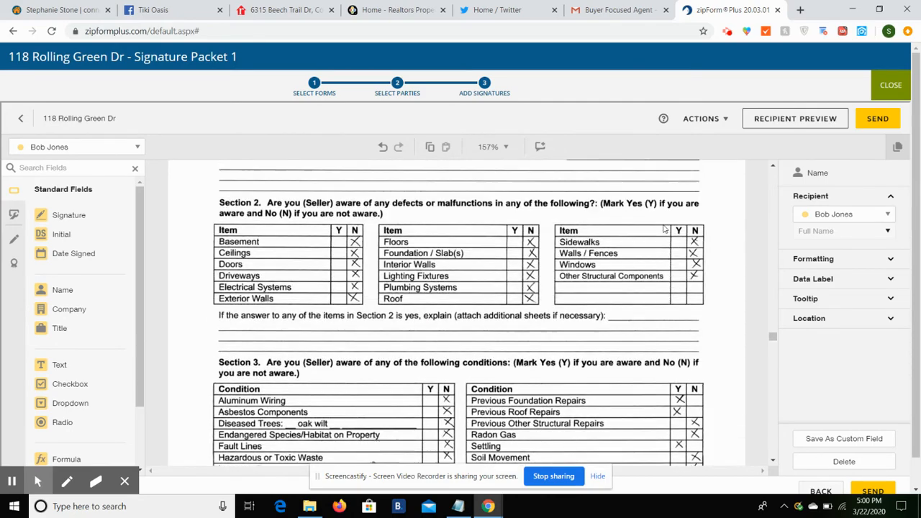
pyautogui.scroll(-3)
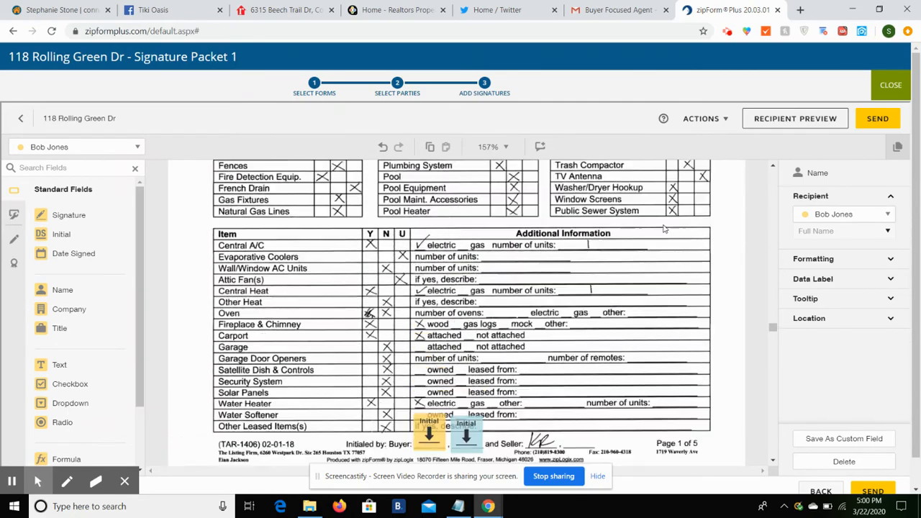
pyautogui.scroll(-3)
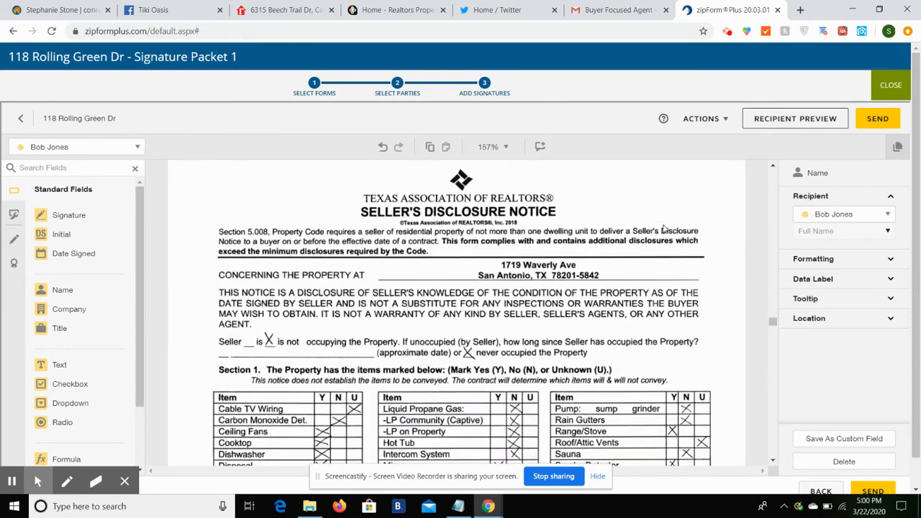
pyautogui.scroll(-3)
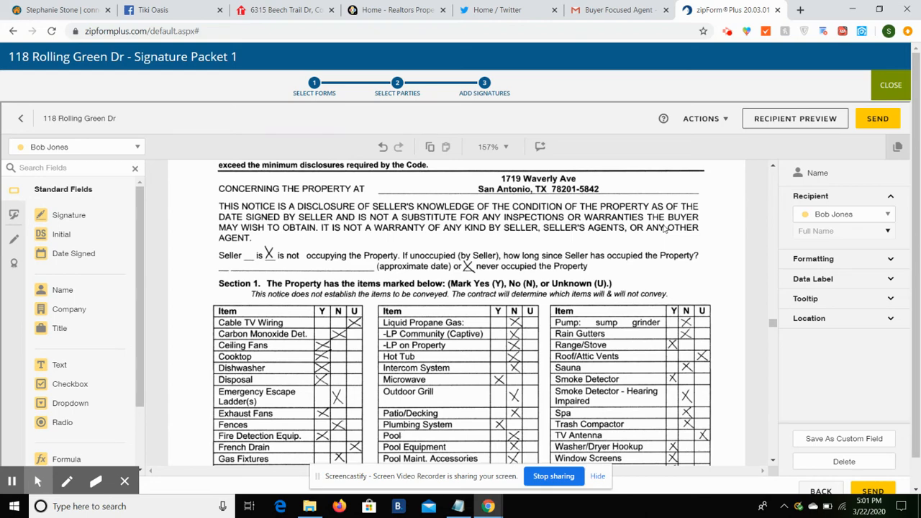
pyautogui.scroll(-3)
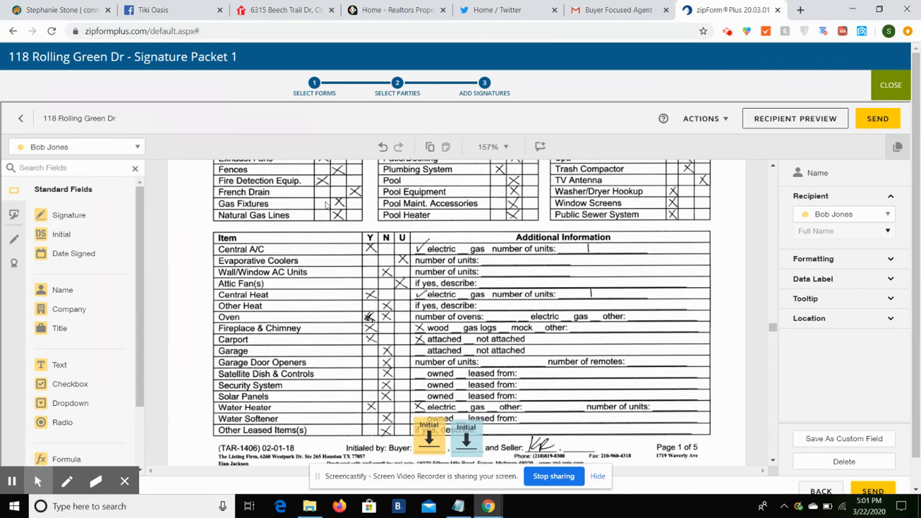
pyautogui.moveTo(594, 224)
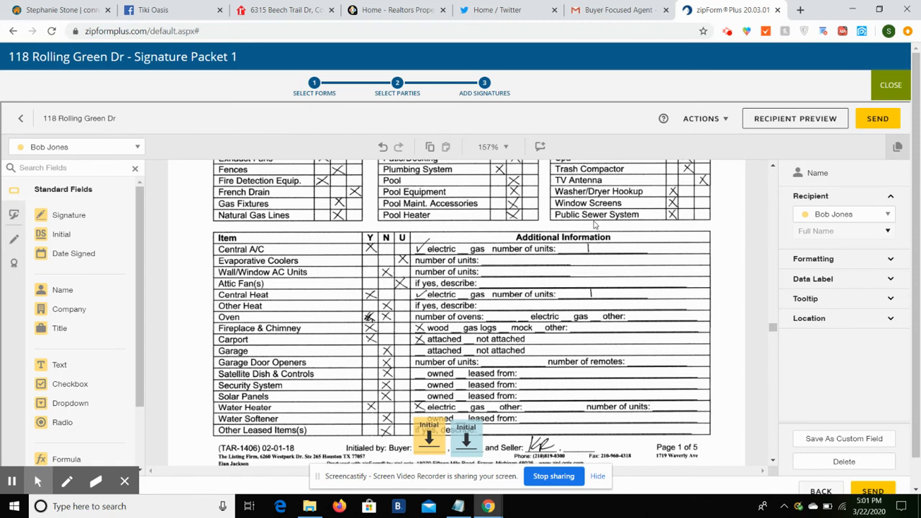
pyautogui.scroll(-3)
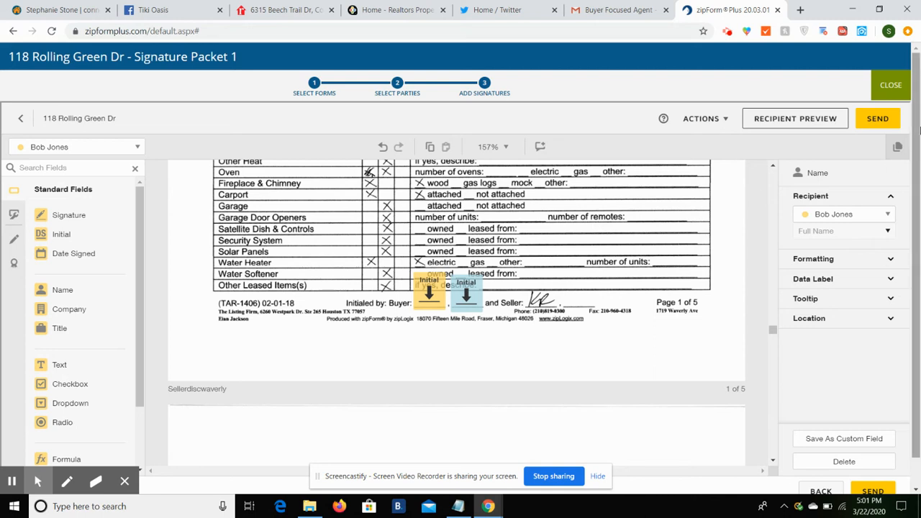
# Search the form libraries for 'informa' and add TREC's Information about Brokerage Services form.
pyautogui.click(890, 85)
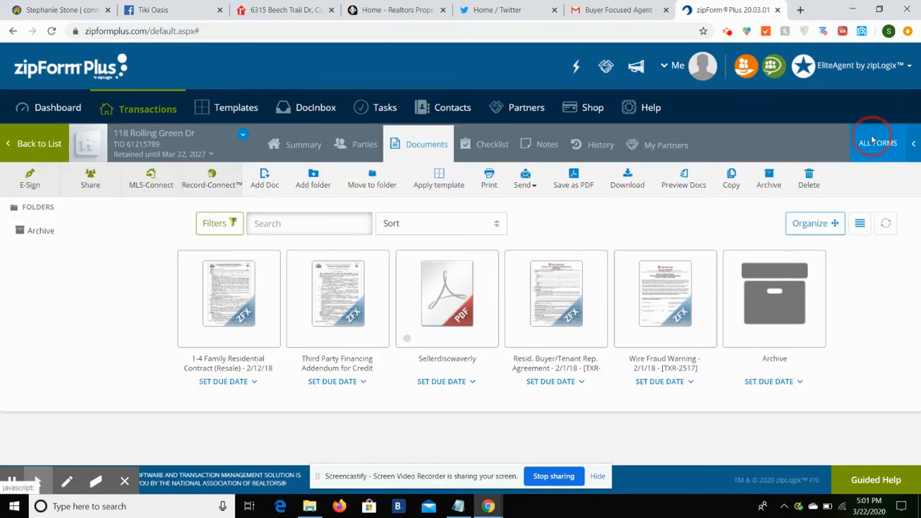
pyautogui.click(878, 142)
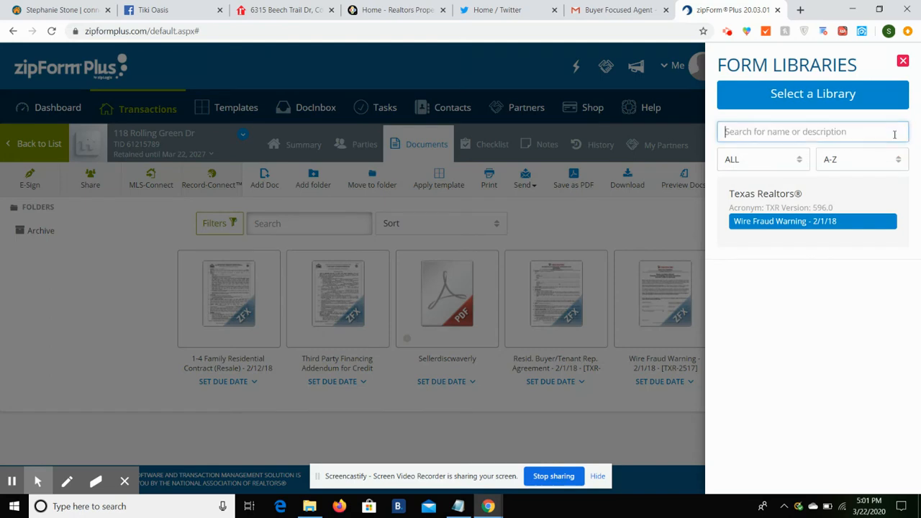
pyautogui.write('i')
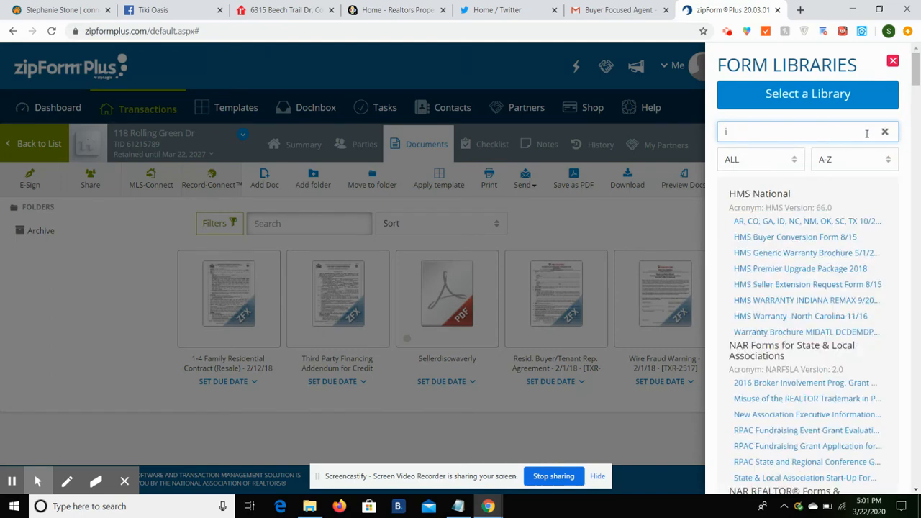
pyautogui.write('nform')
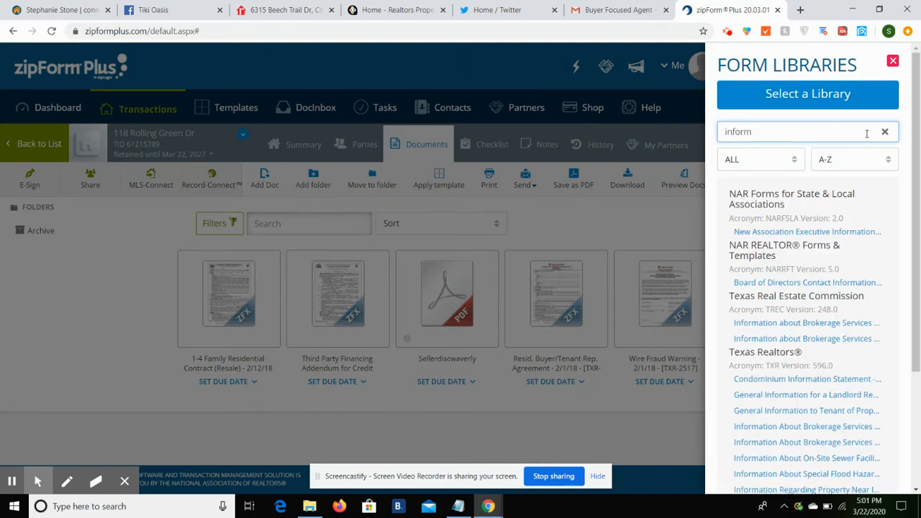
pyautogui.write('a')
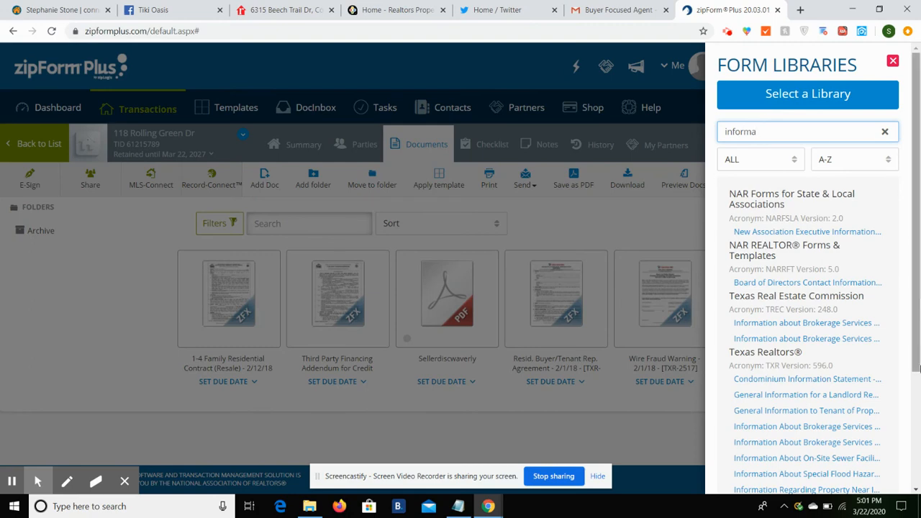
pyautogui.click(799, 323)
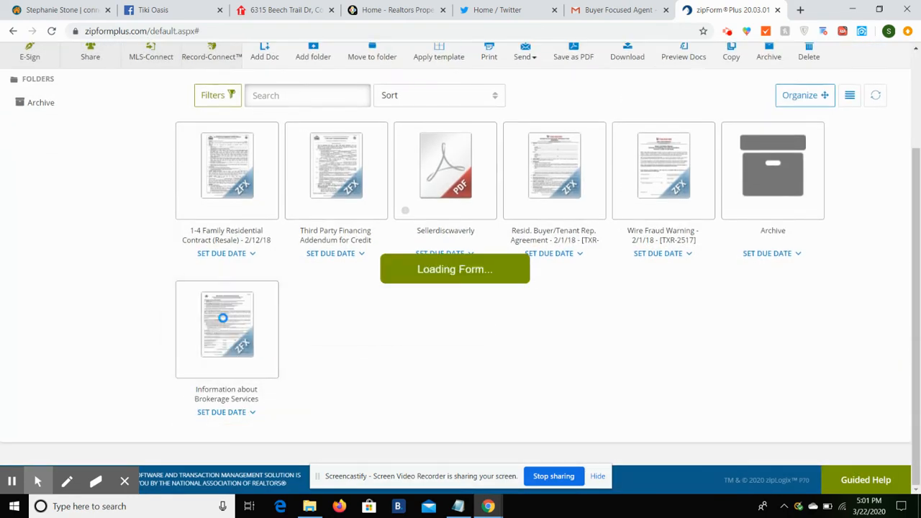
# Open the brokerage services form and scroll to License Holder Contact Information for exp Realty, 603302.
pyautogui.click(227, 329)
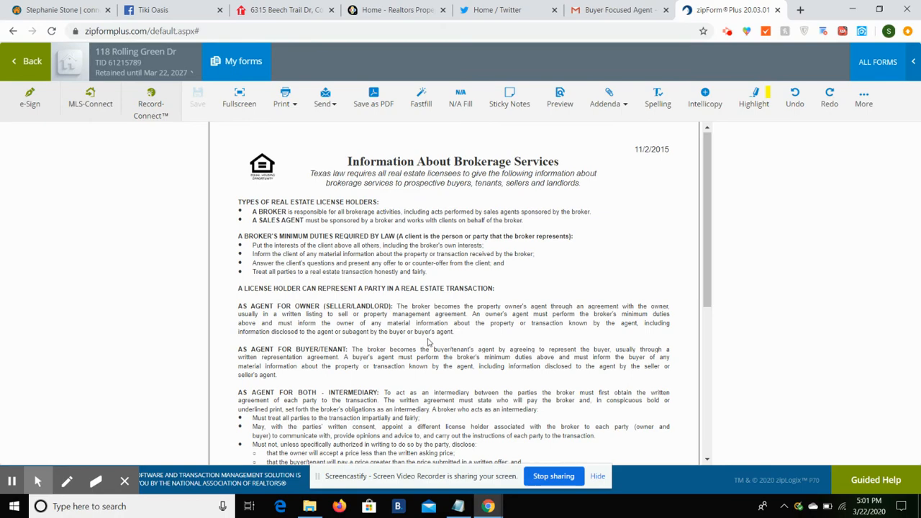
pyautogui.scroll(-3)
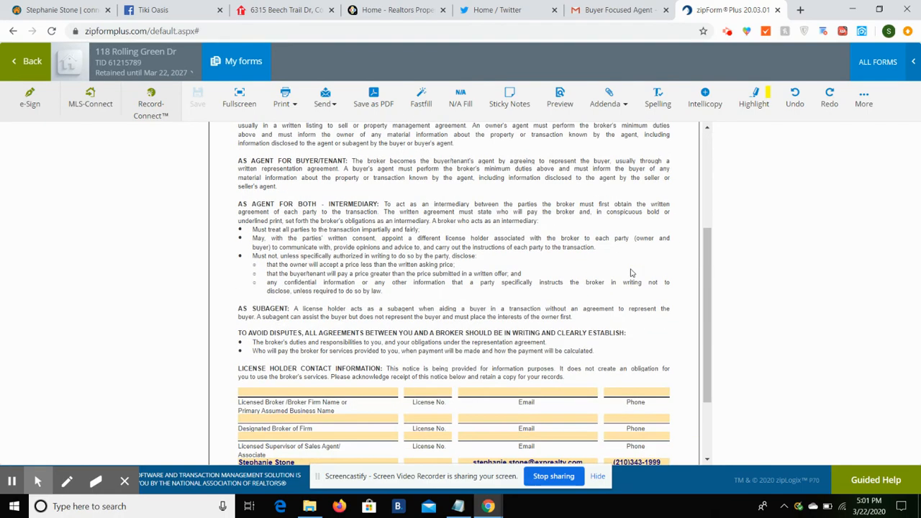
pyautogui.scroll(-3)
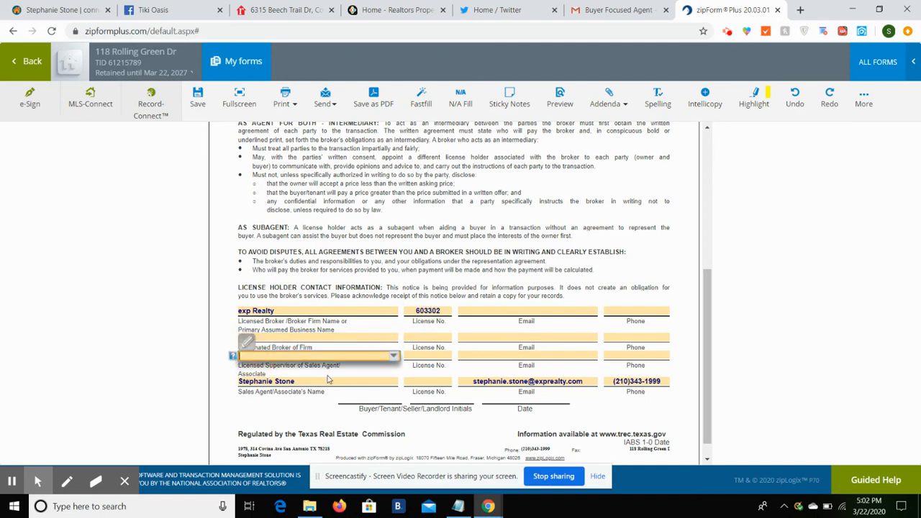
pyautogui.scroll(-3)
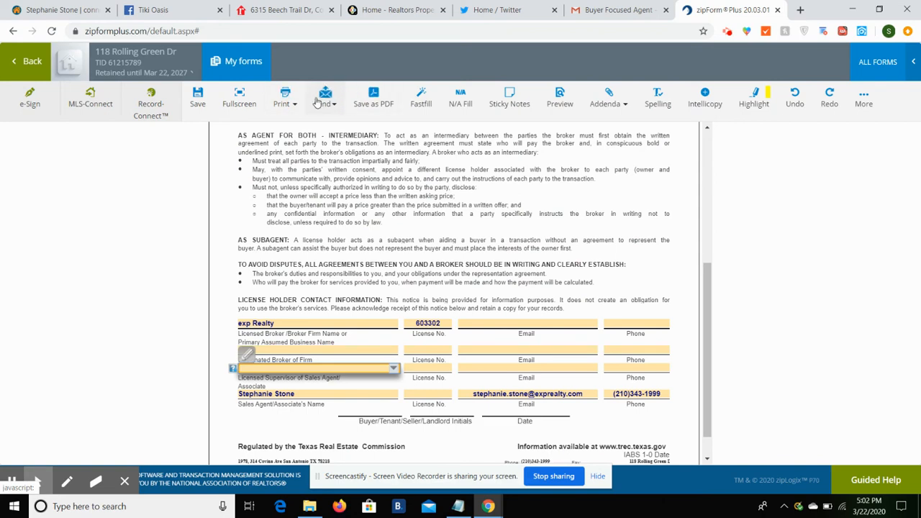
# Save the exp Realty brokerage services form and download it as a PDF to this device.
pyautogui.click(197, 97)
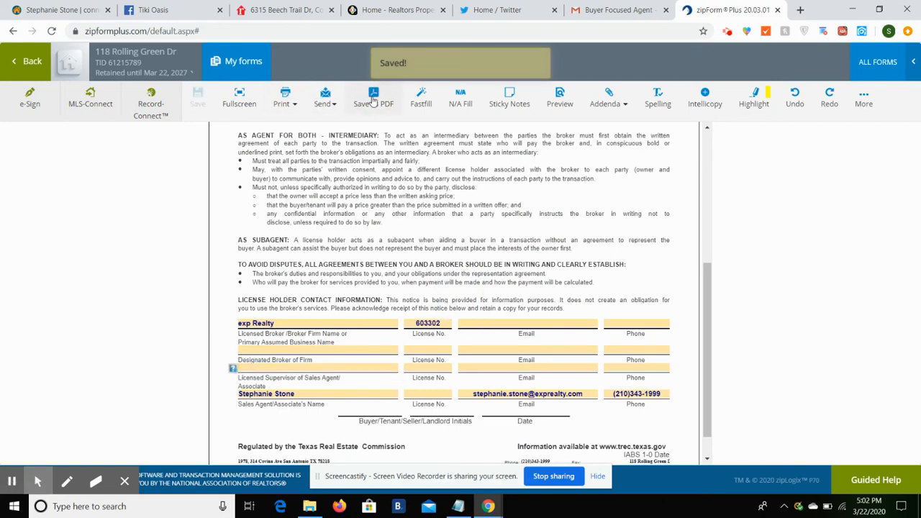
pyautogui.click(373, 97)
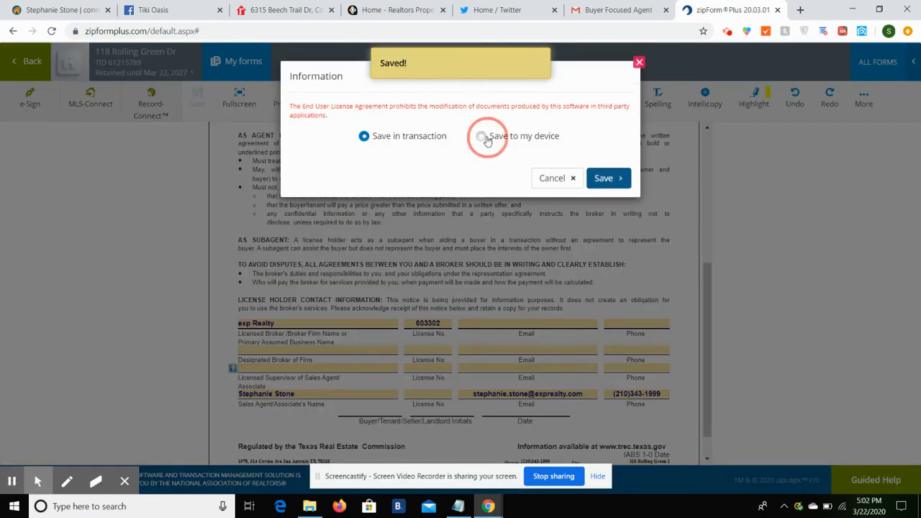
pyautogui.click(608, 178)
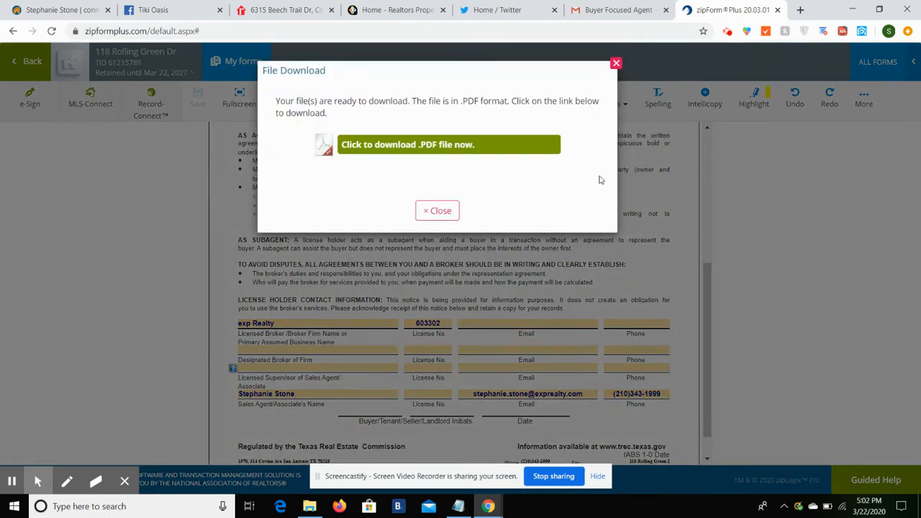
pyautogui.click(437, 210)
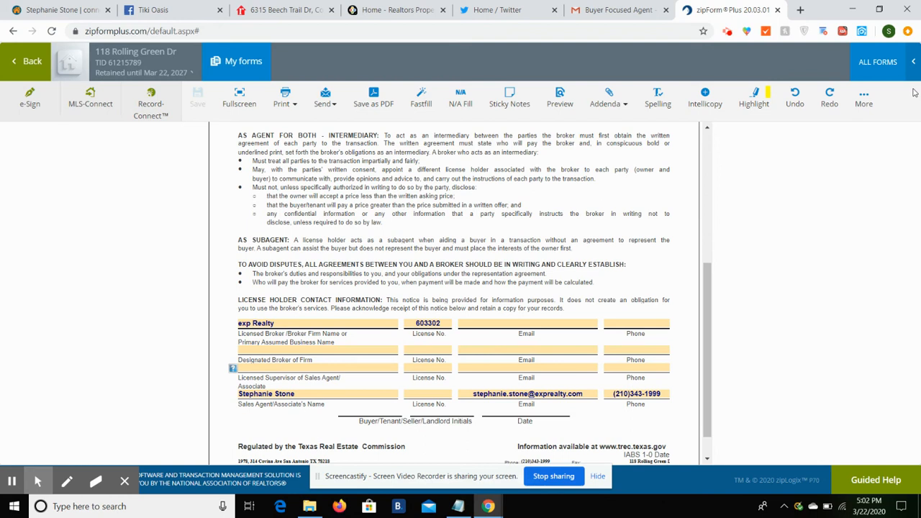
pyautogui.moveTo(717, 150)
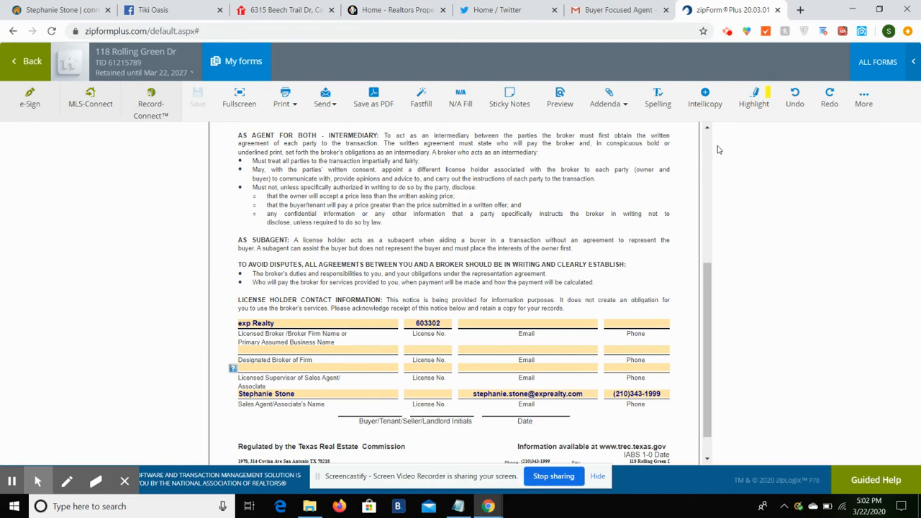
# Open the Form Libraries panel and clear the previous form search.
pyautogui.scroll(3)
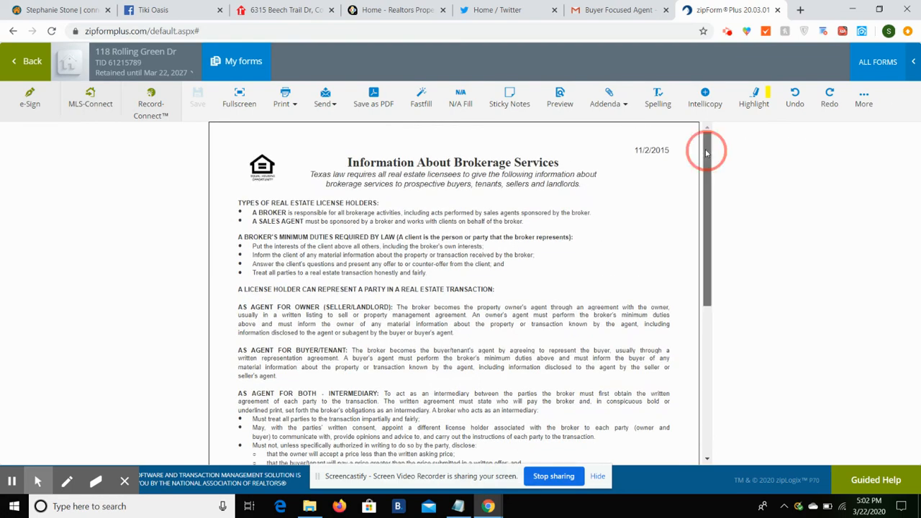
pyautogui.scroll(-3)
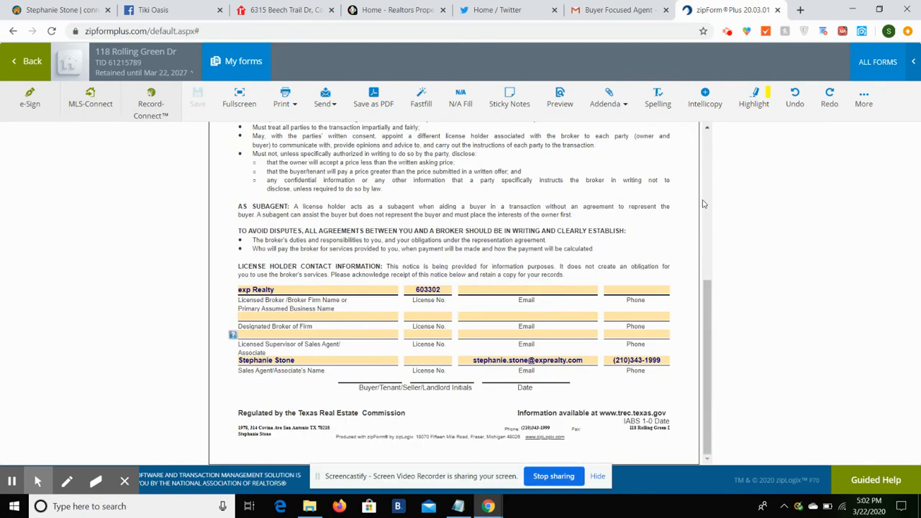
pyautogui.click(878, 62)
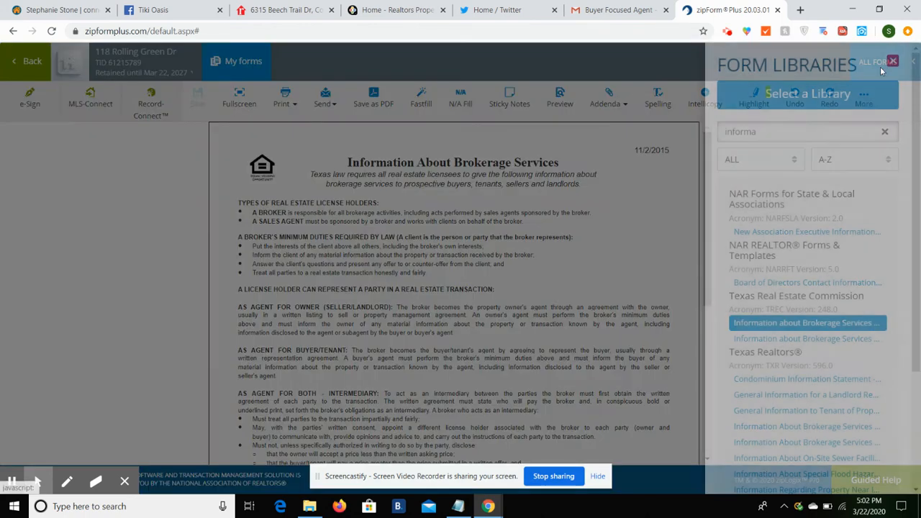
pyautogui.click(885, 131)
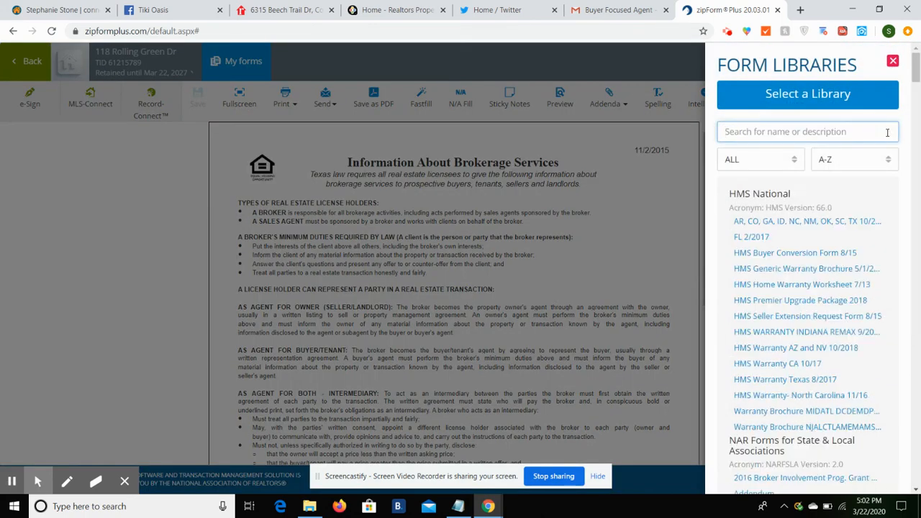
# Search the form libraries for 'exclusive' to list matching forms.
pyautogui.click(806, 131)
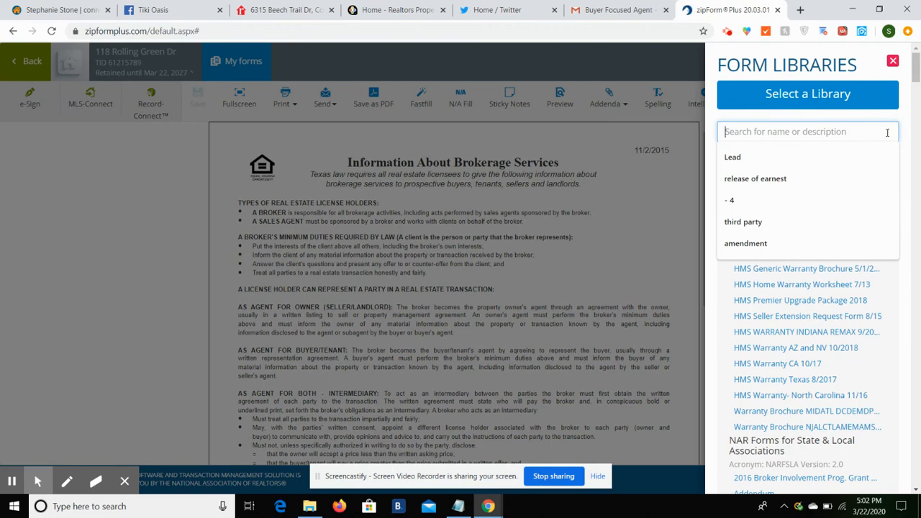
pyautogui.write('exc')
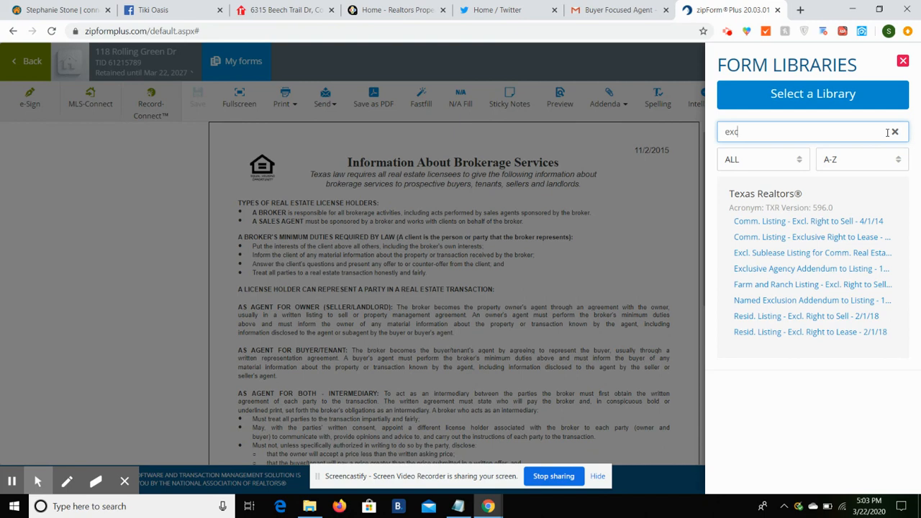
pyautogui.click(805, 316)
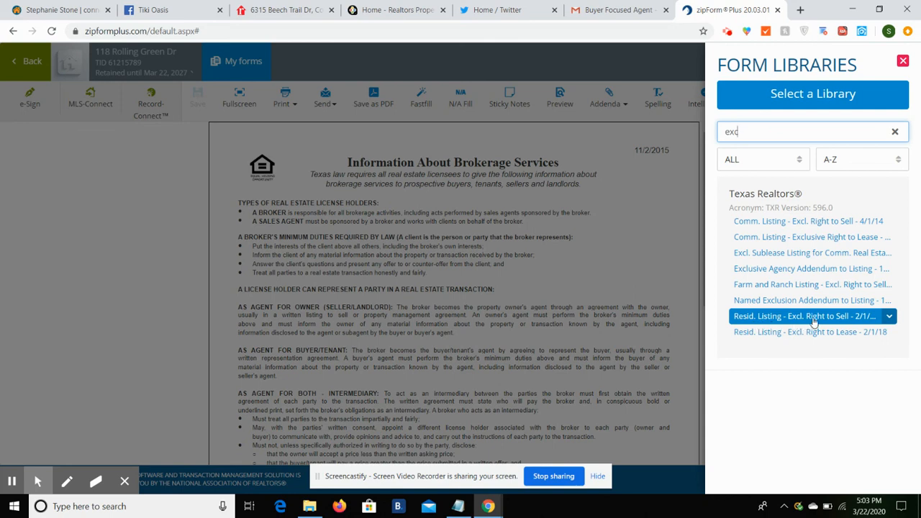
pyautogui.click(896, 131)
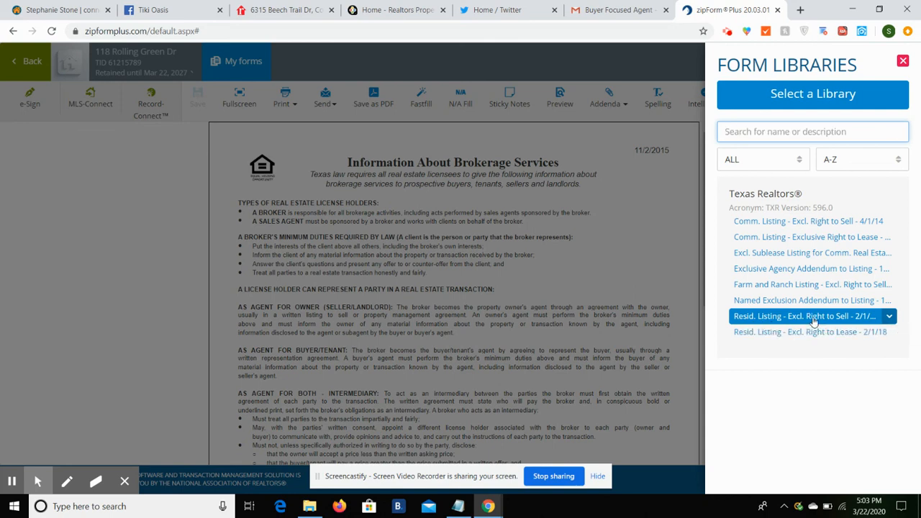
pyautogui.write('exclus')
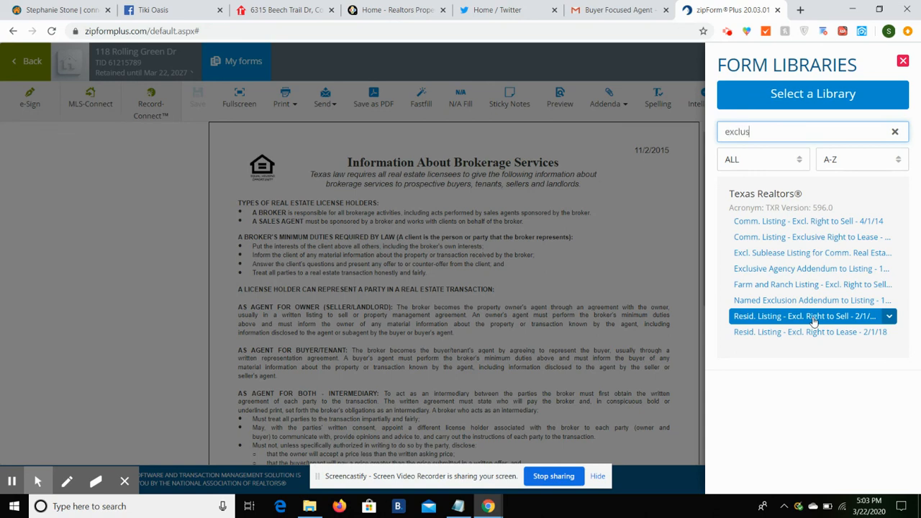
pyautogui.write('ive')
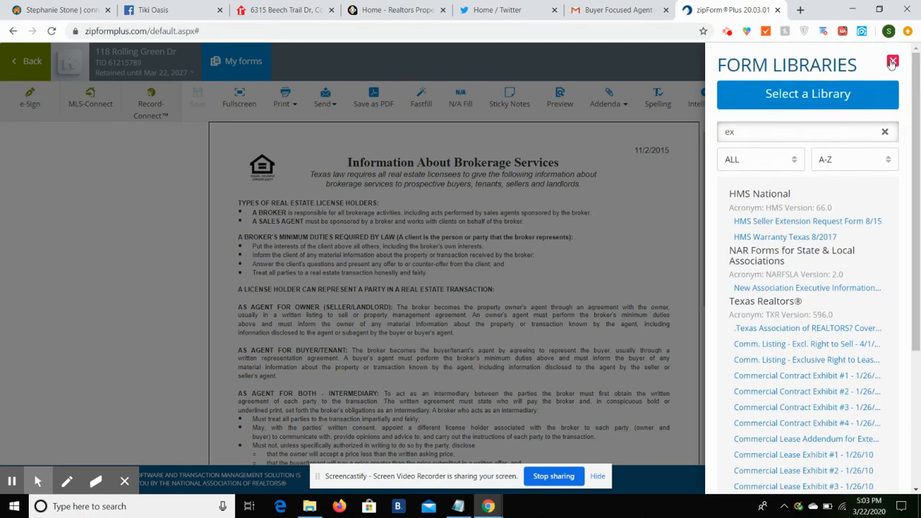
# Close the Form Libraries panel to return to the Information About Brokerage Services form.
pyautogui.click(892, 61)
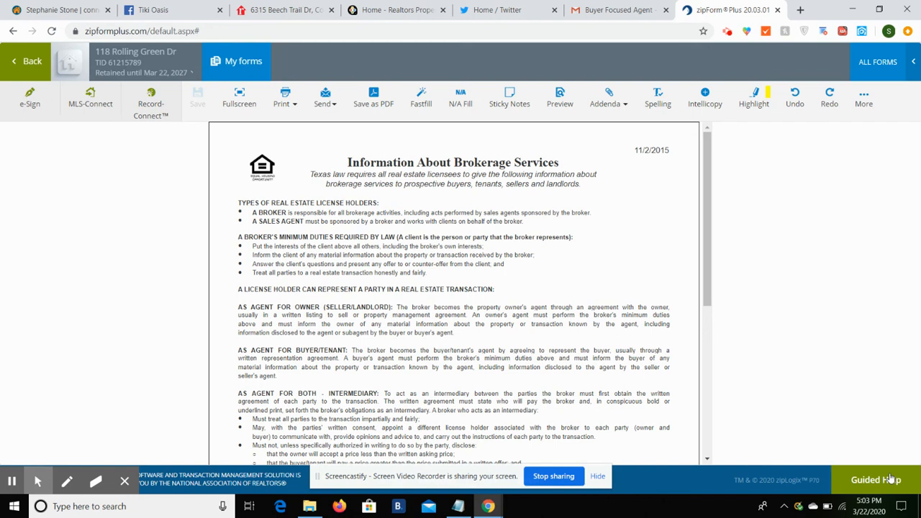
pyautogui.moveTo(604, 378)
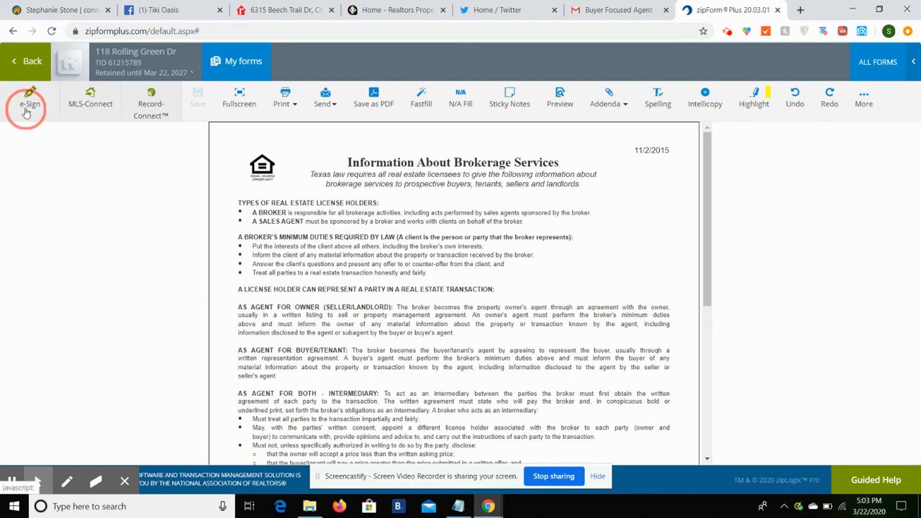
# Start an e-Sign packet for the Brokerage Services (Buyer/Tenant) form, keeping DocuSign as the signing service.
pyautogui.click(28, 99)
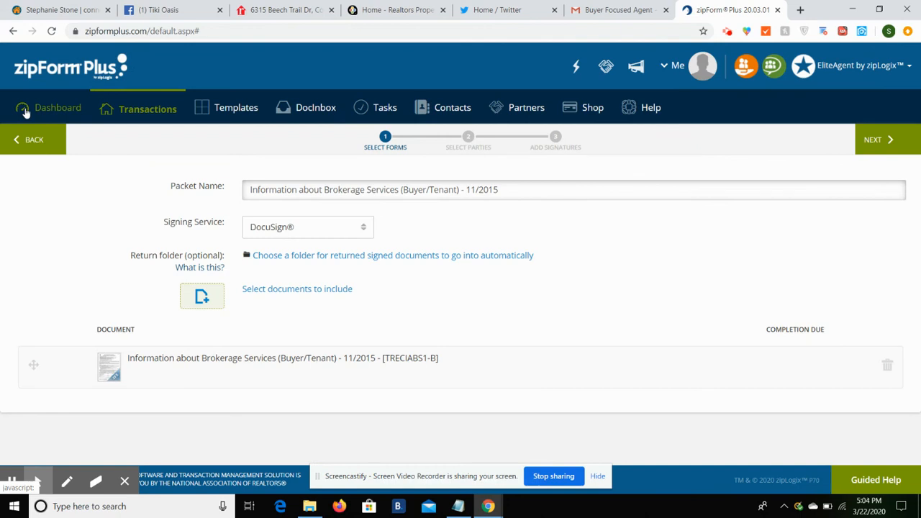
pyautogui.moveTo(367, 227)
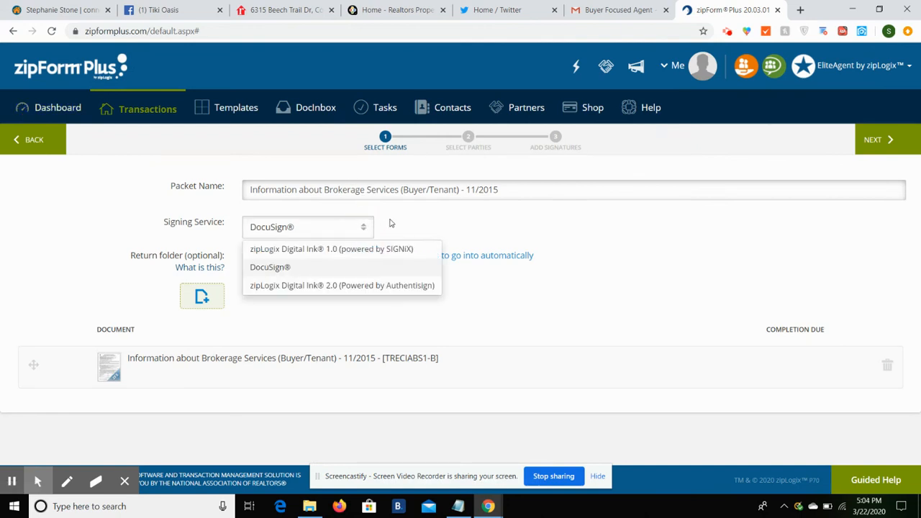
pyautogui.click(269, 267)
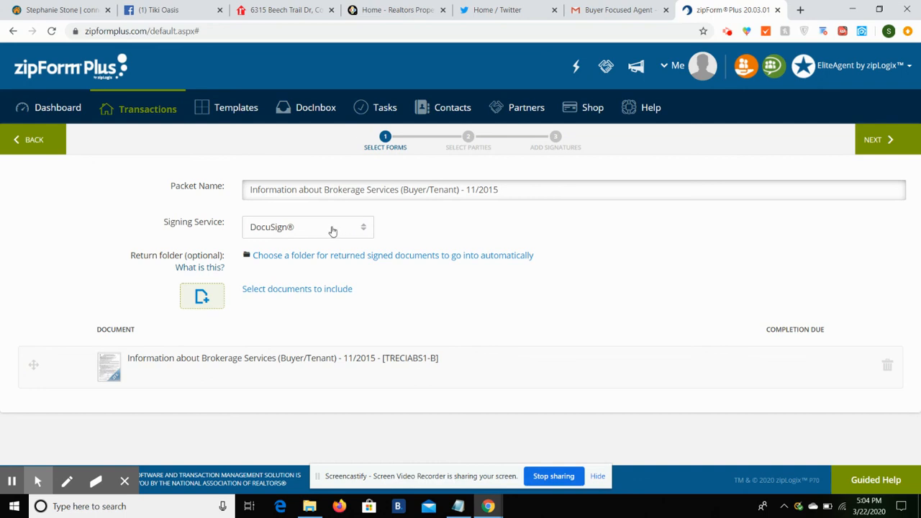
pyautogui.moveTo(367, 238)
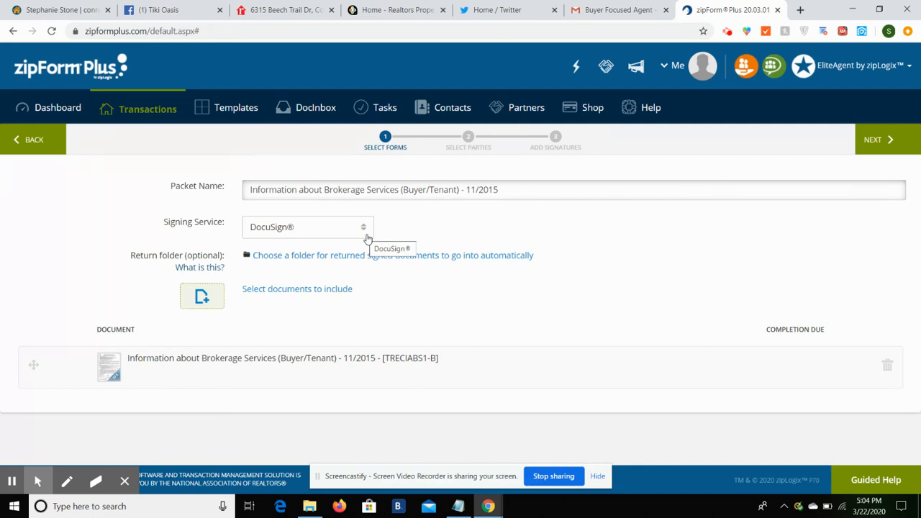
pyautogui.moveTo(30, 479)
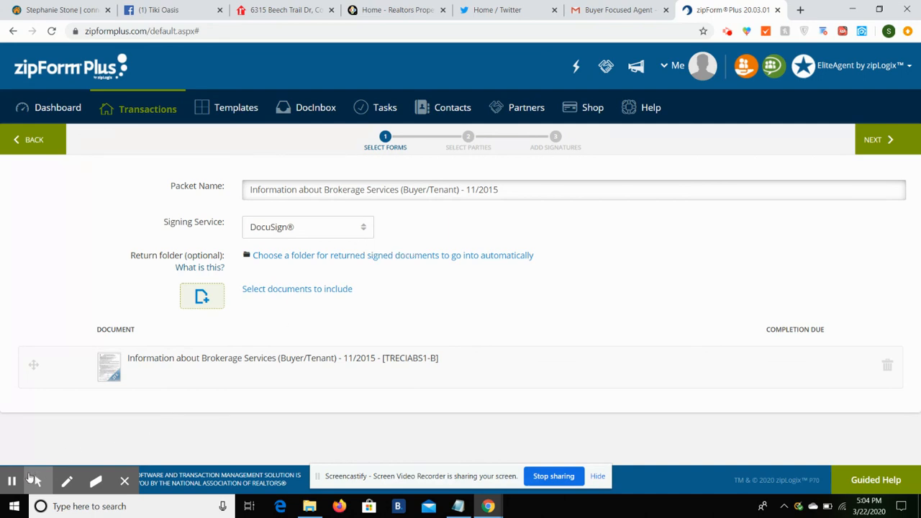
pyautogui.moveTo(11, 481)
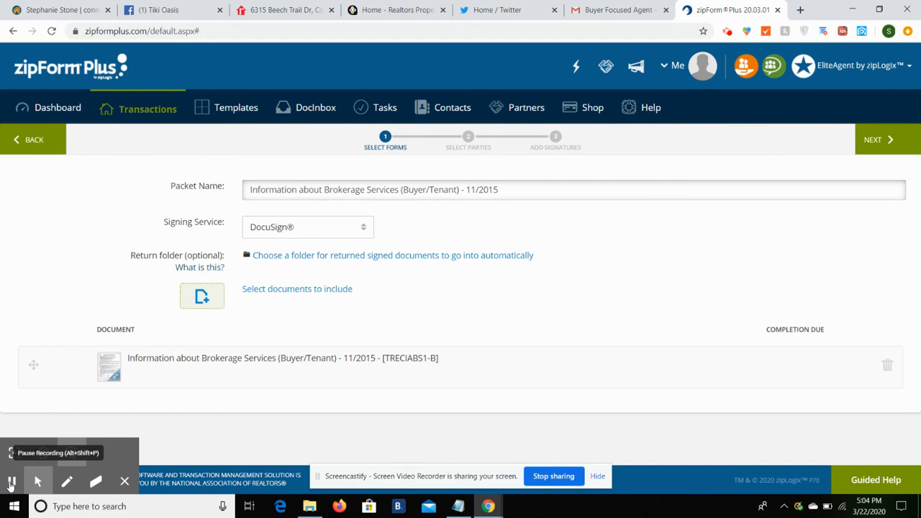